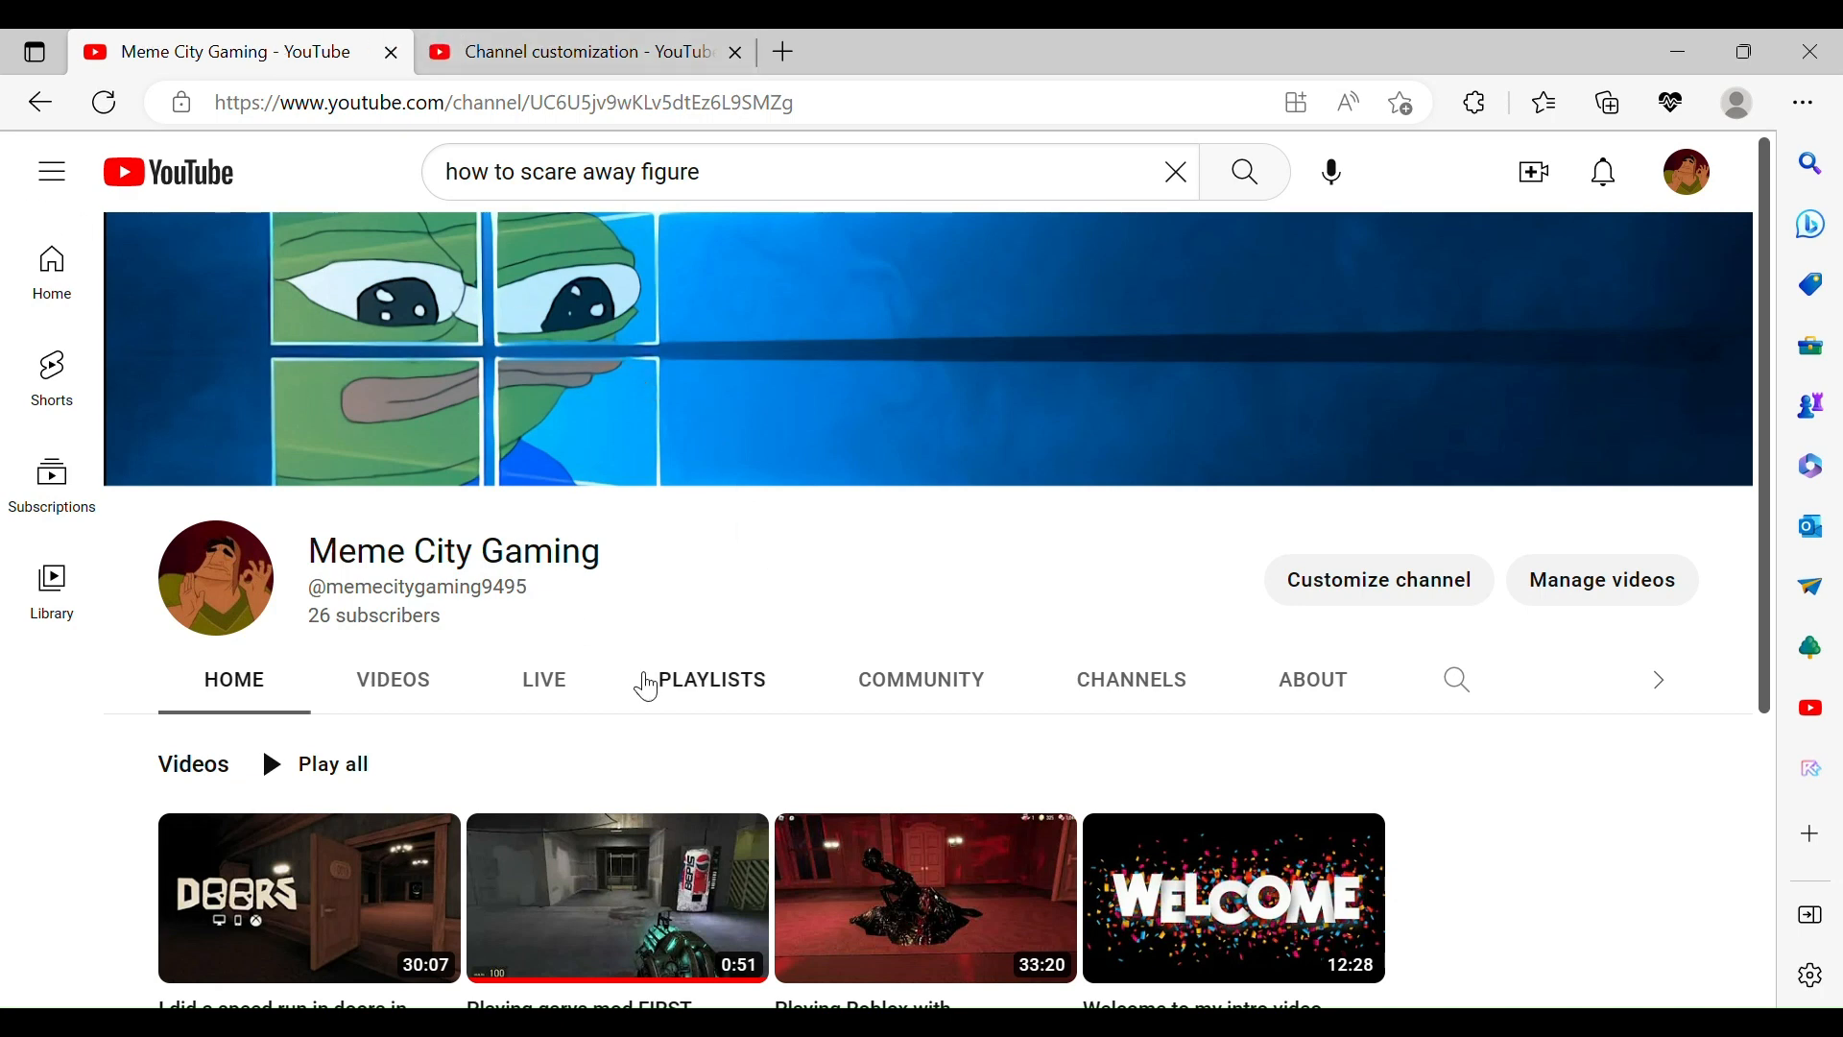
mouse_move(710, 614)
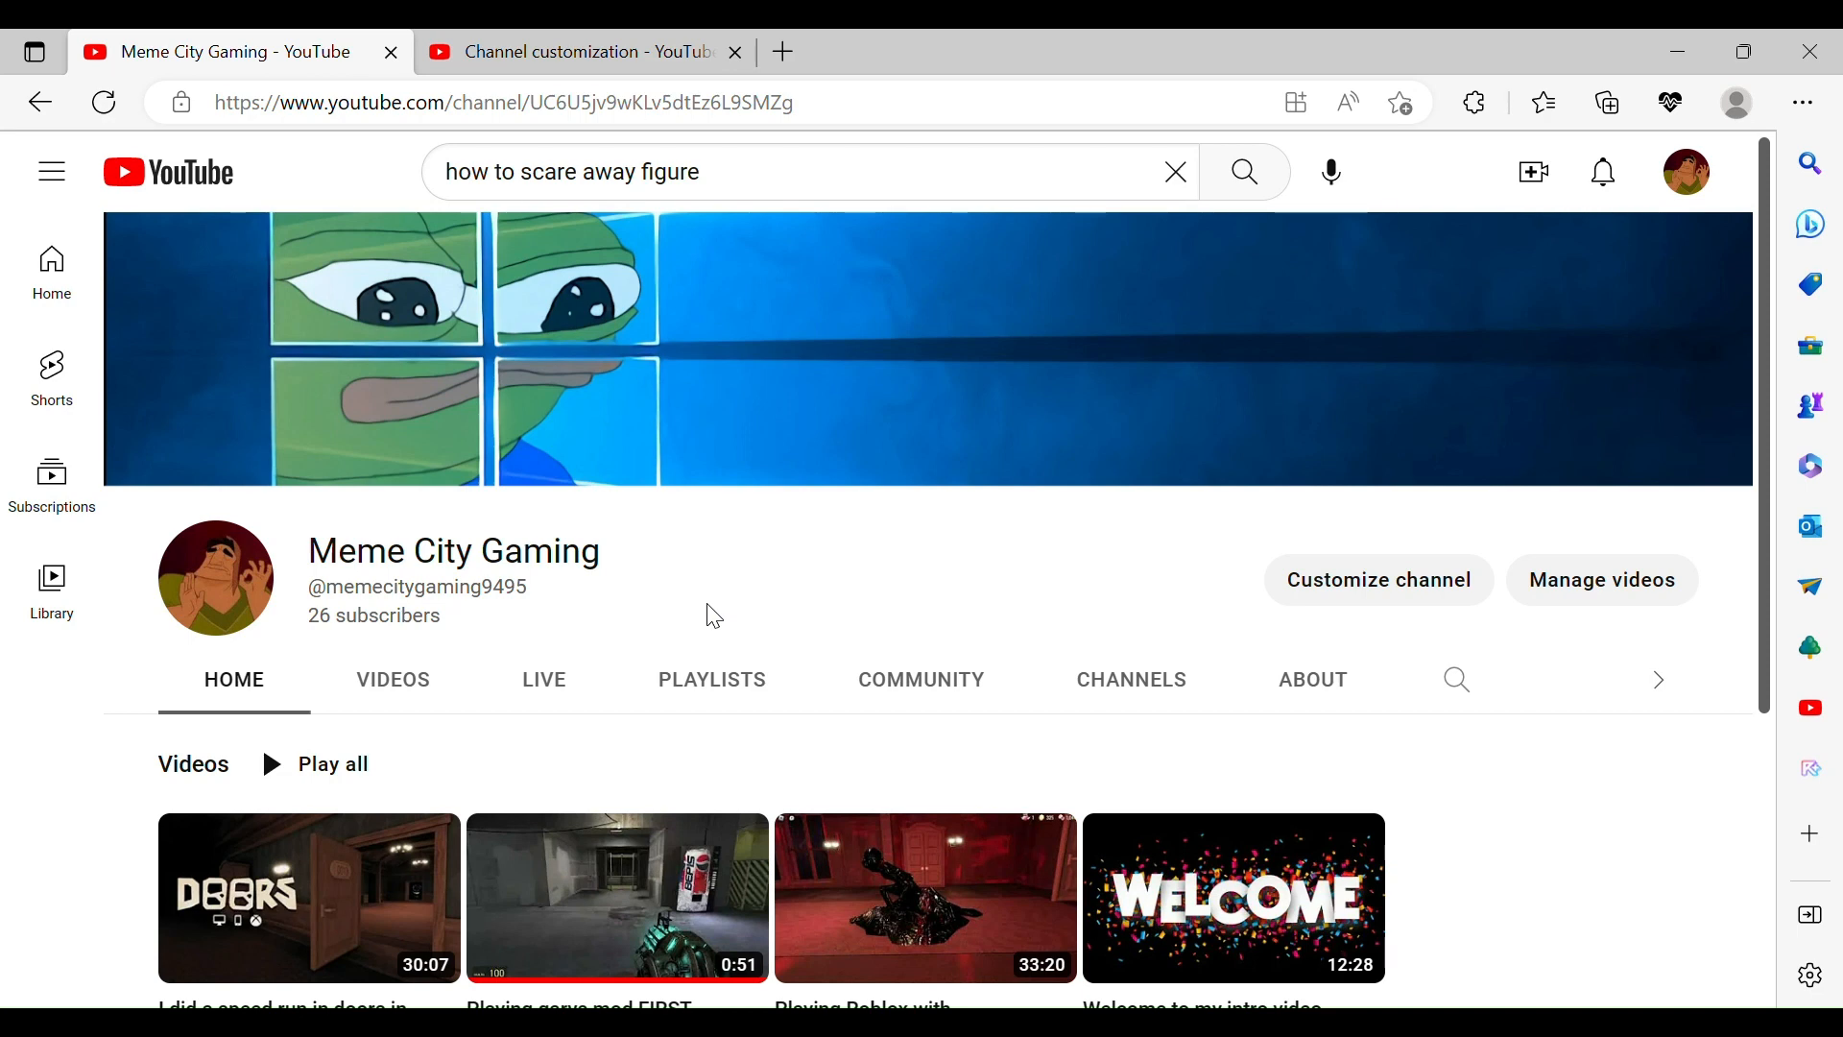
- Scroll the channel home page, then view the Community posts and poll
scroll(down, 3)
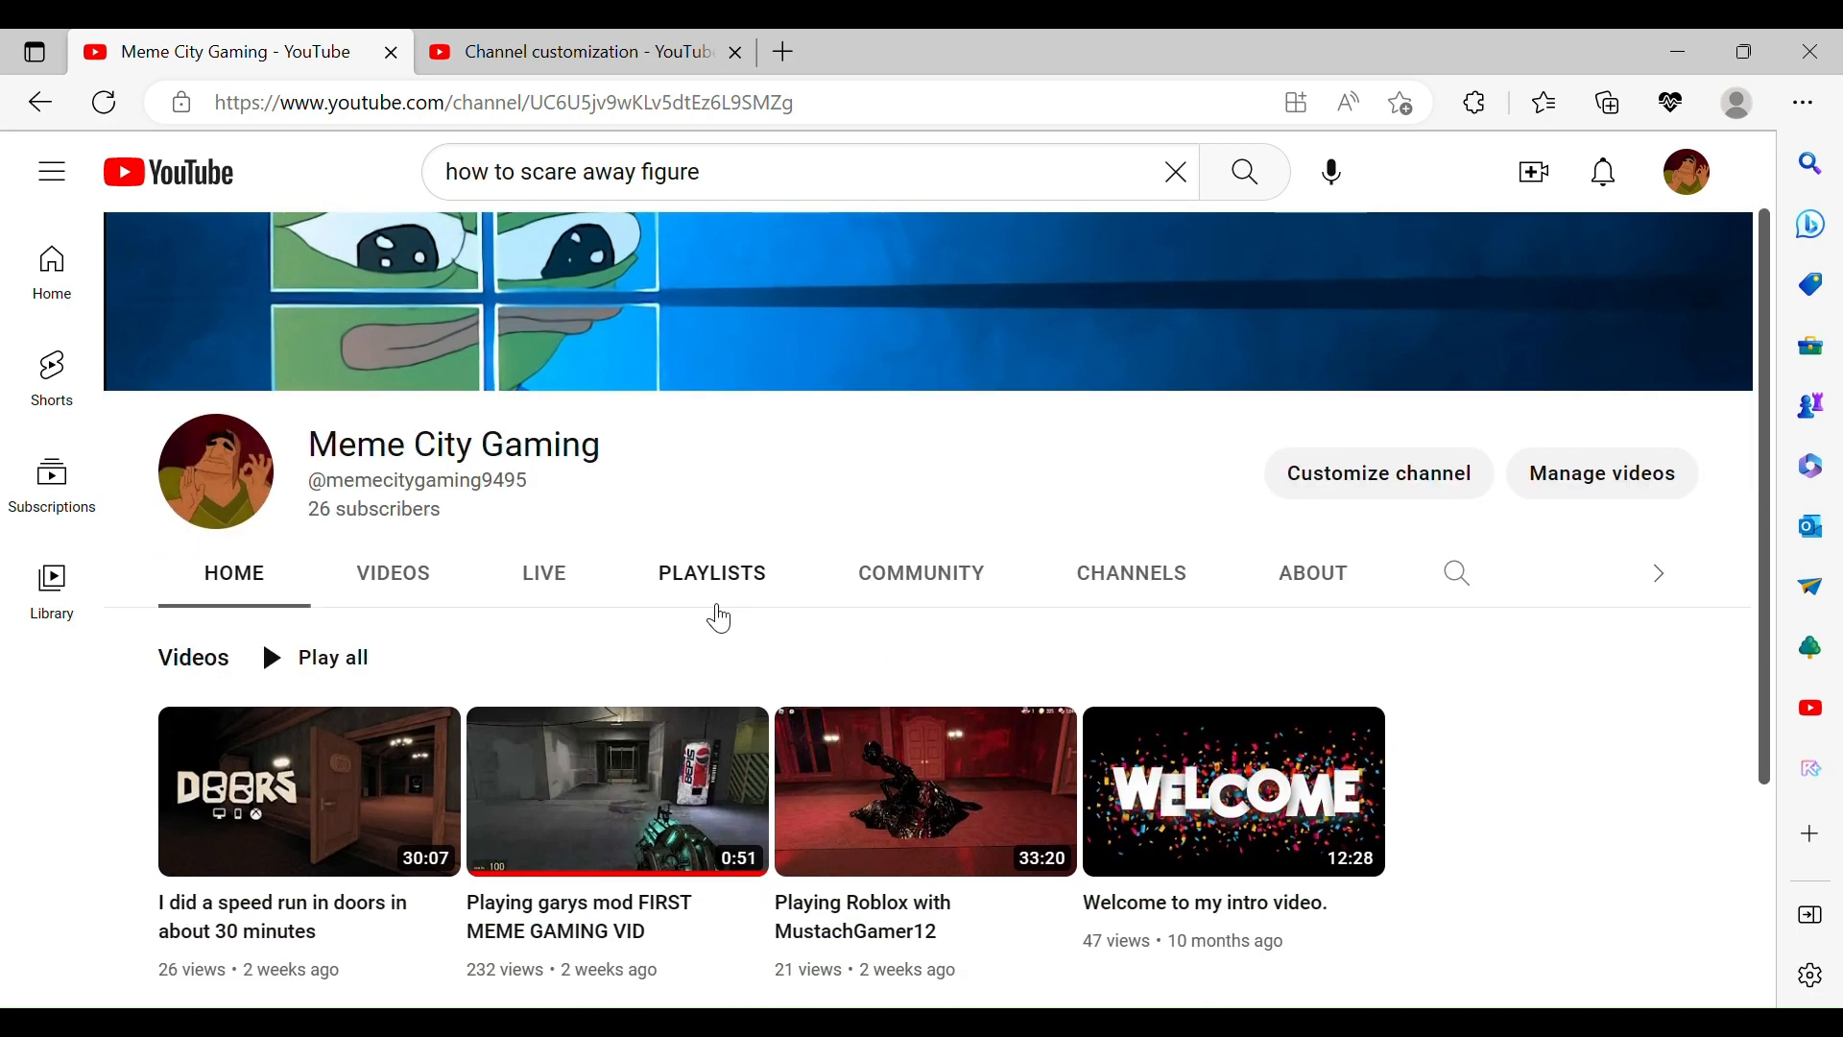
scroll(down, 3)
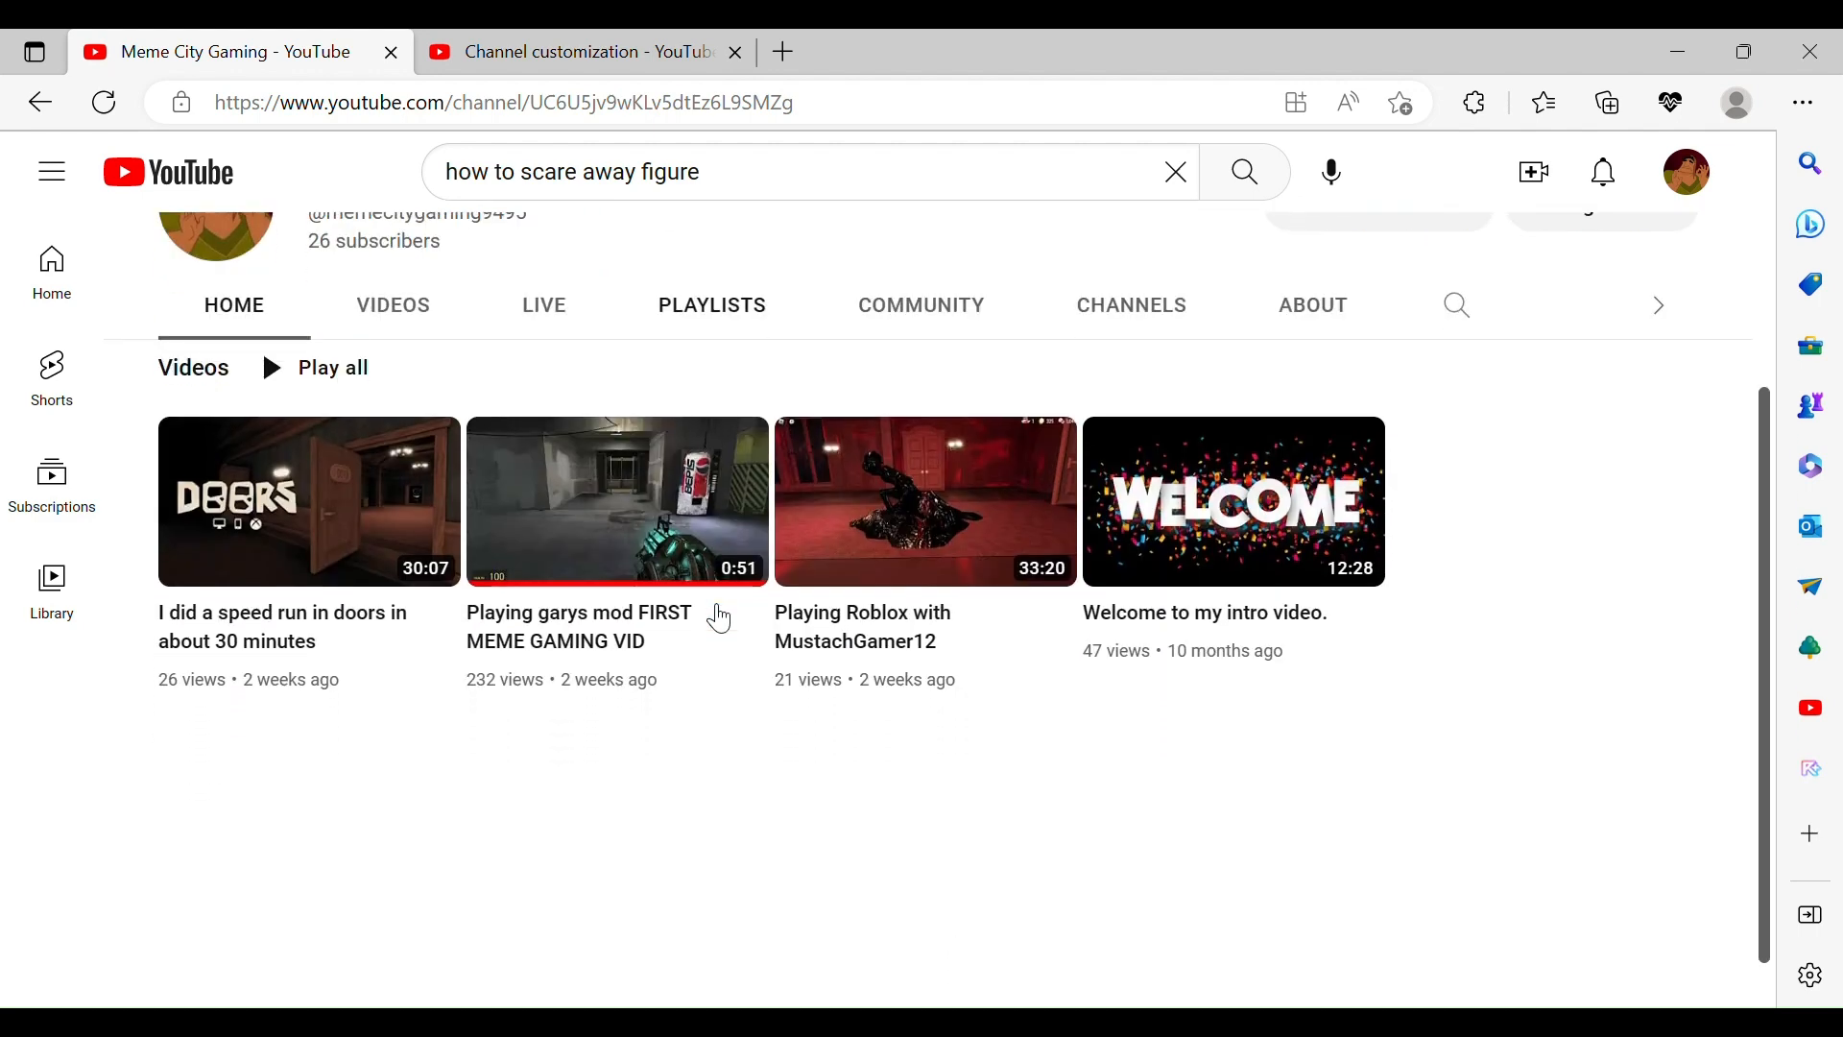
scroll(up, 3)
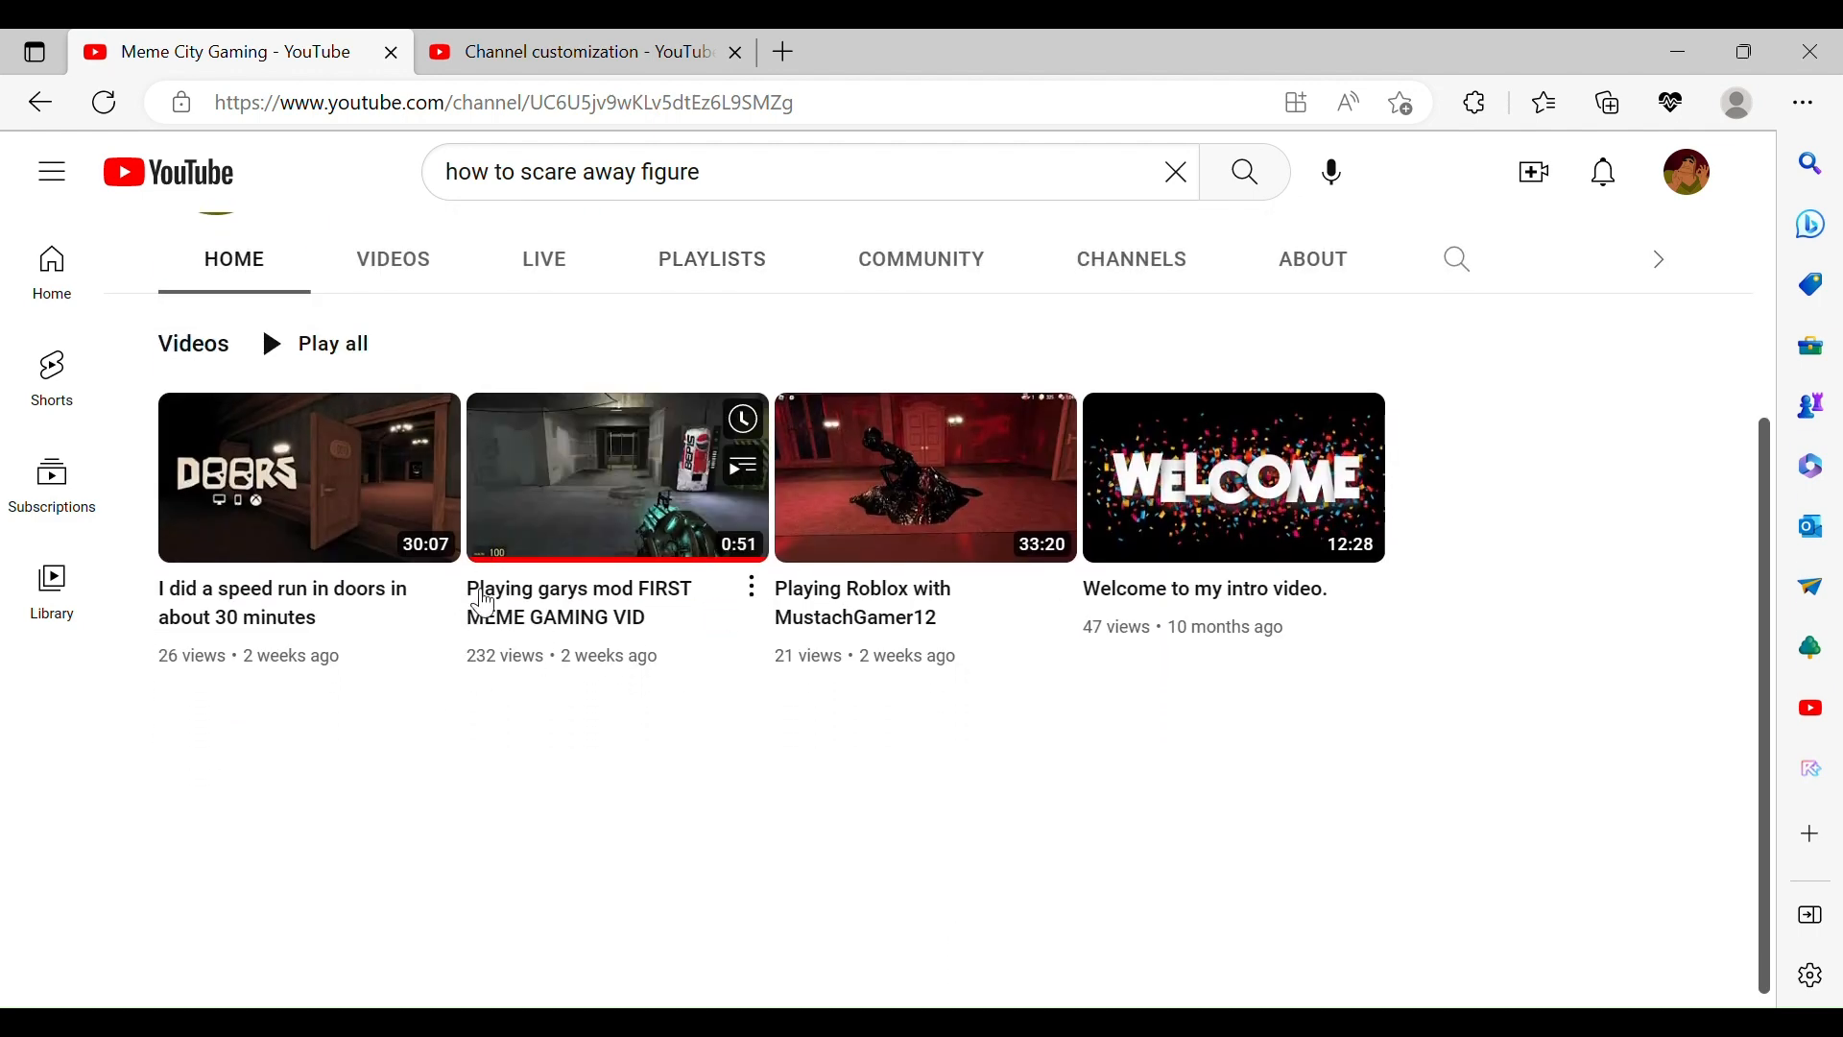
mouse_move(570, 616)
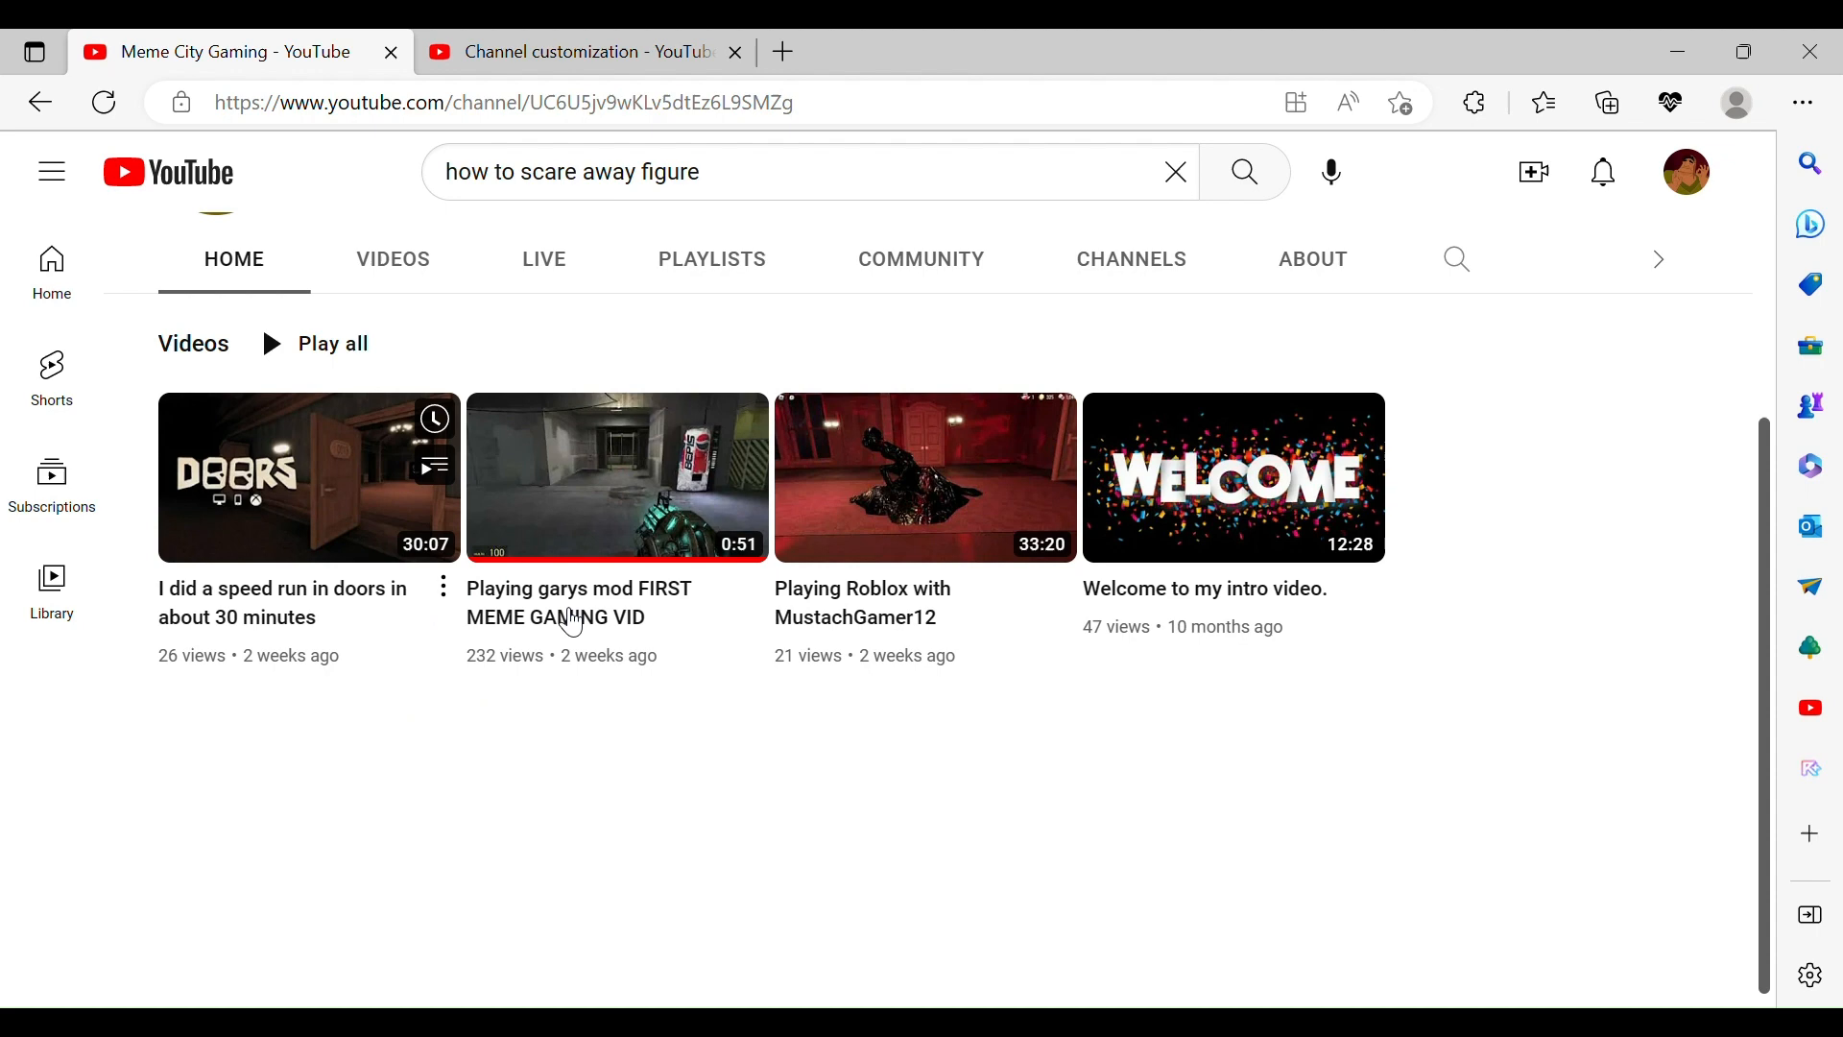
scroll(up, 3)
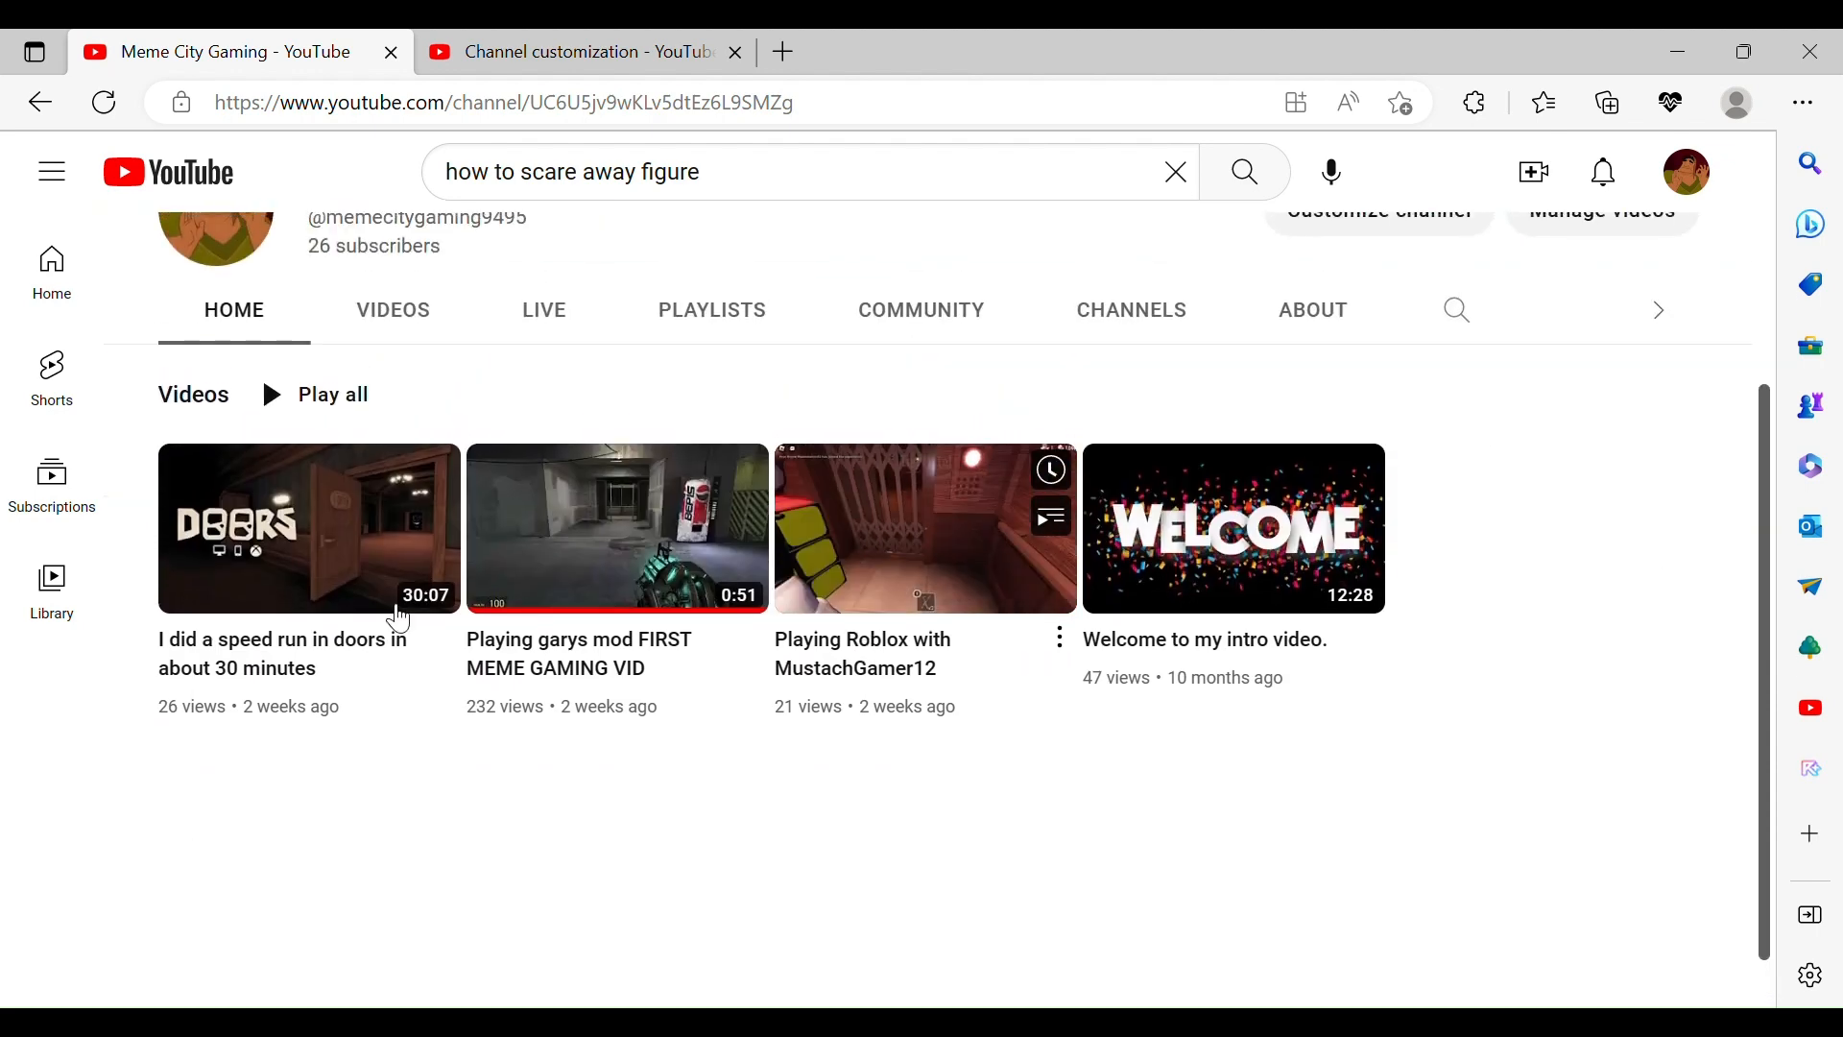
mouse_move(714, 670)
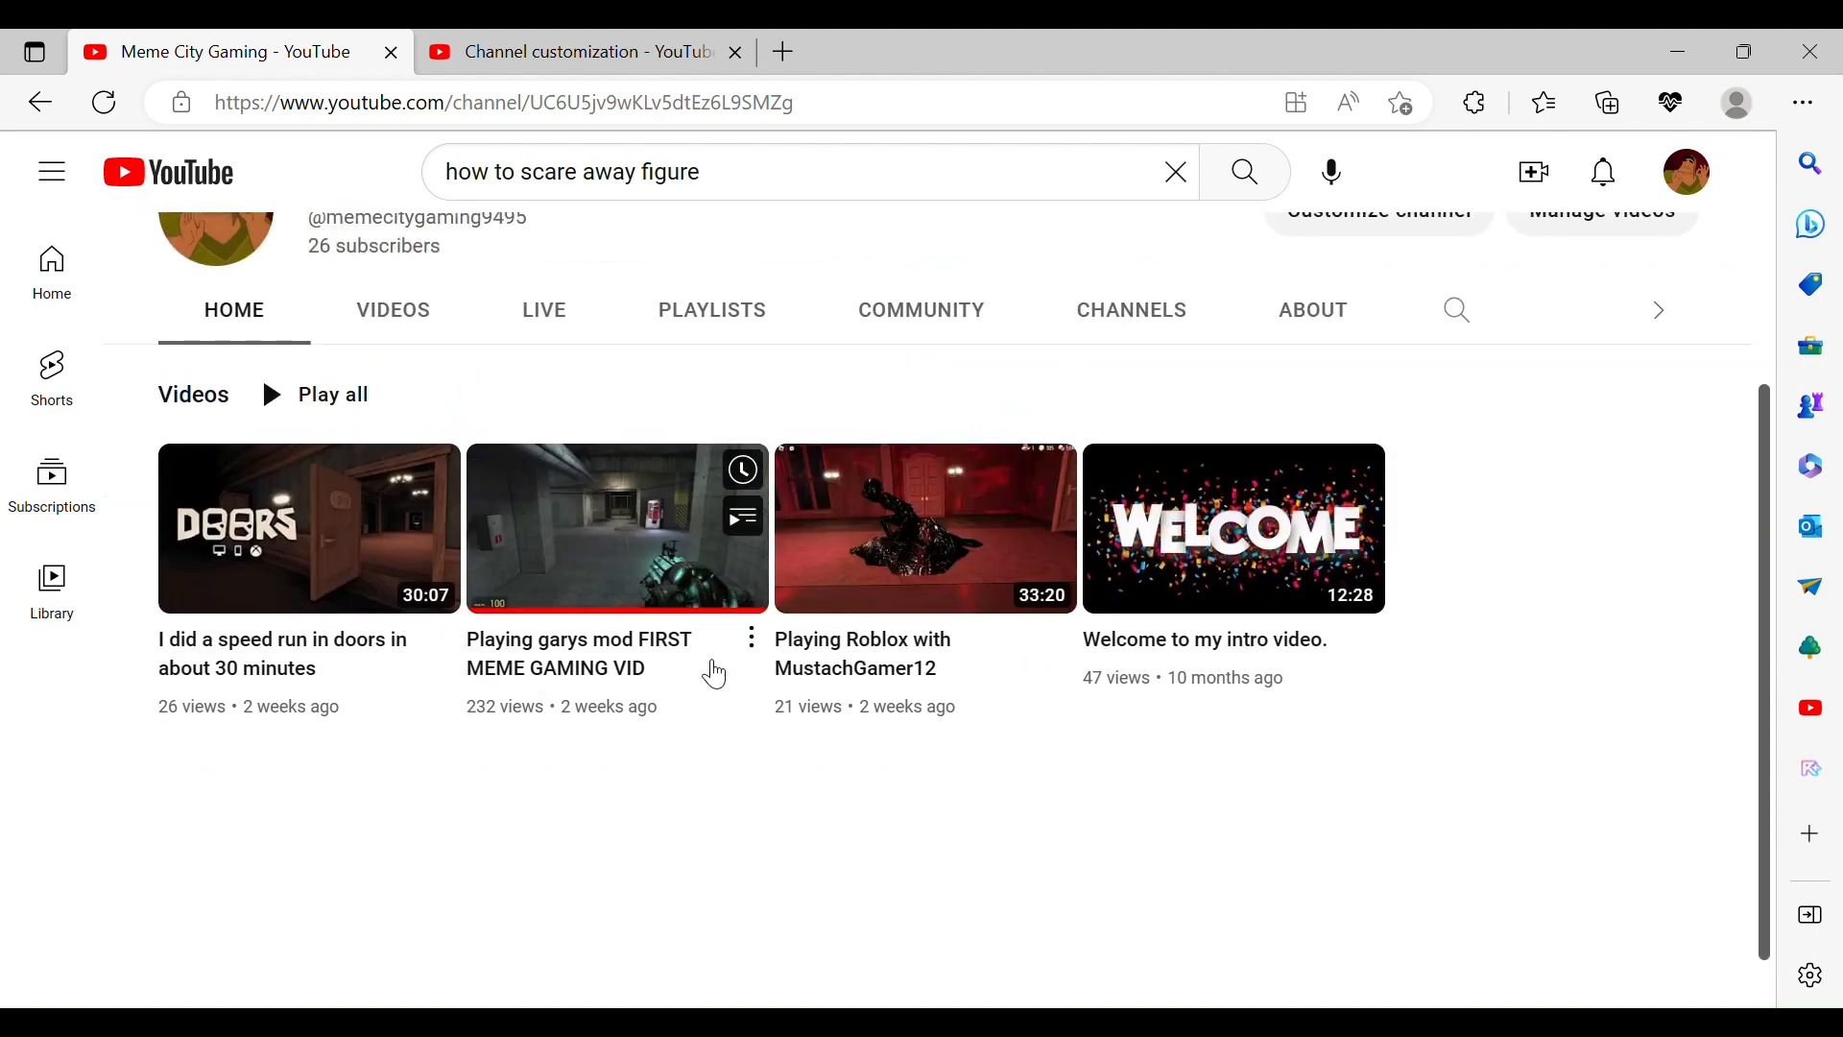
mouse_move(887, 503)
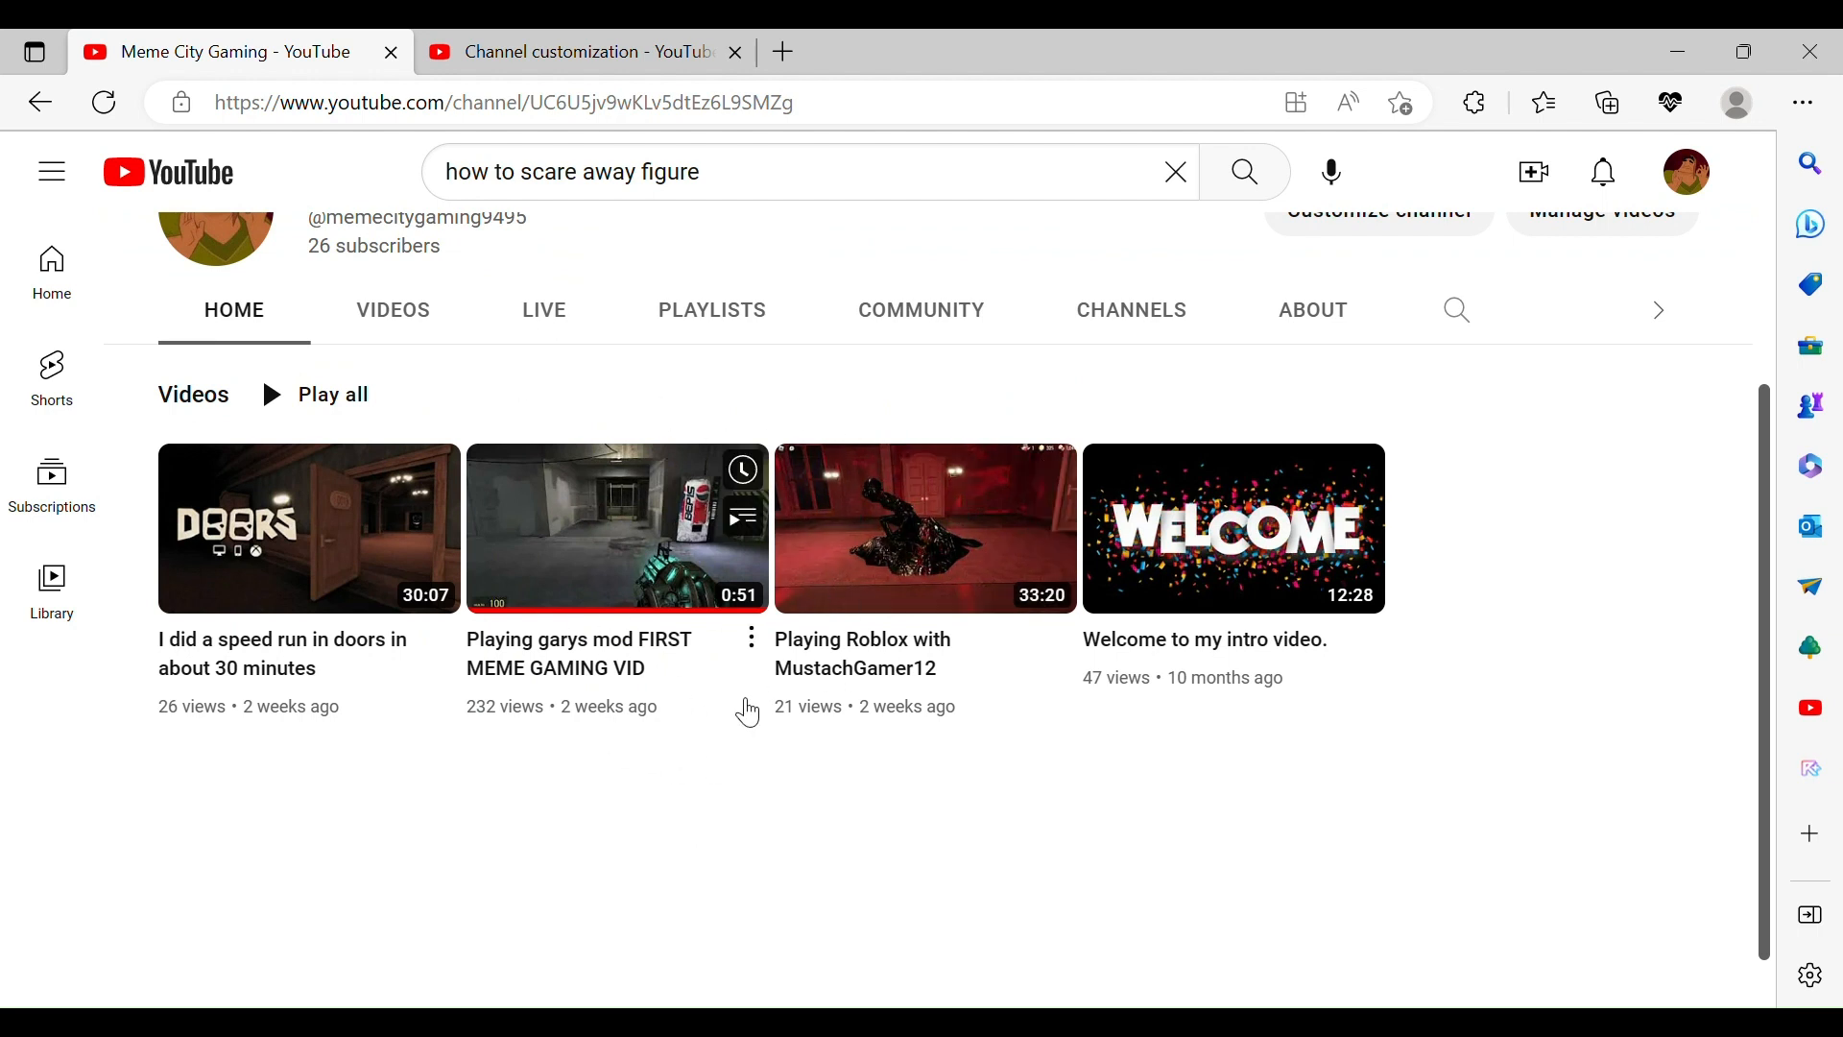
mouse_move(570, 654)
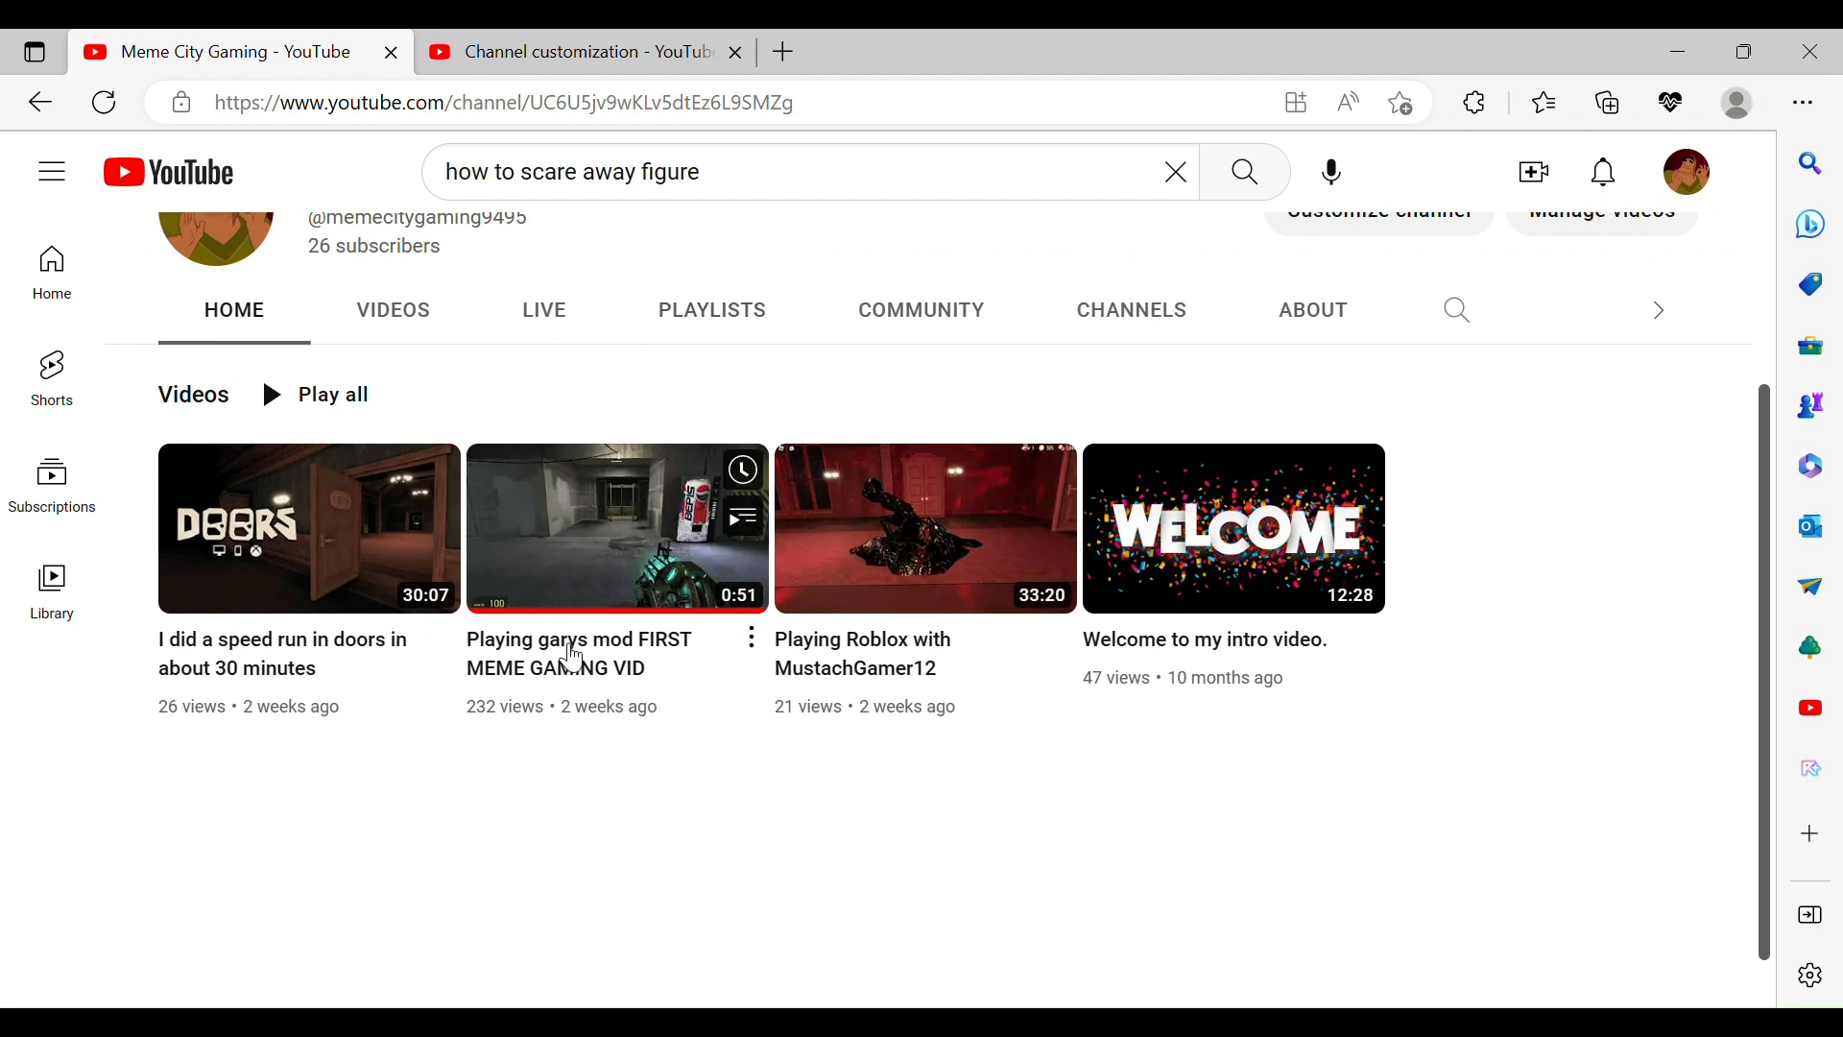
mouse_move(1448, 819)
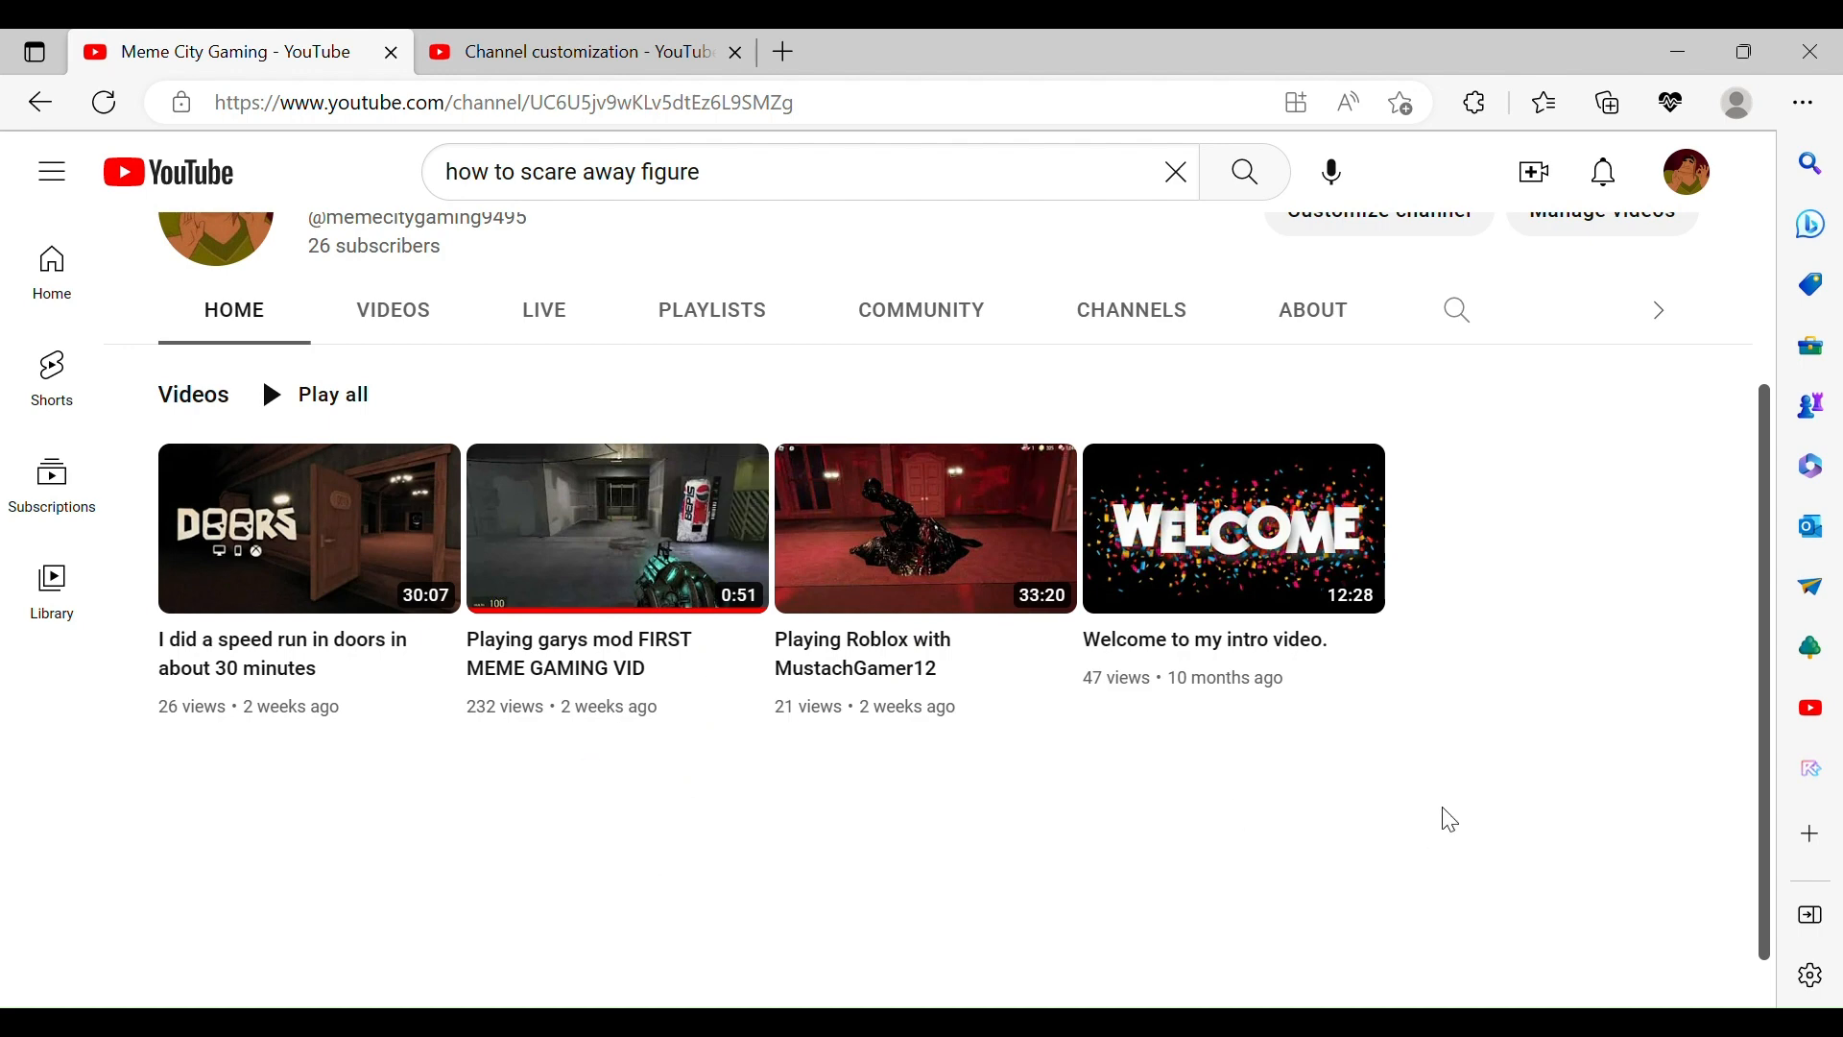
mouse_move(1501, 449)
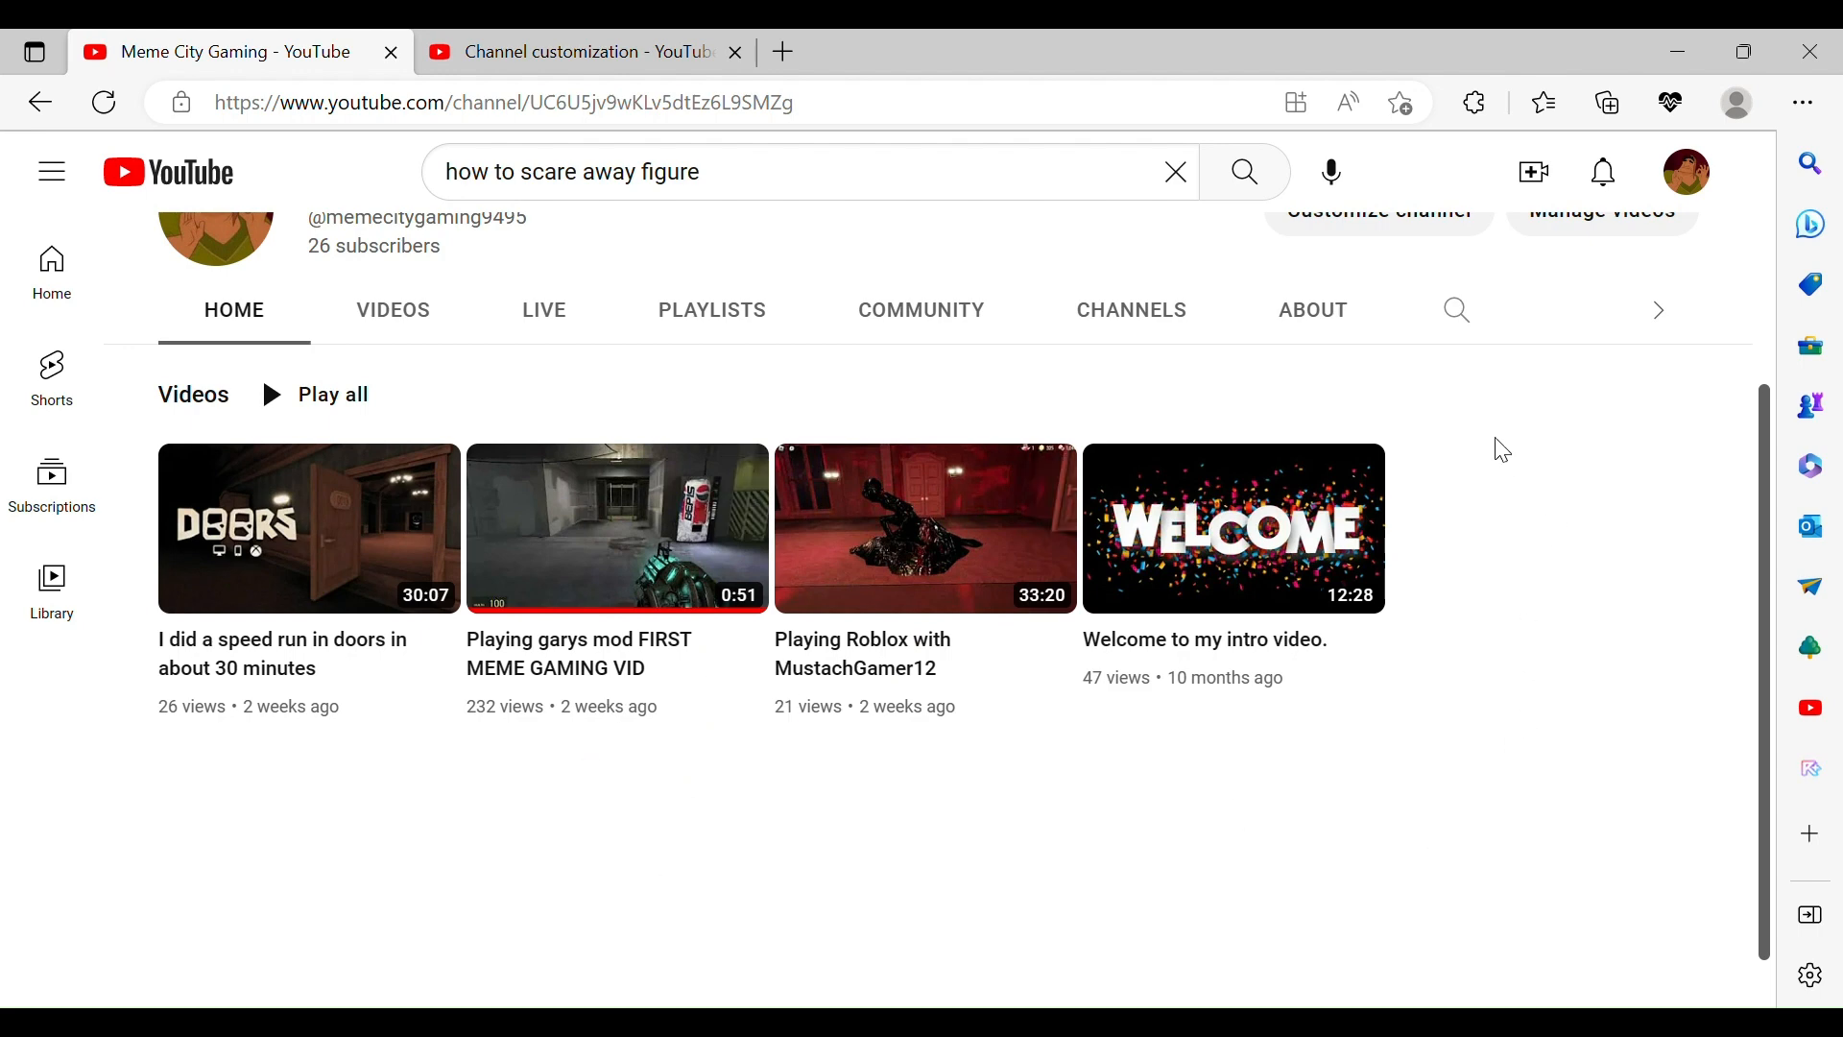
mouse_move(150, 426)
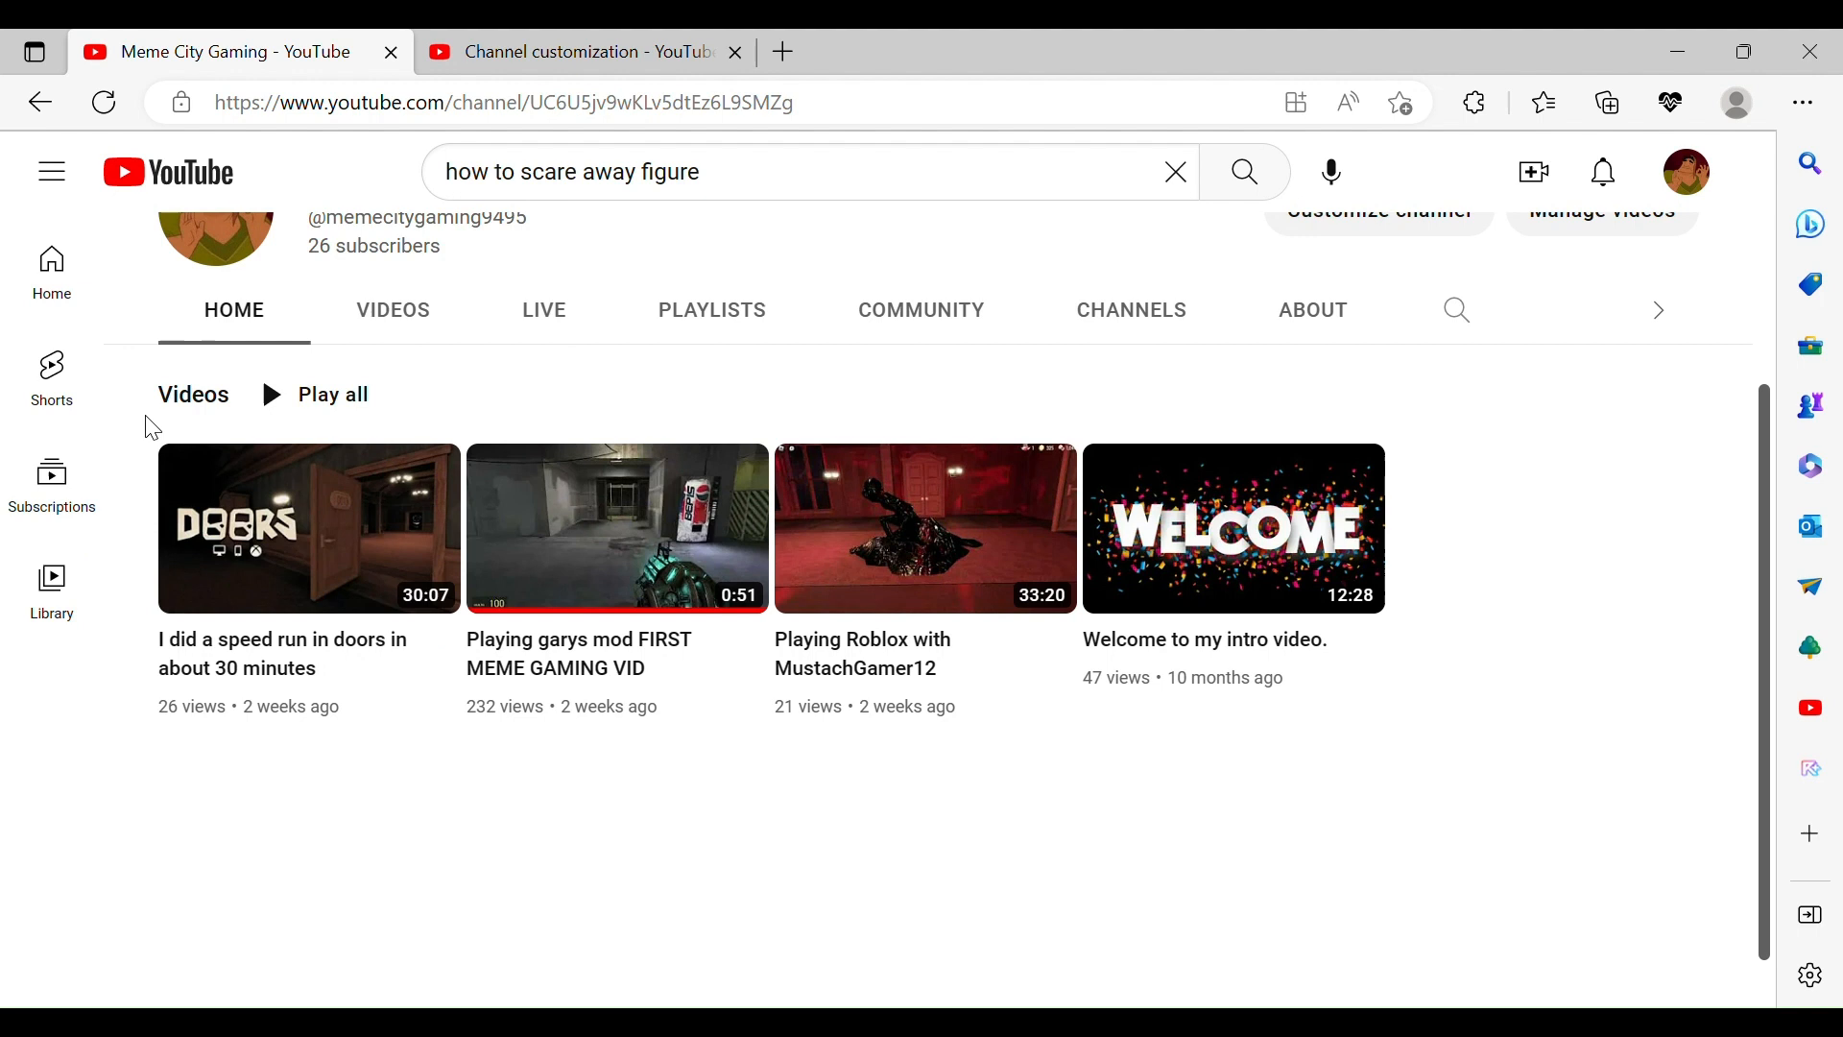
mouse_move(1530, 430)
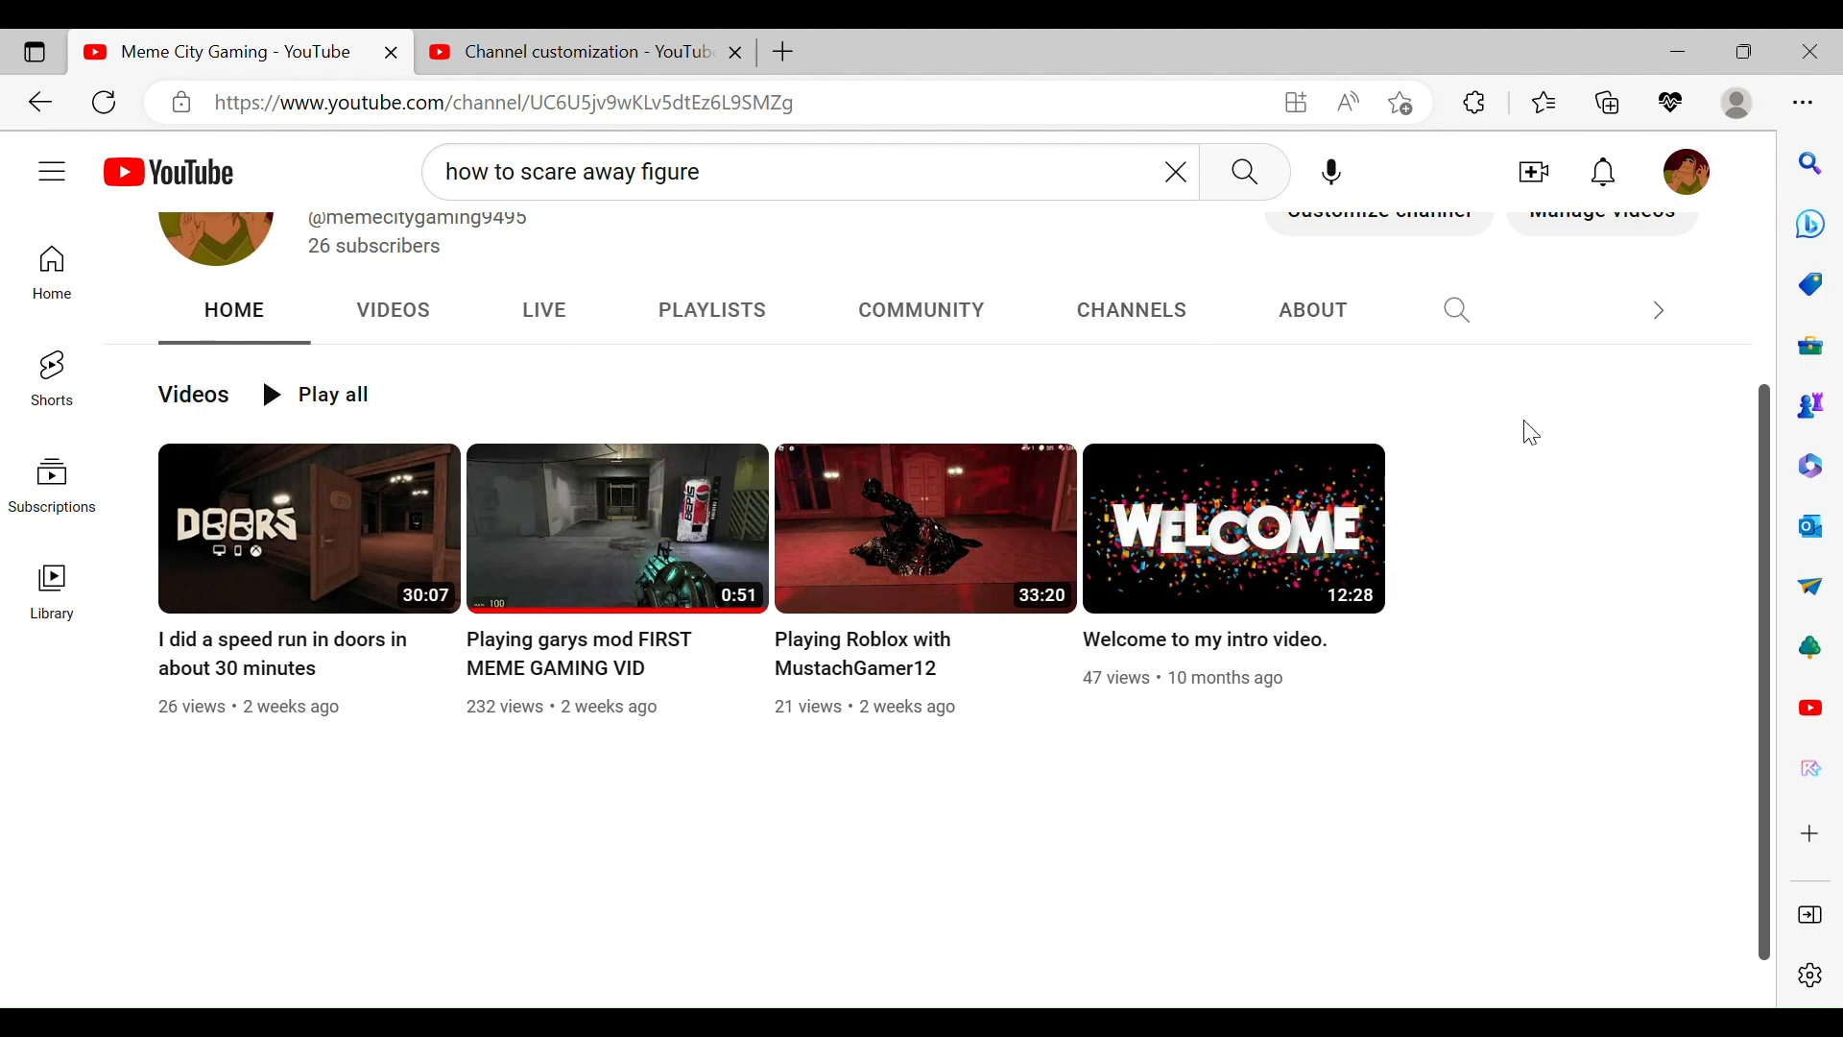
mouse_move(724, 785)
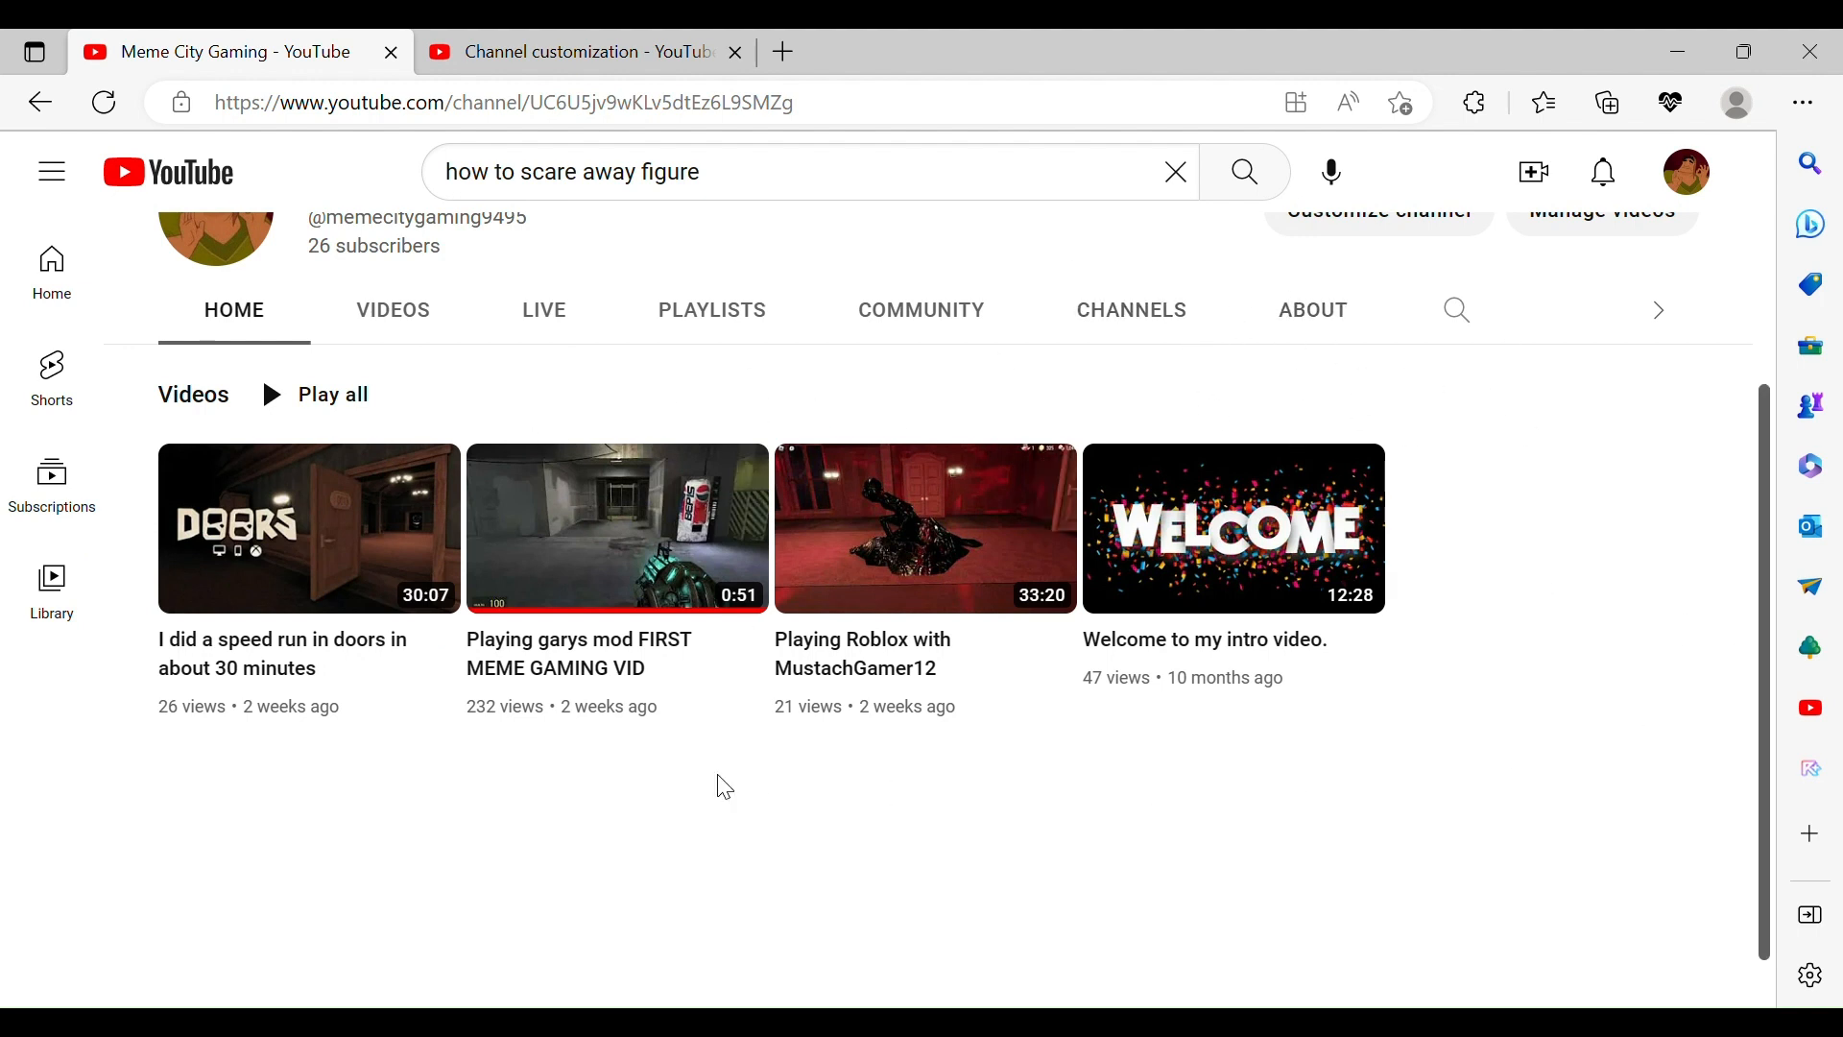
mouse_move(1222, 572)
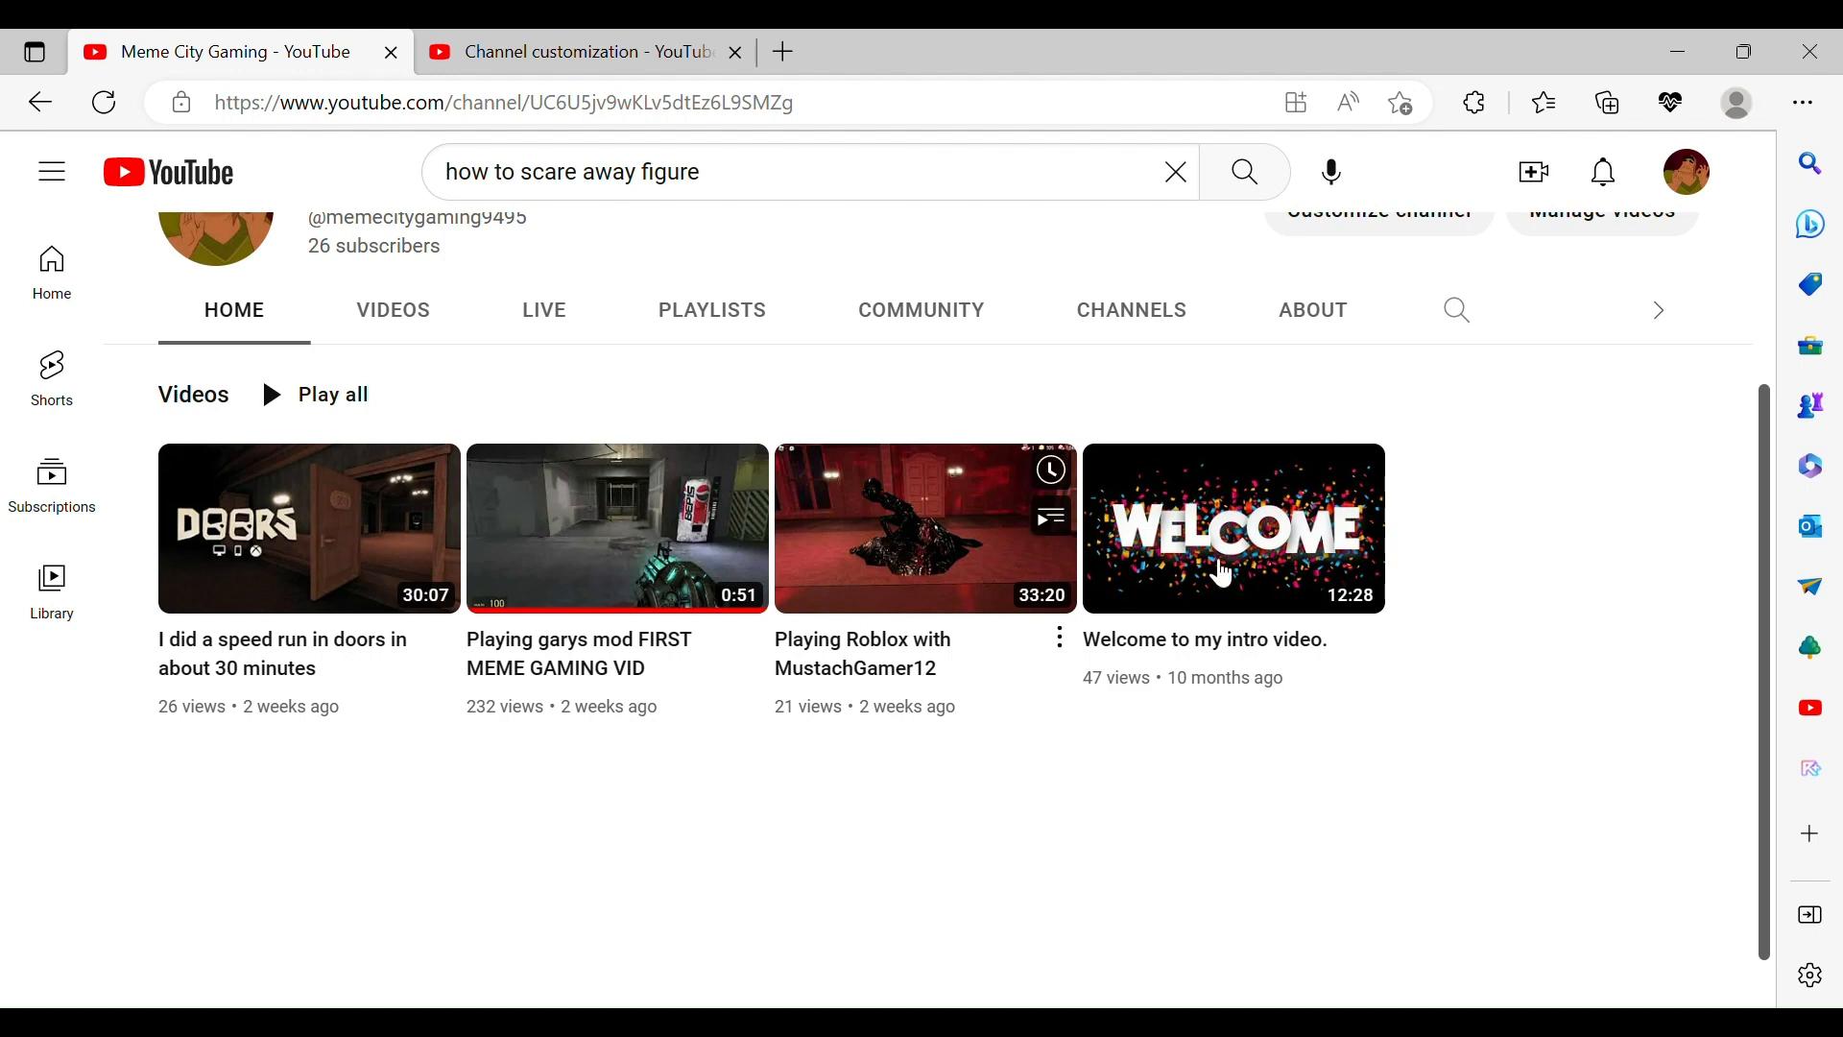
mouse_move(920, 323)
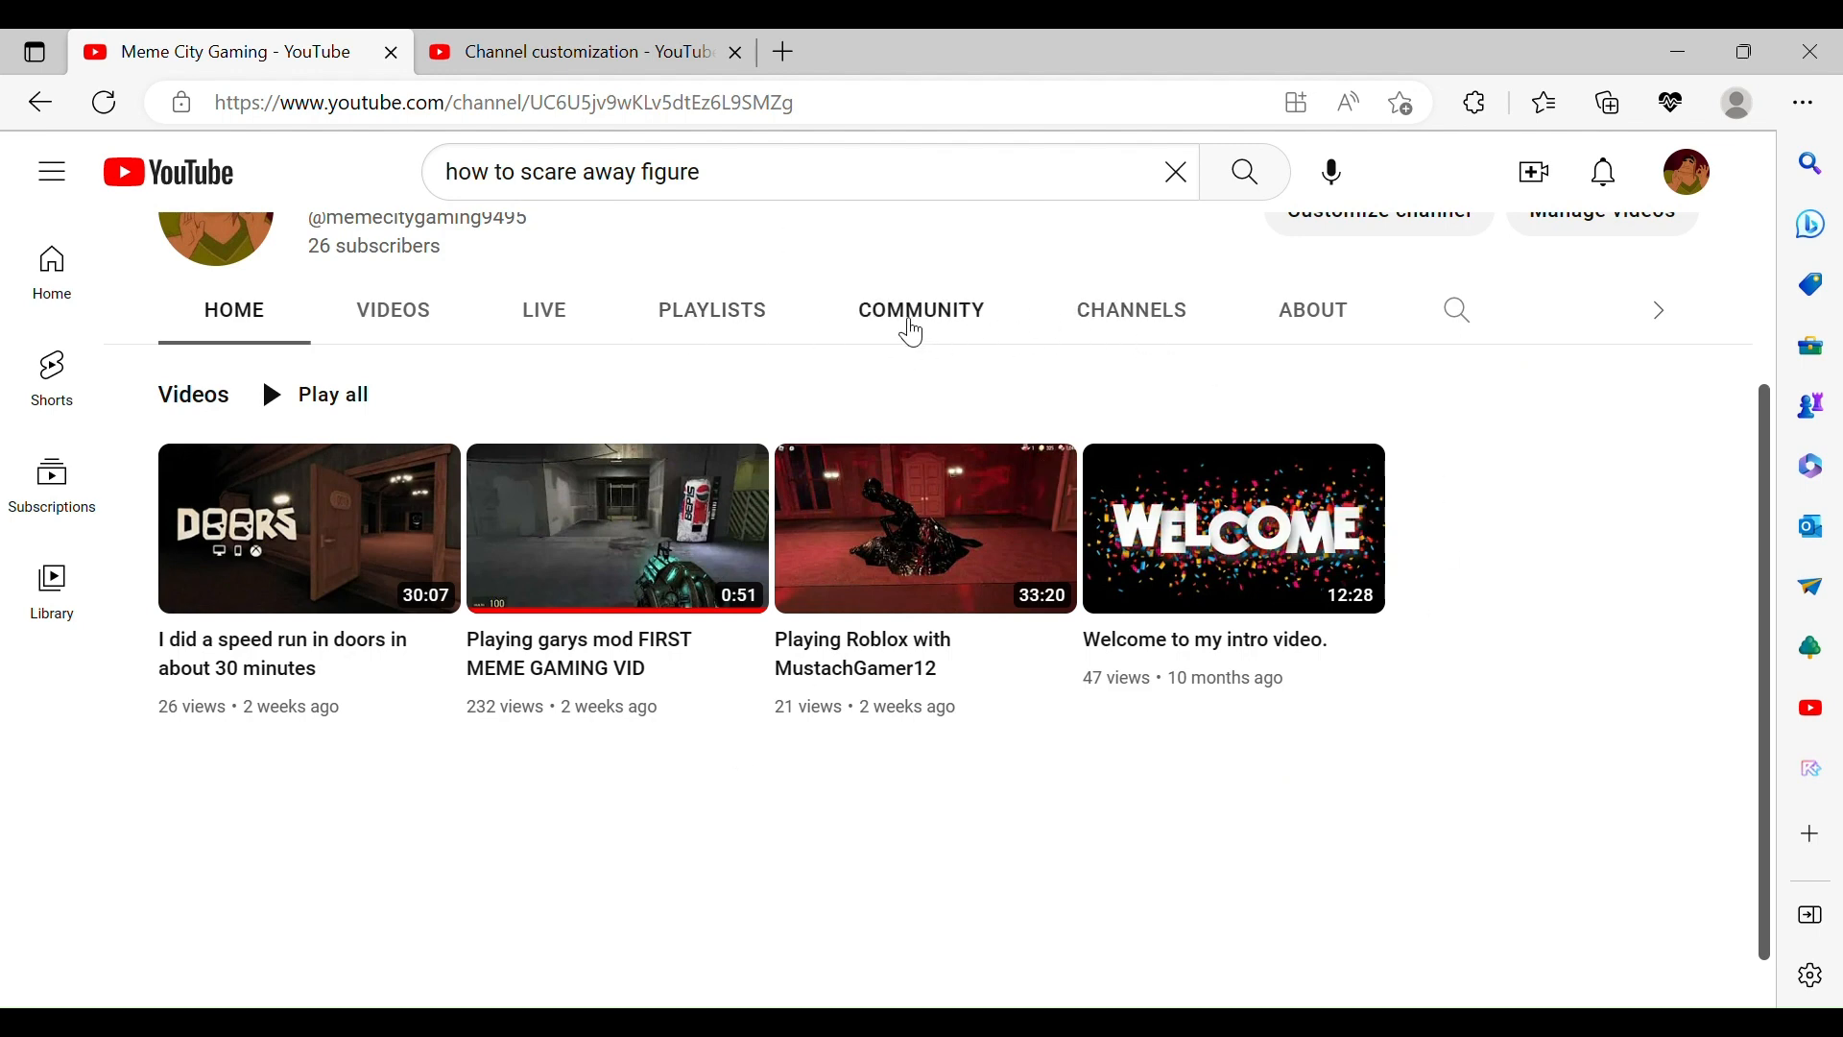
click(919, 309)
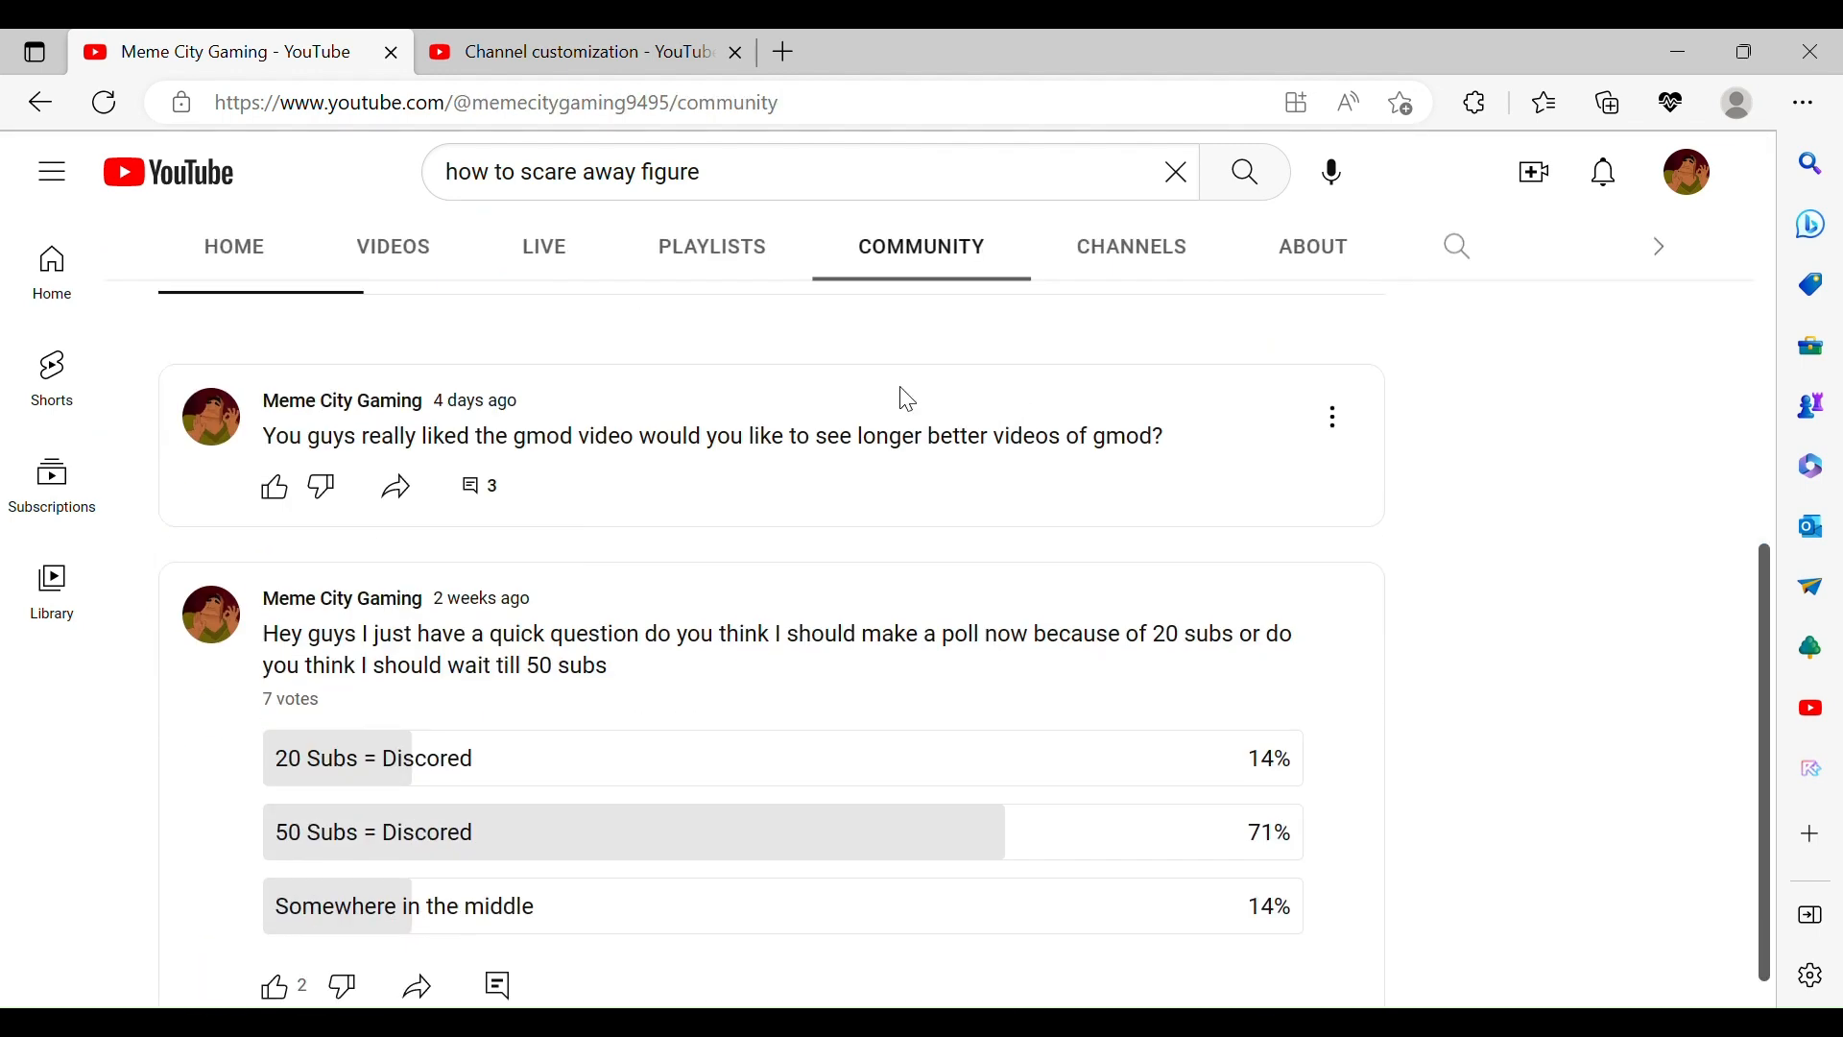
mouse_move(1221, 657)
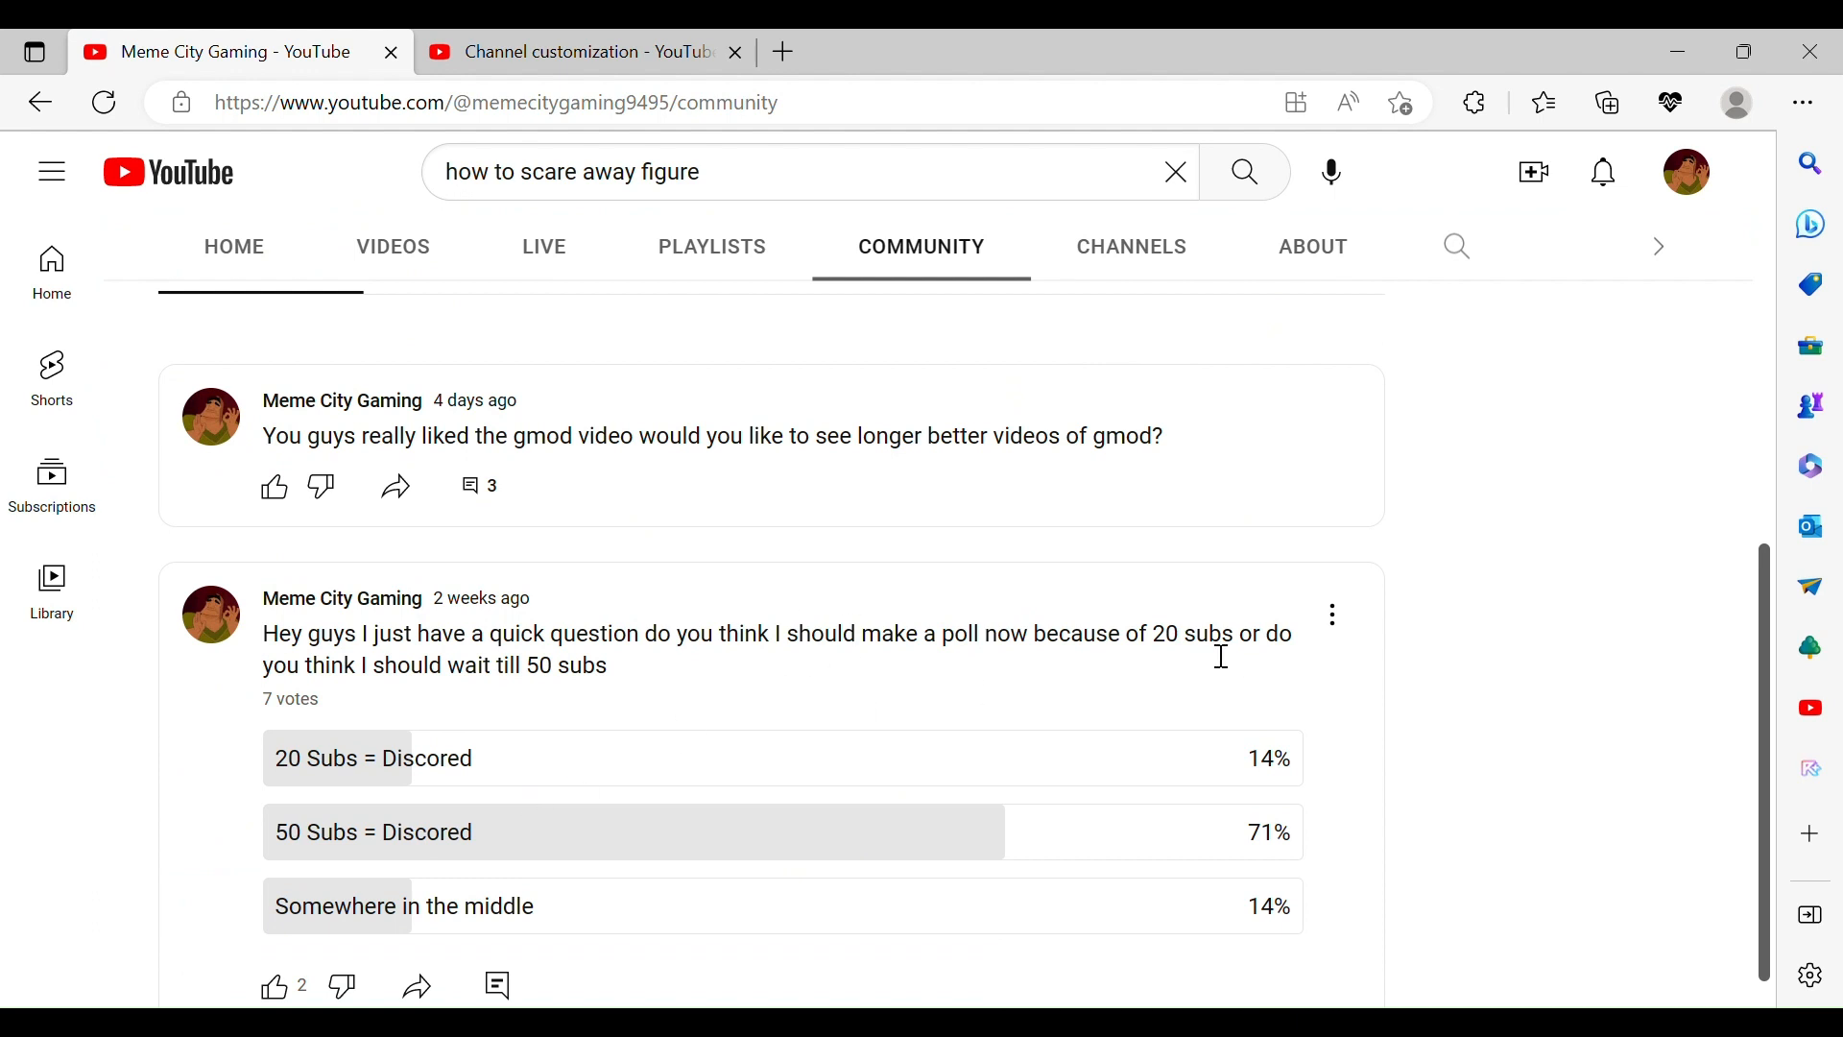
mouse_move(803, 632)
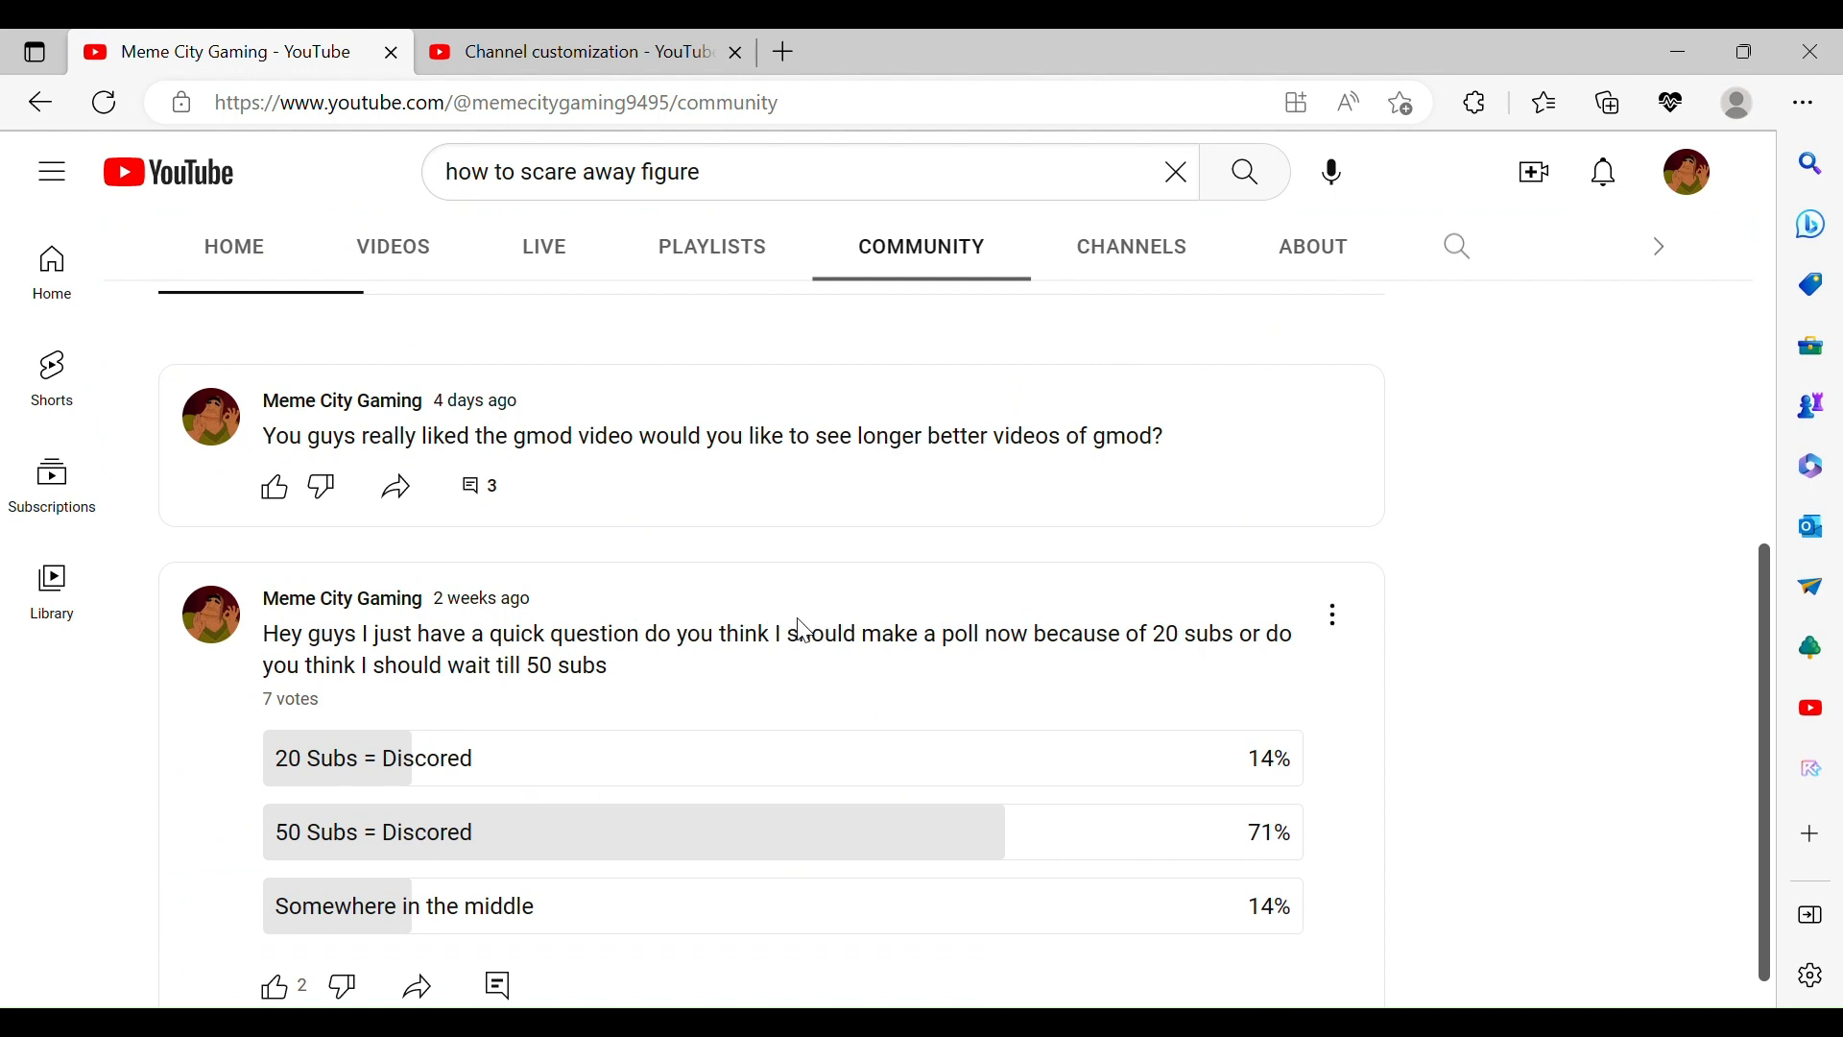
mouse_move(940, 734)
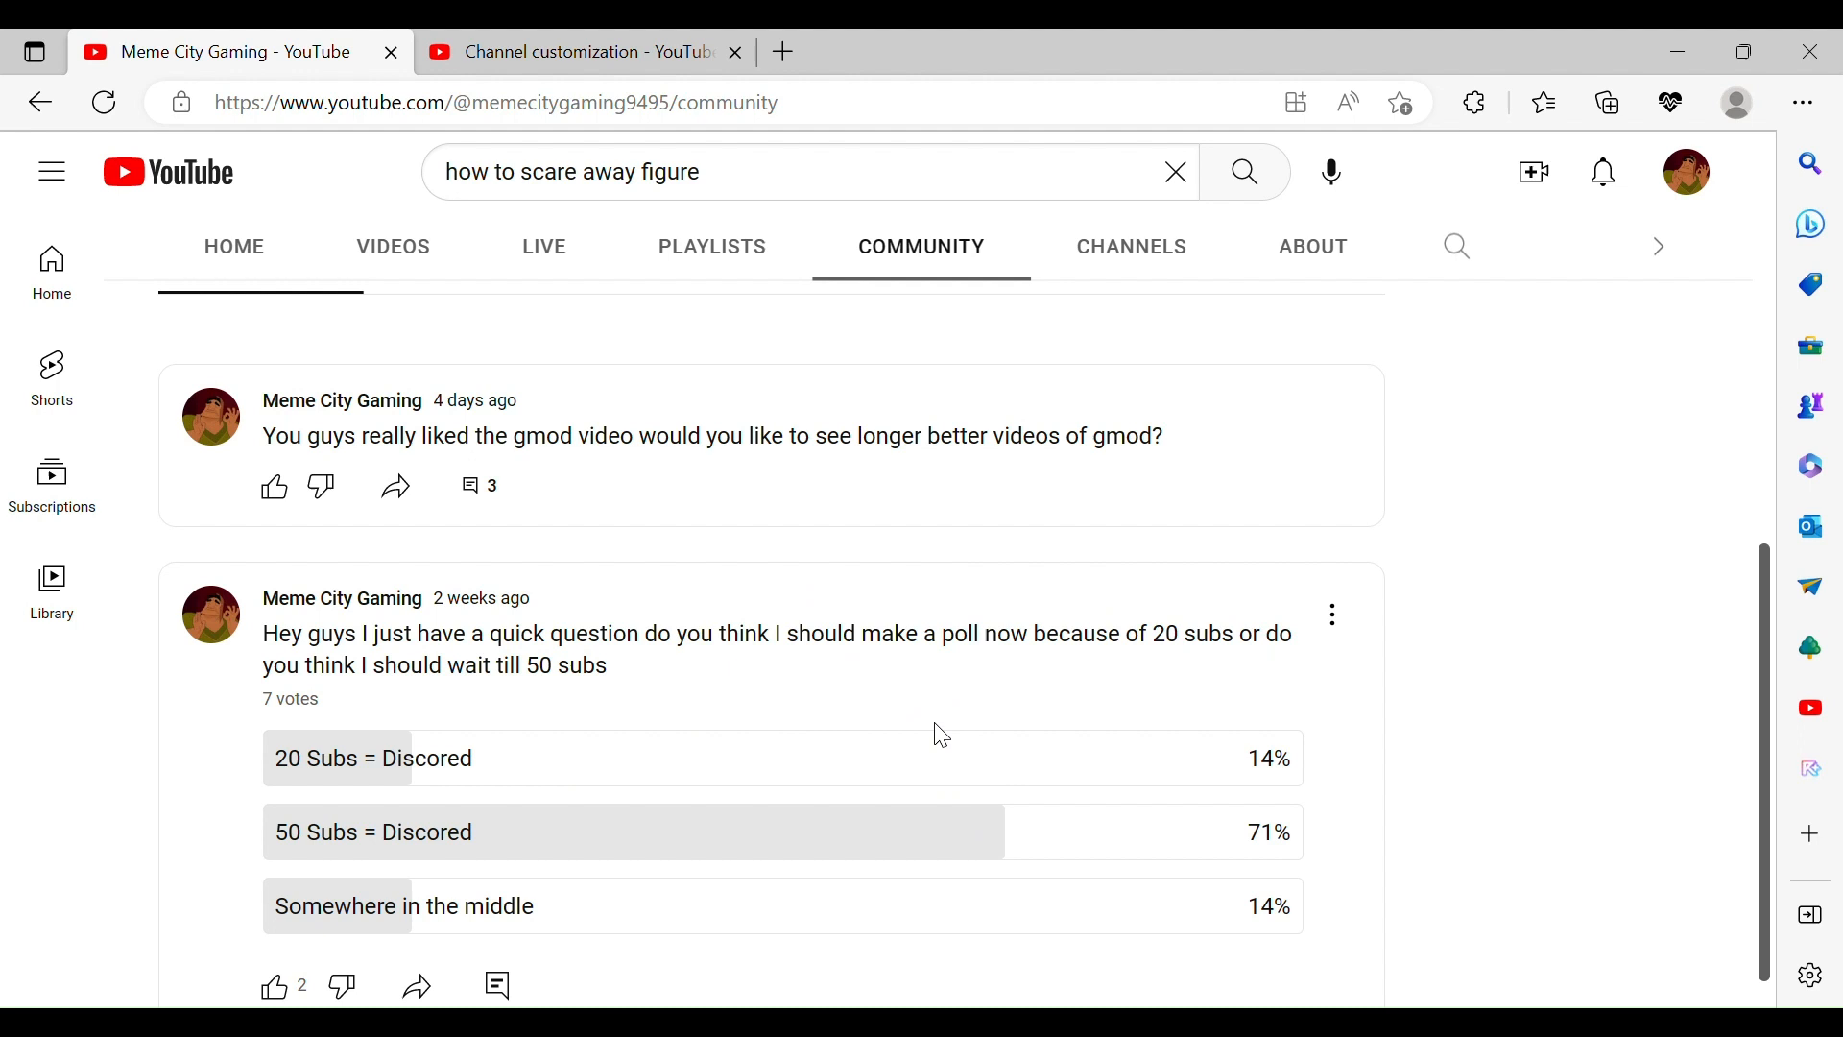
mouse_move(11, 791)
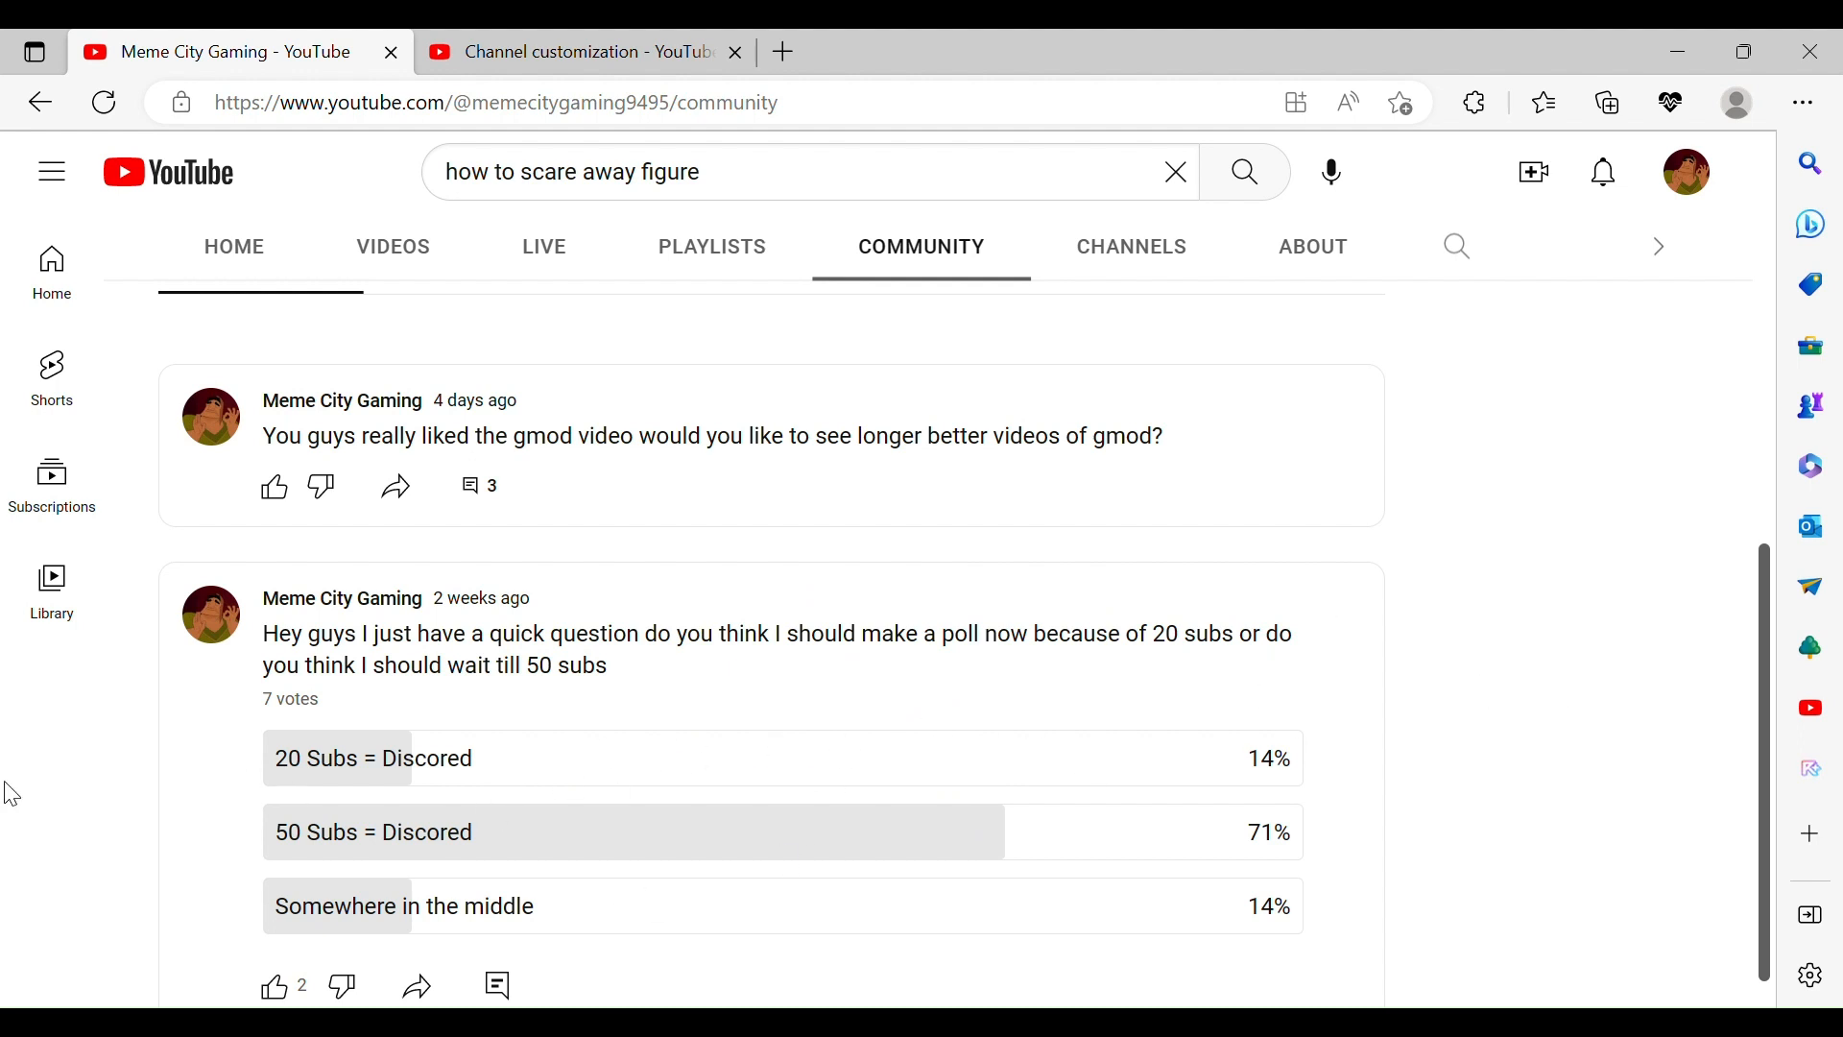
mouse_move(449, 706)
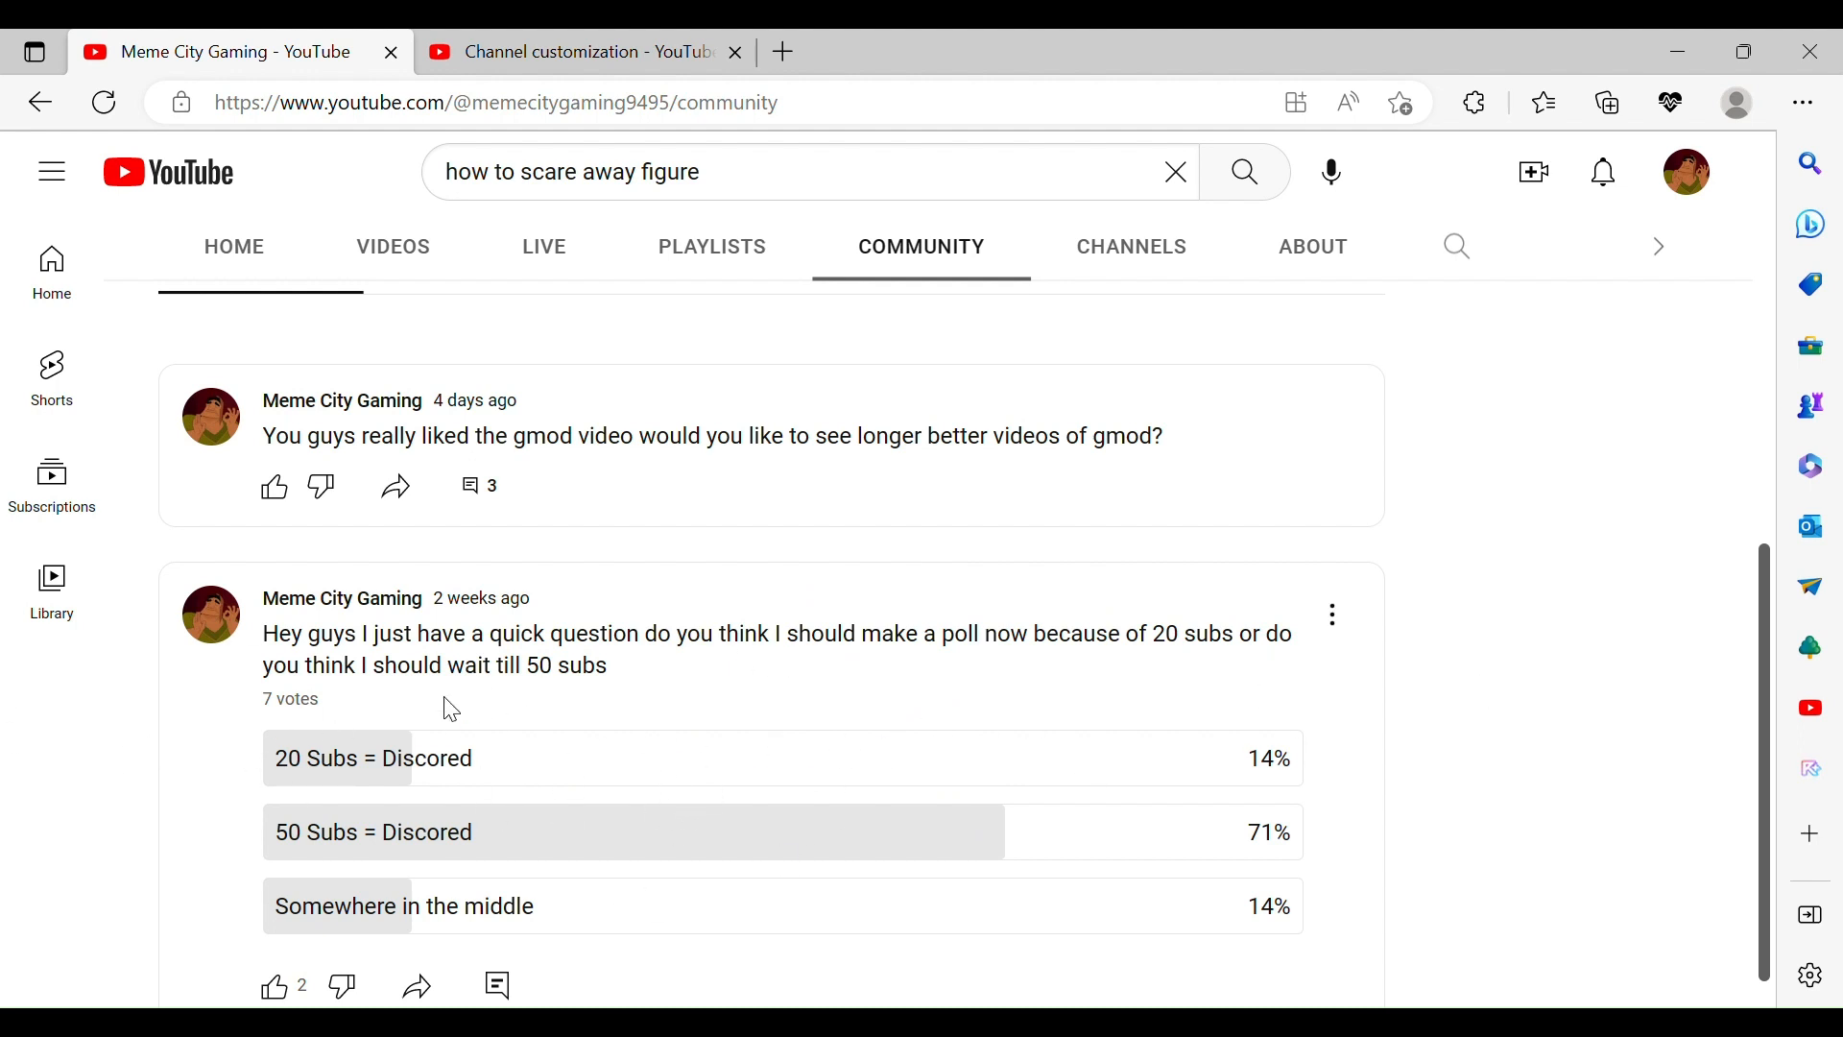
mouse_move(981, 753)
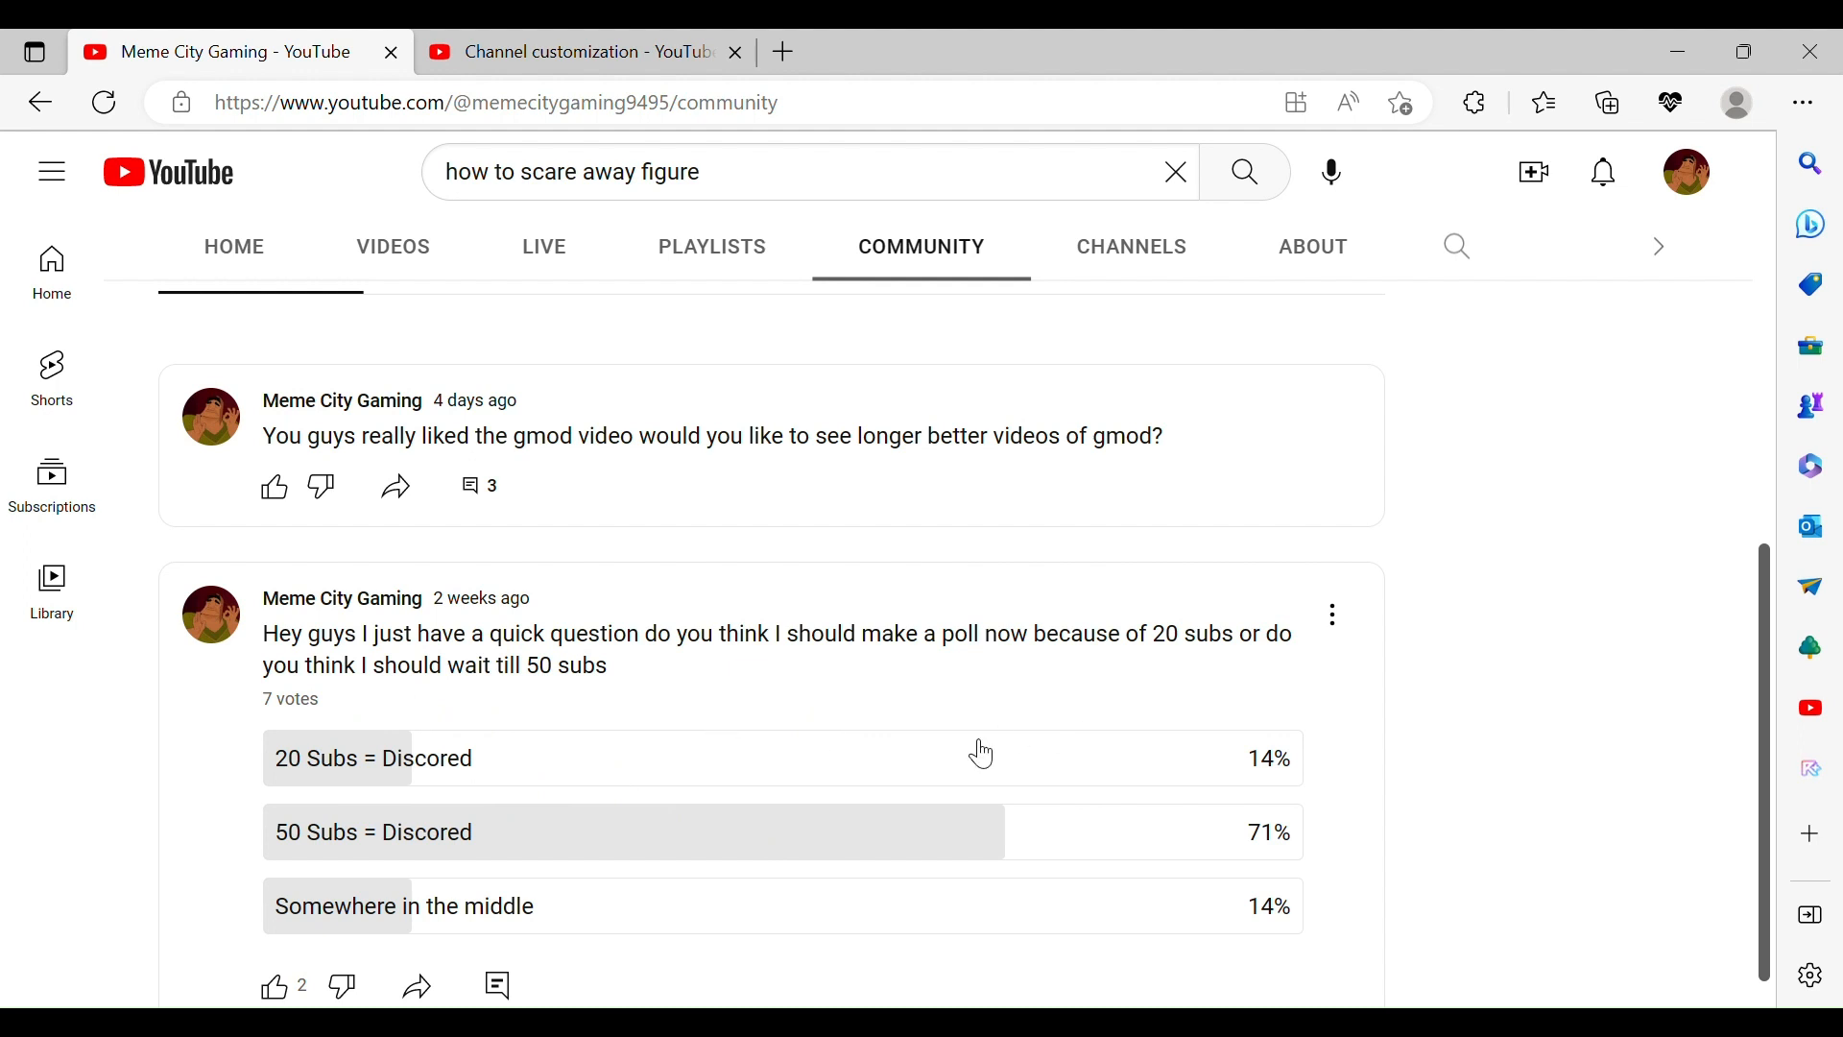
mouse_move(881, 814)
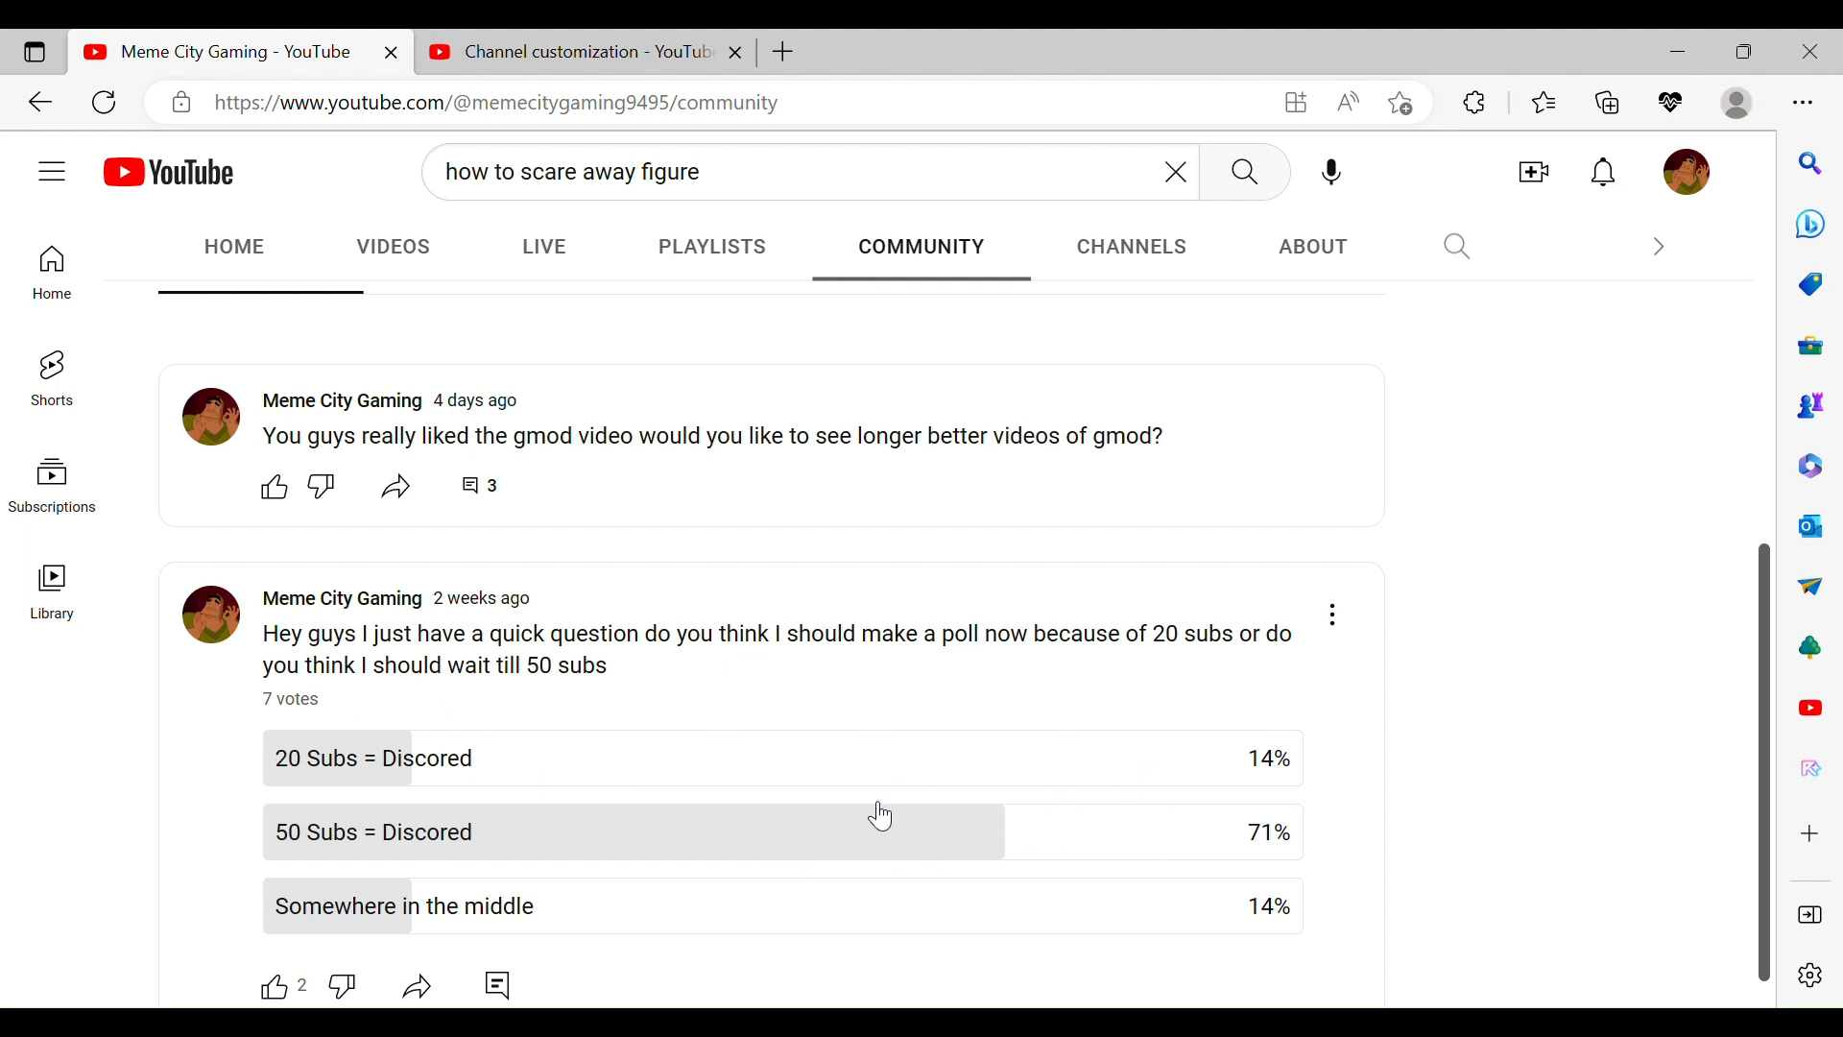
mouse_move(846, 839)
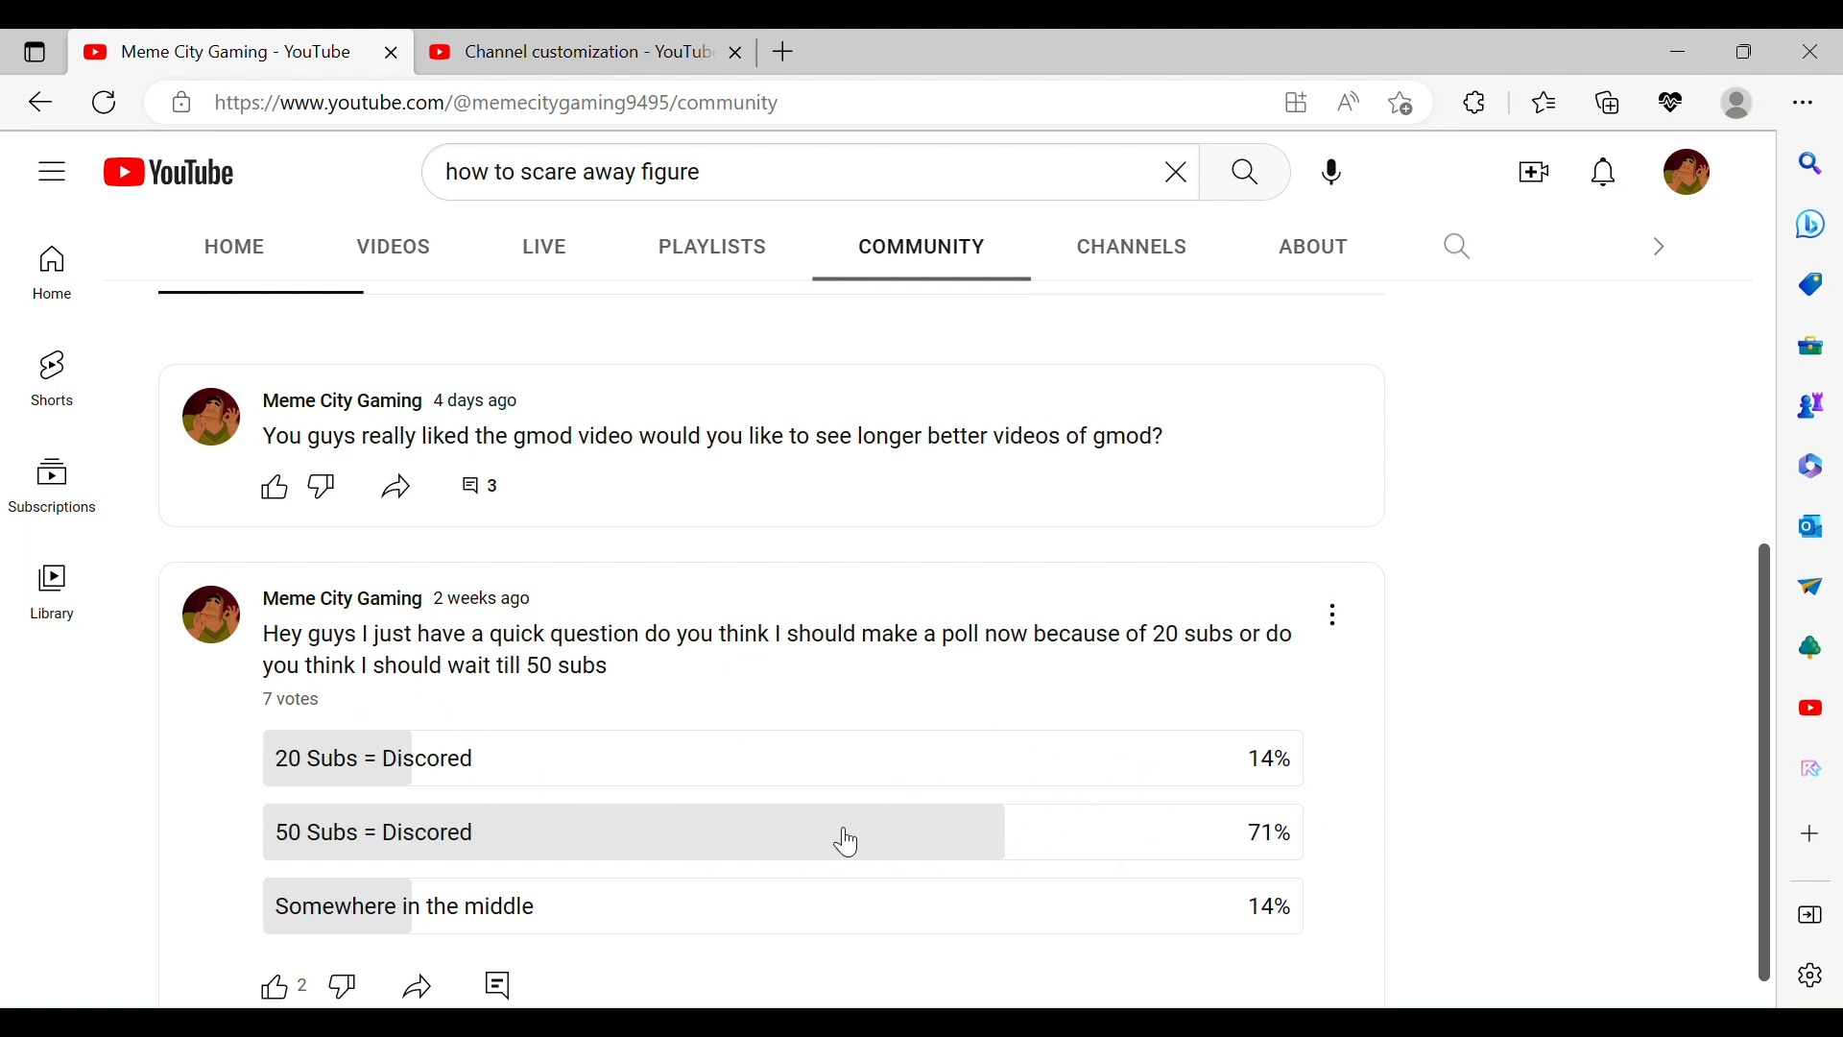
mouse_move(739, 896)
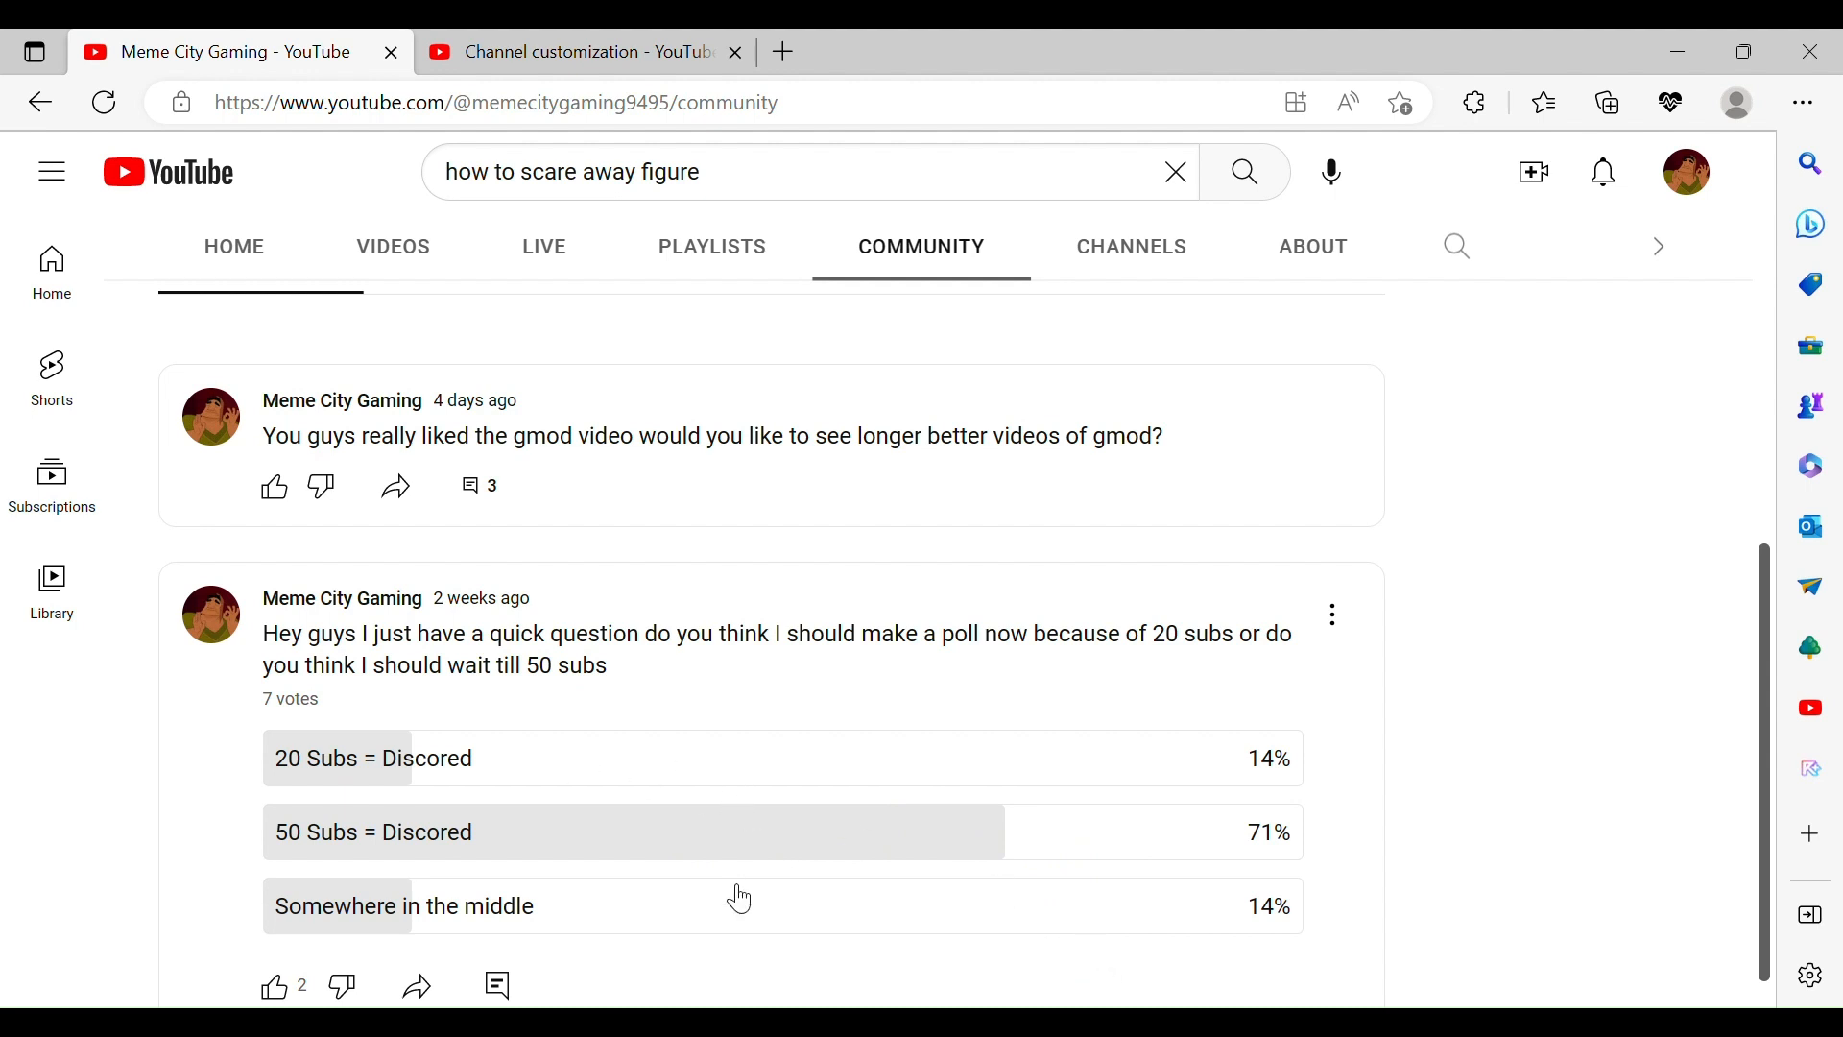
mouse_move(737, 896)
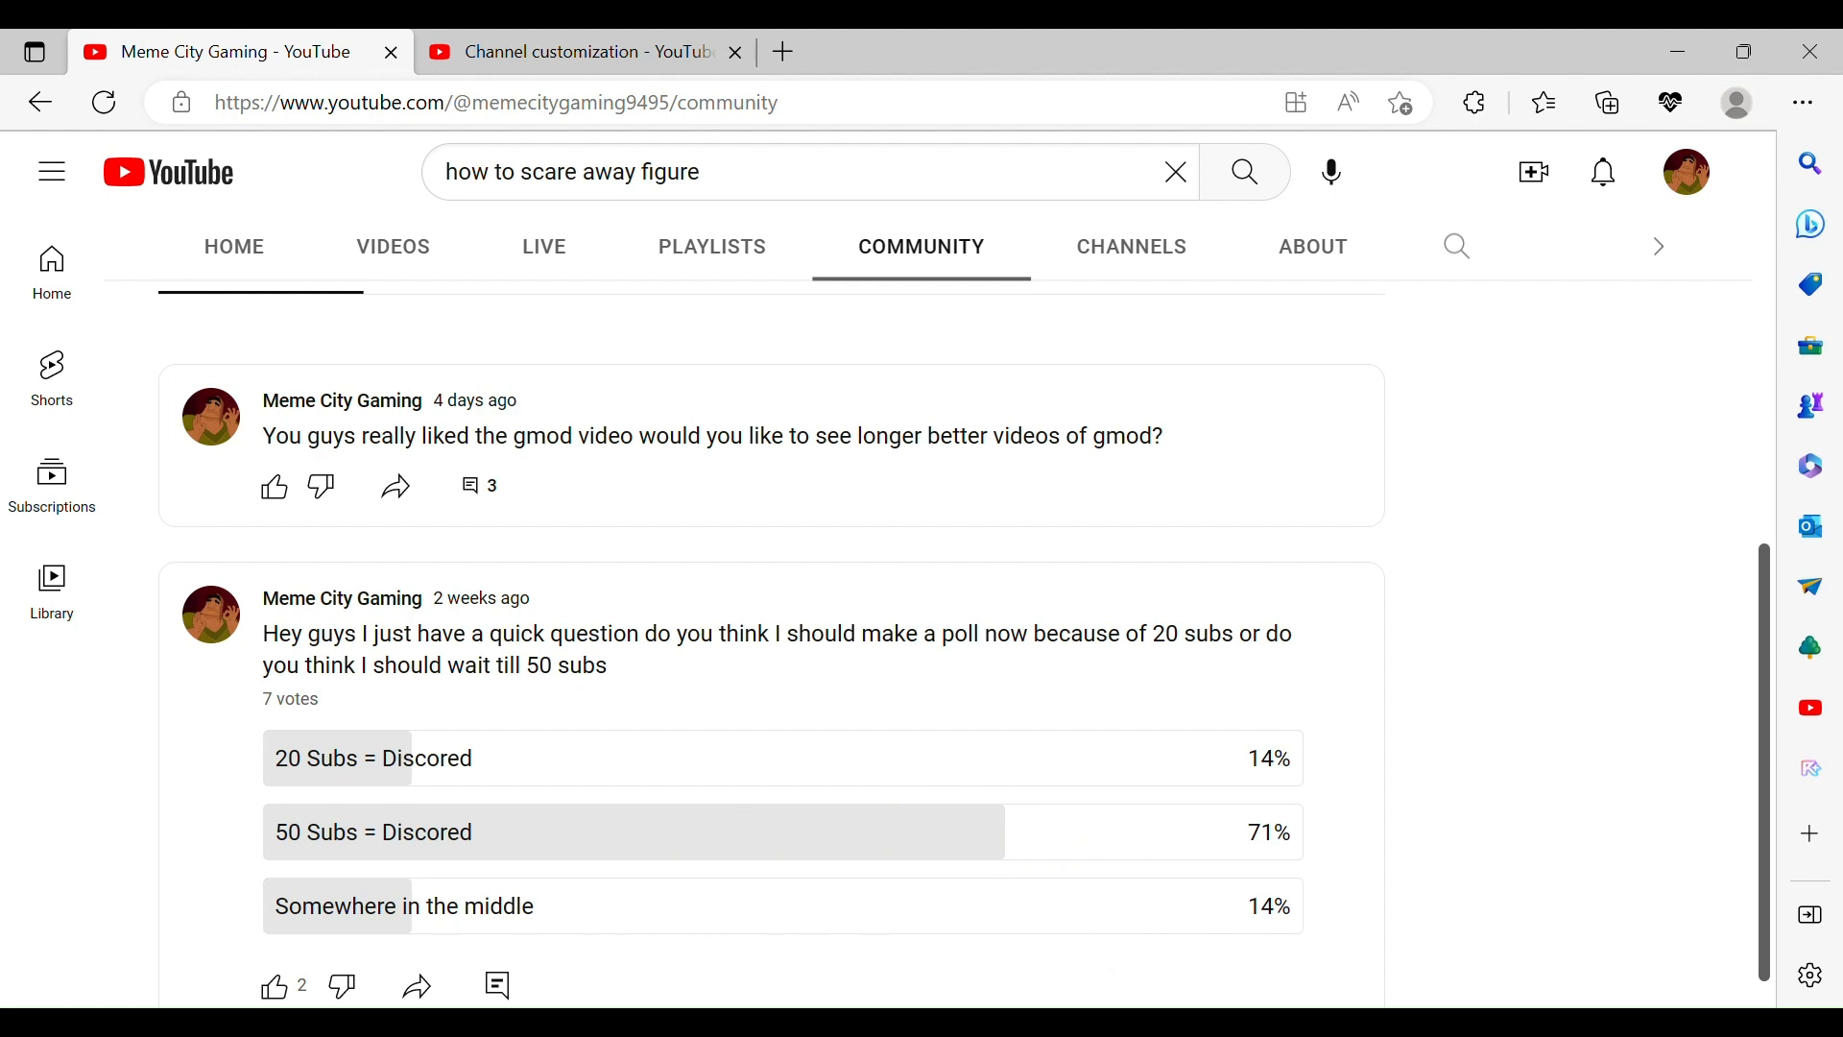
mouse_move(917, 593)
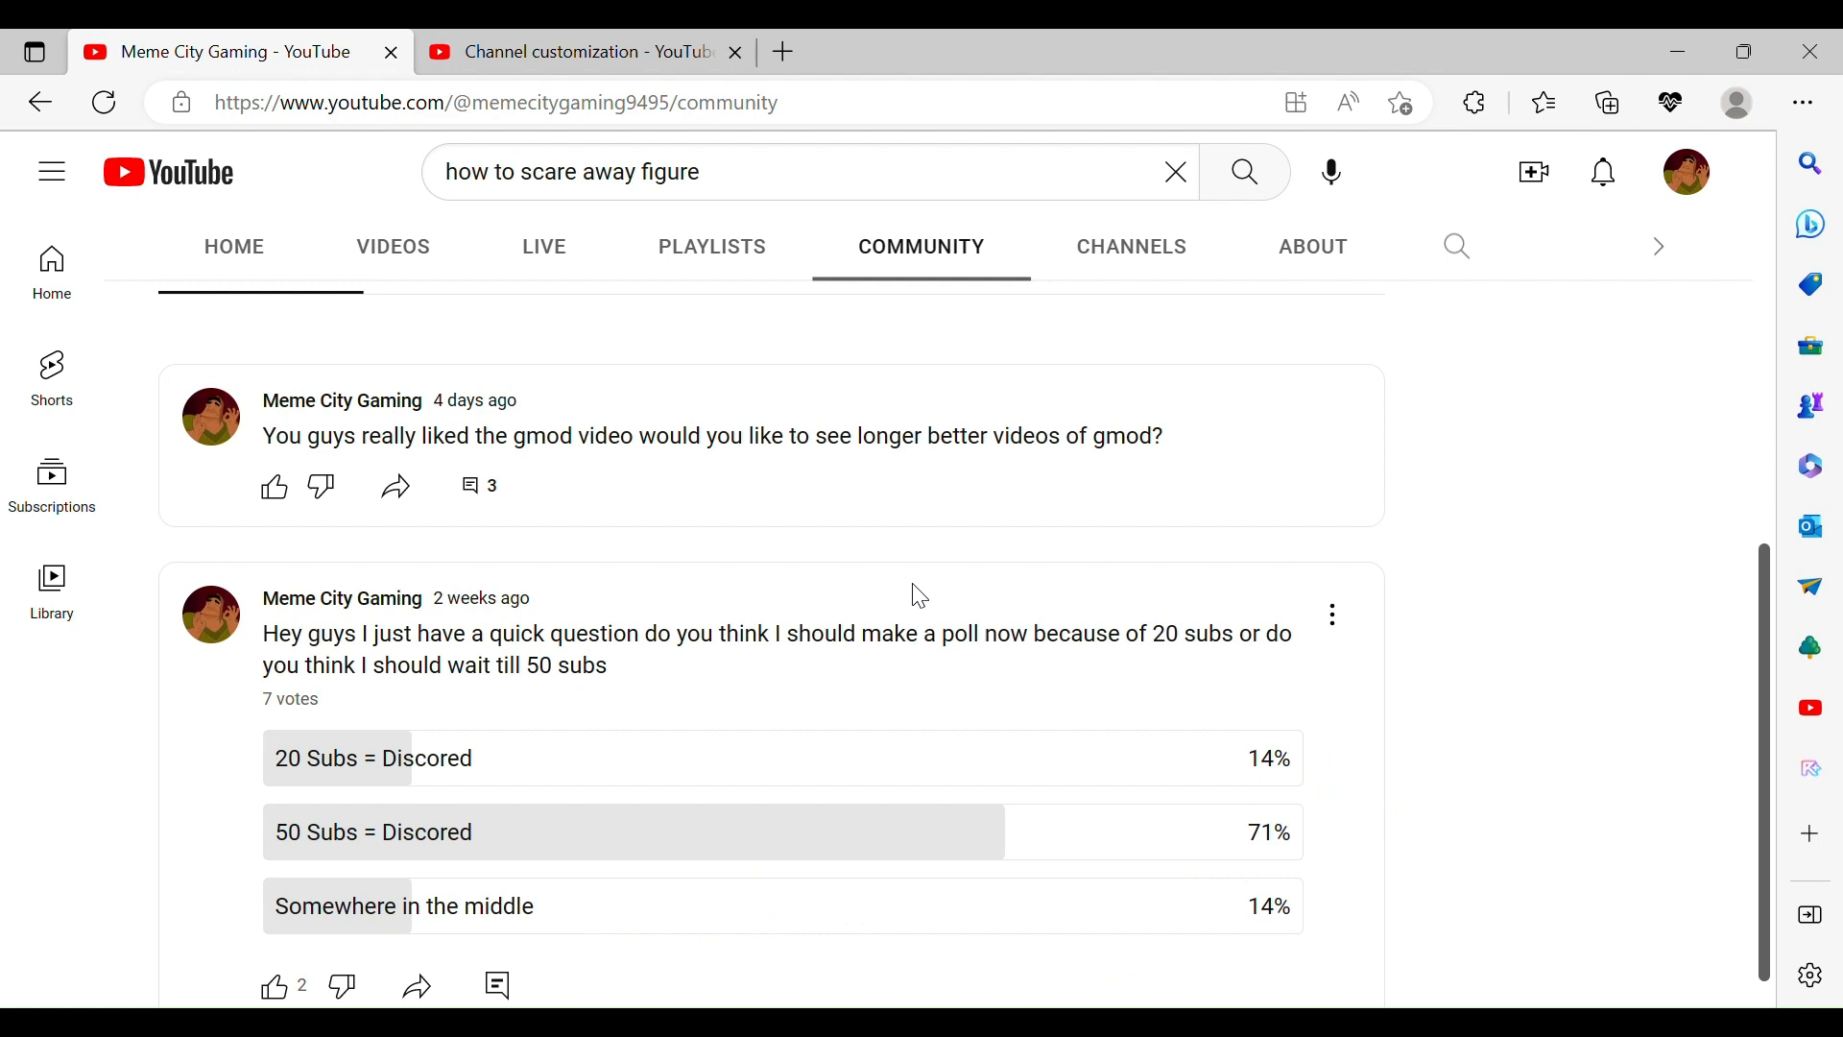
mouse_move(489, 724)
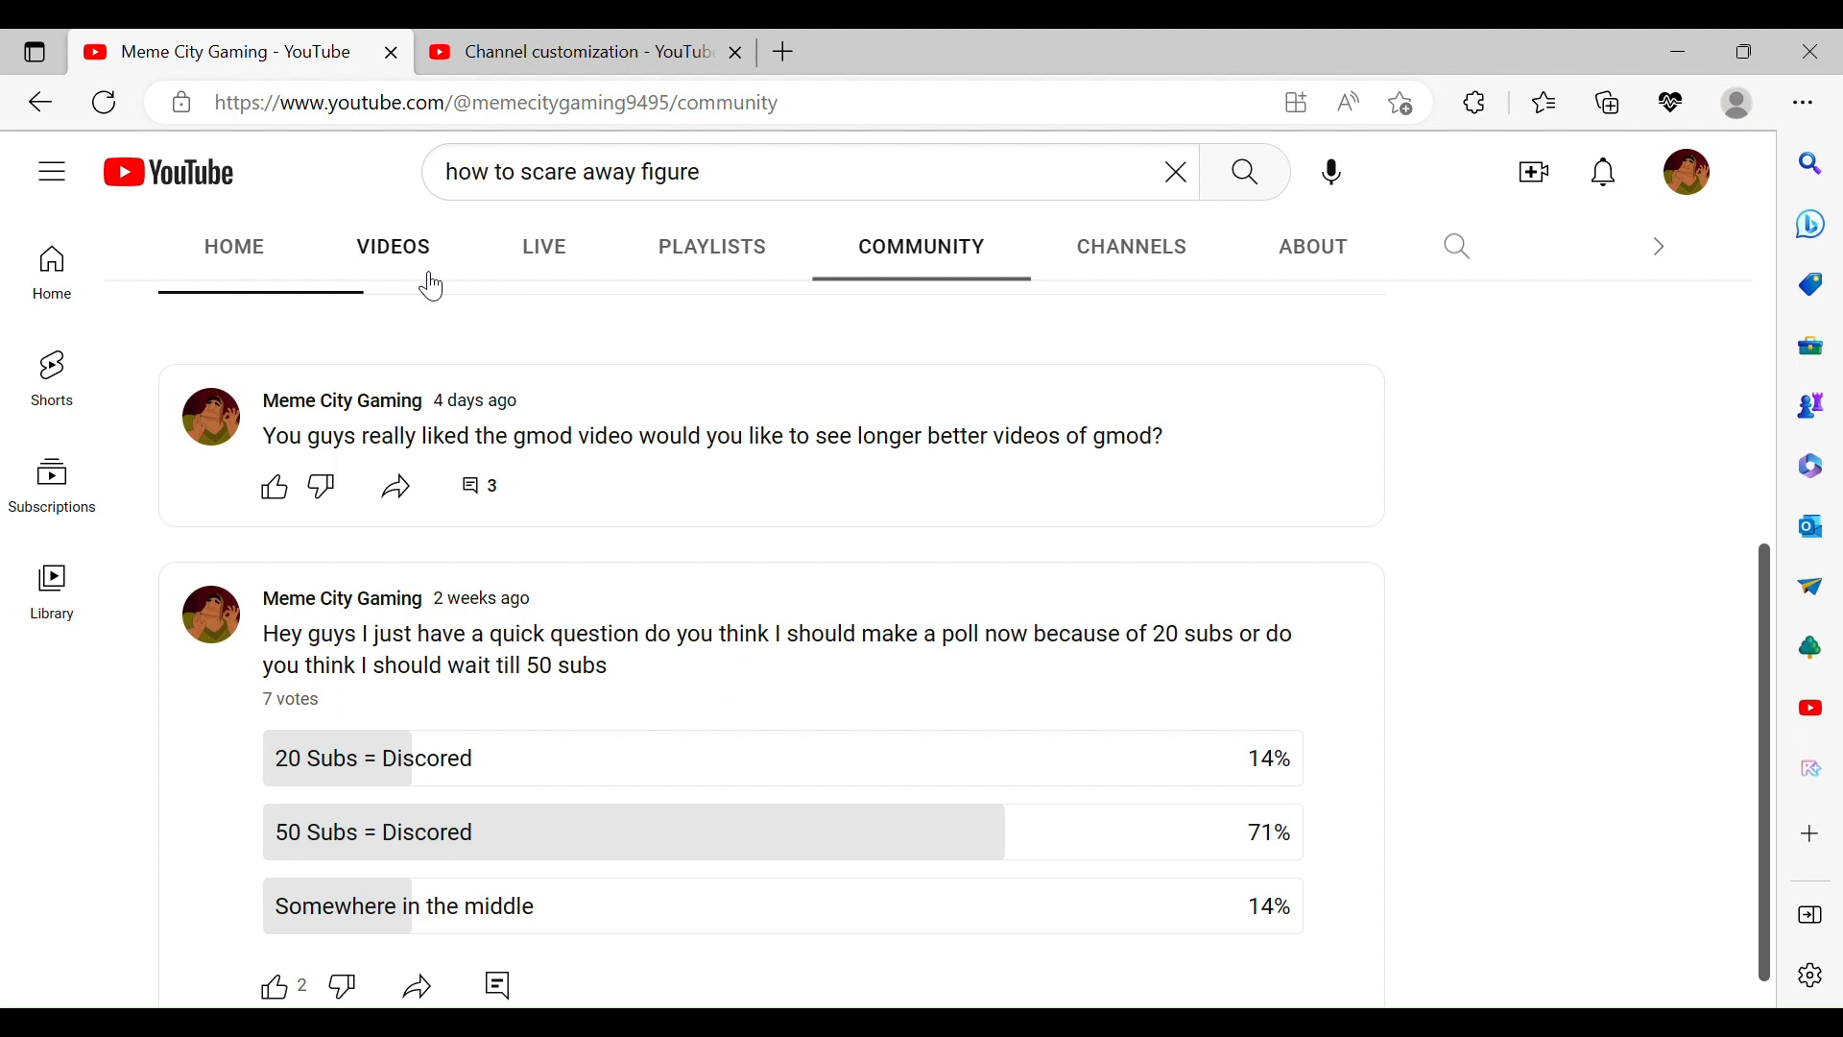
mouse_move(497, 234)
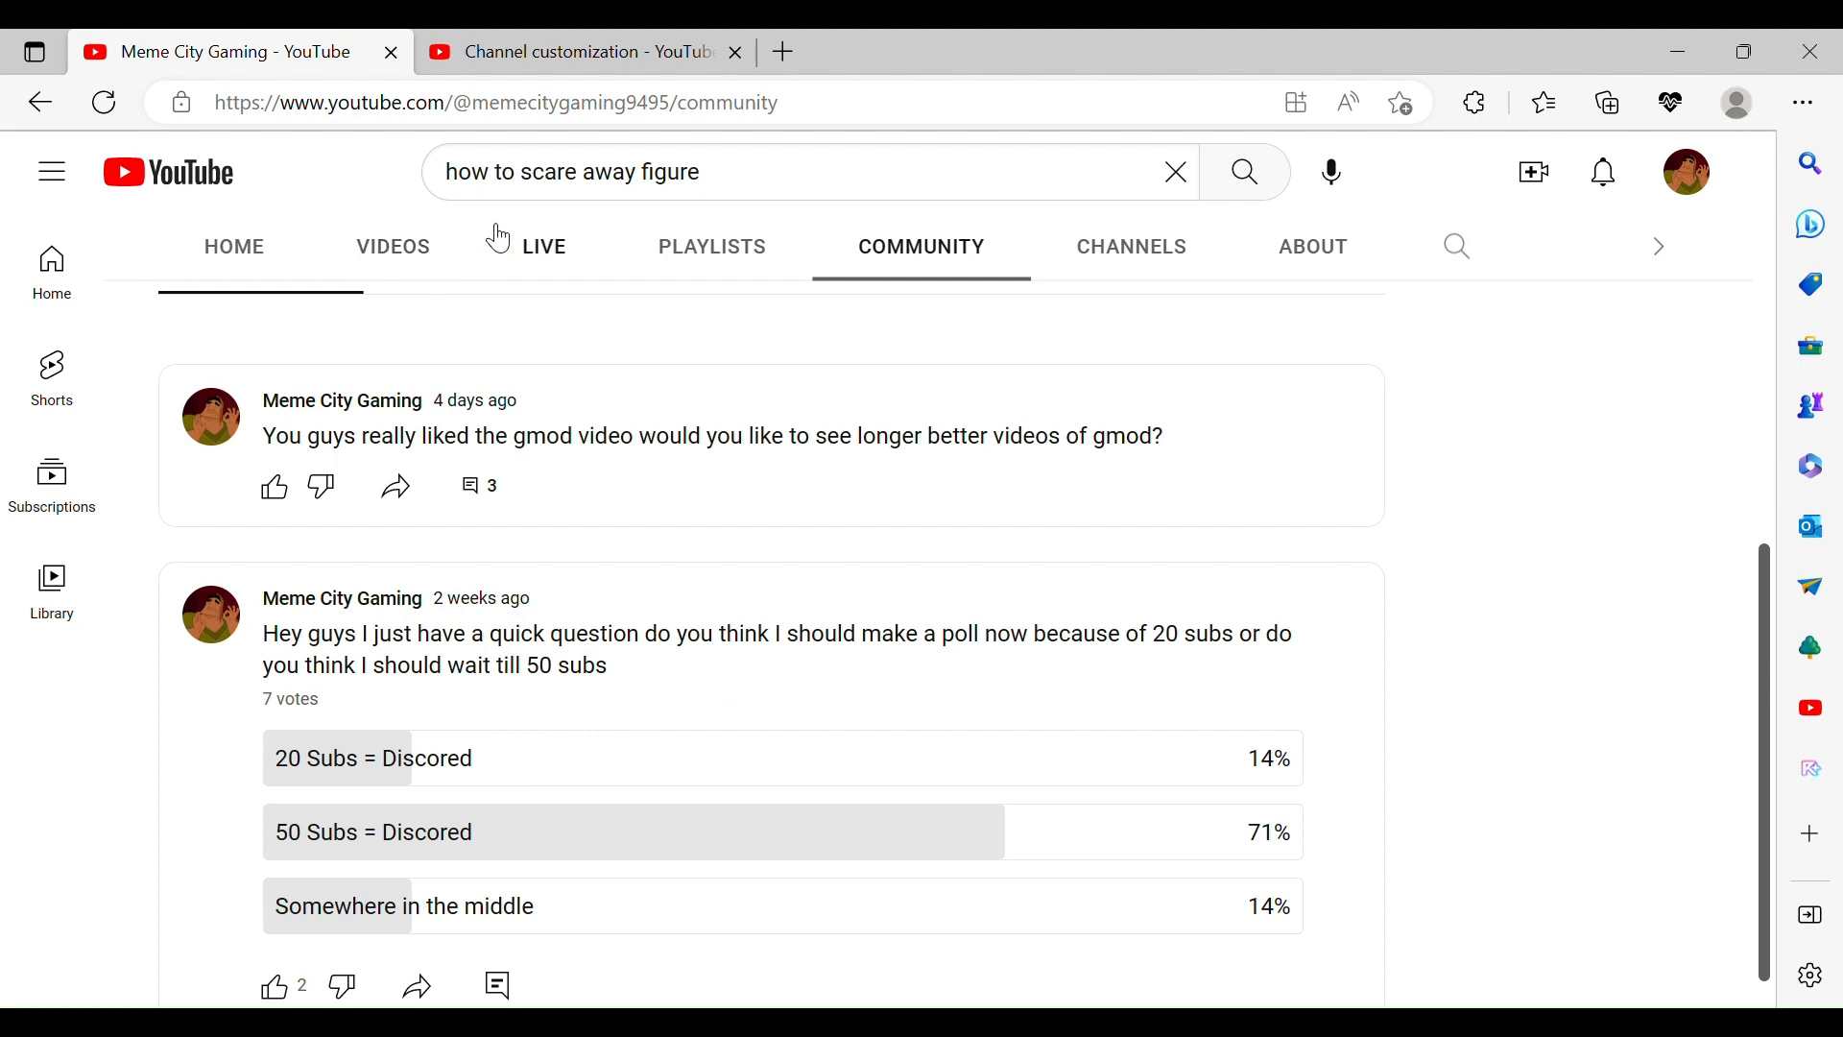
mouse_move(440, 259)
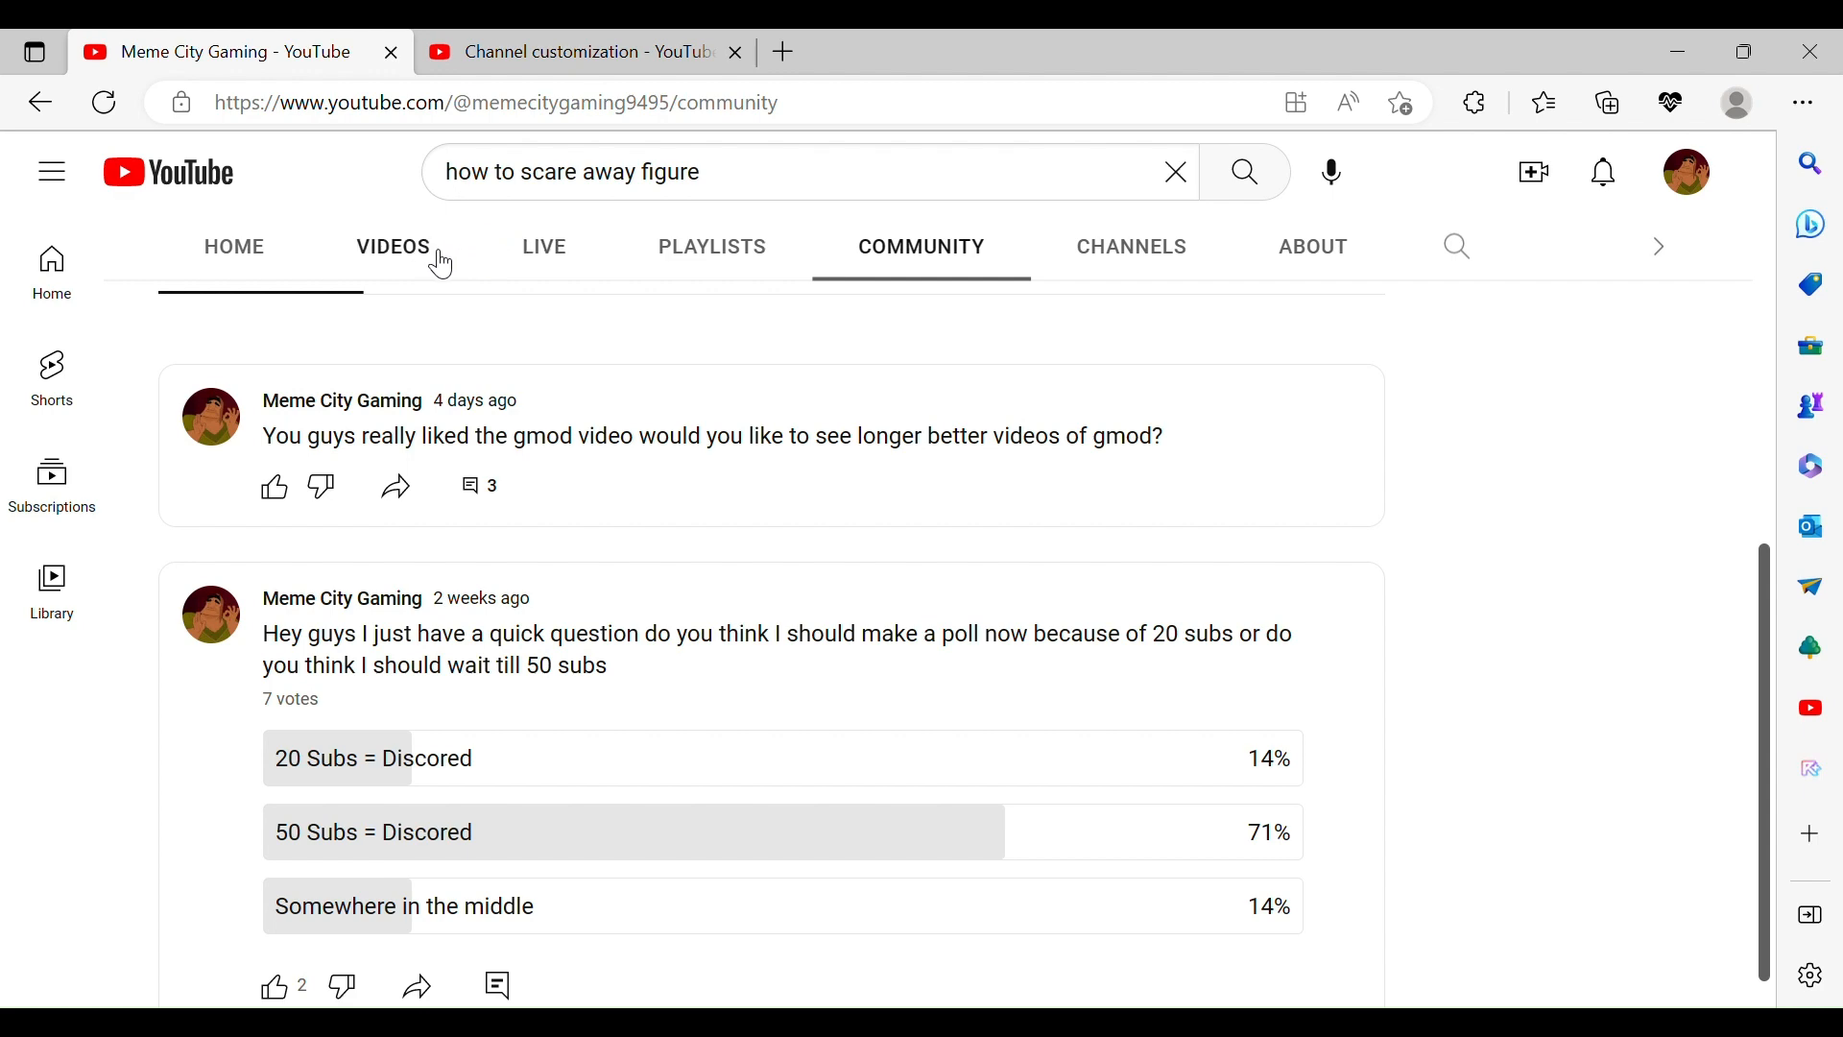
- View the Videos list showing the four uploads, from the doors speed run to the intro
click(391, 245)
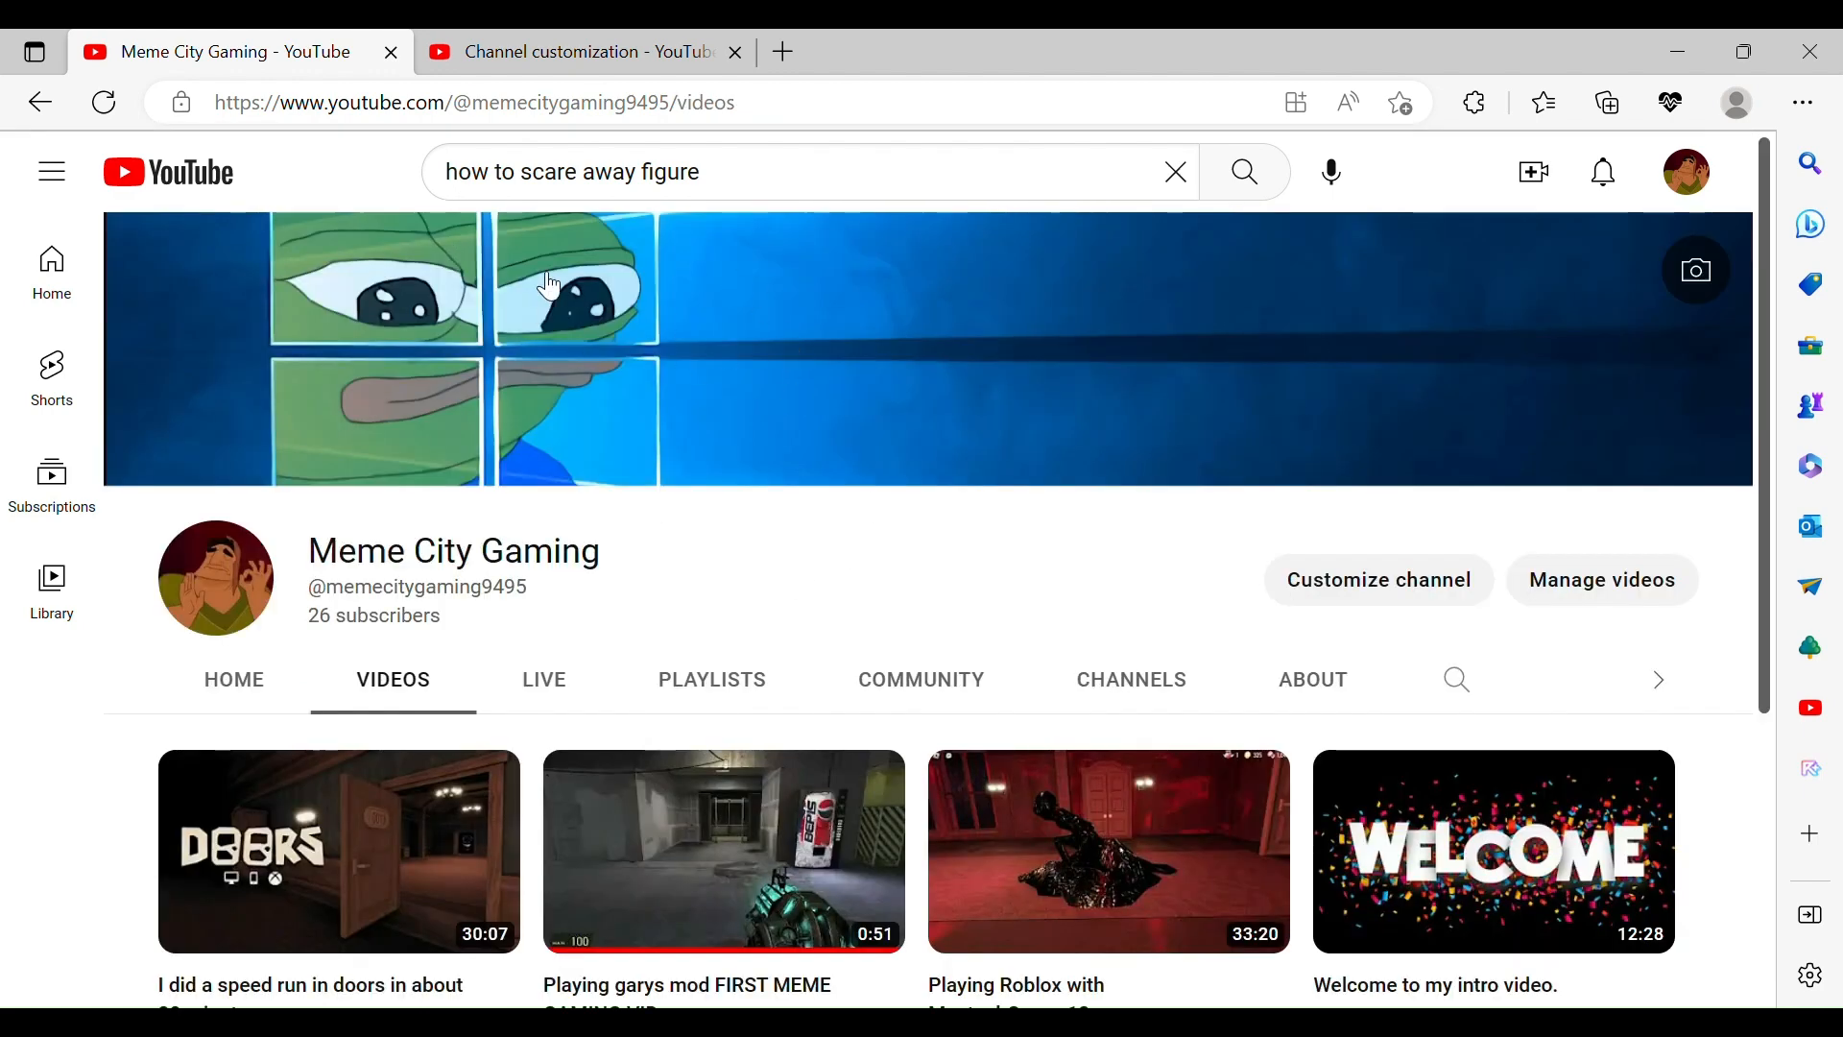
scroll(down, 3)
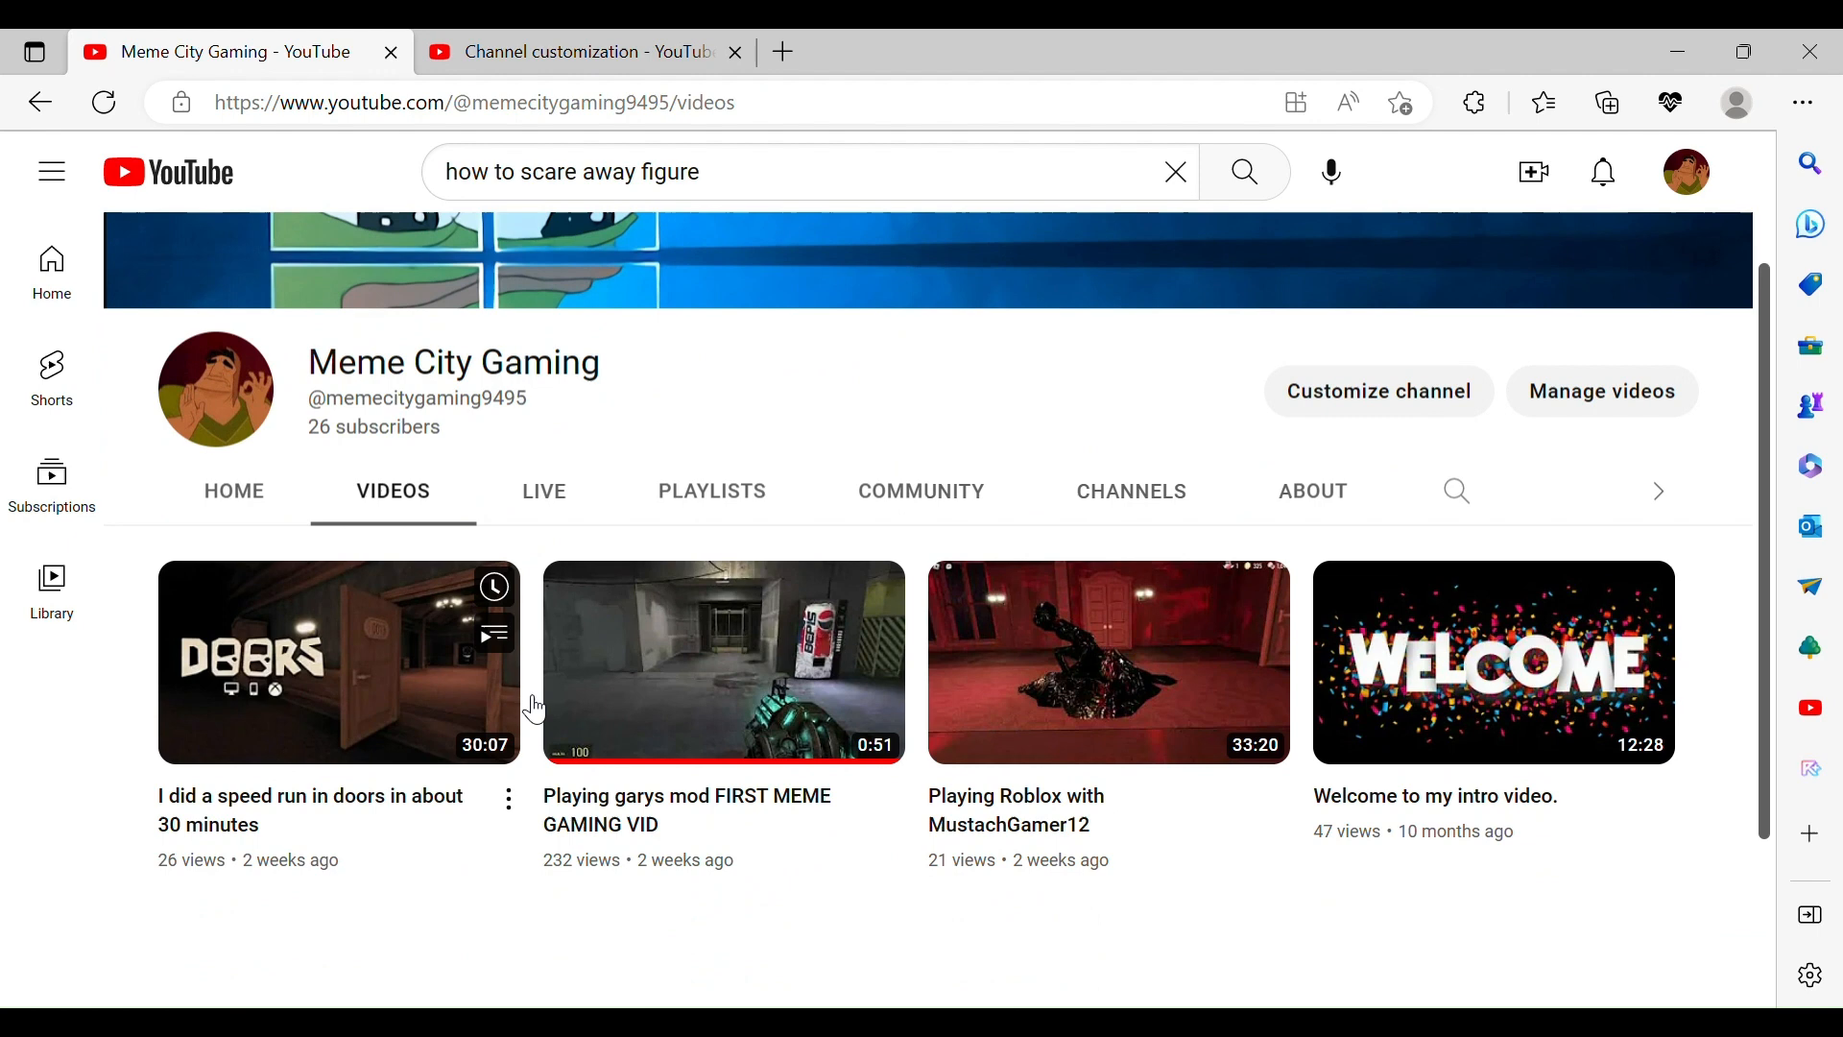
mouse_move(920, 685)
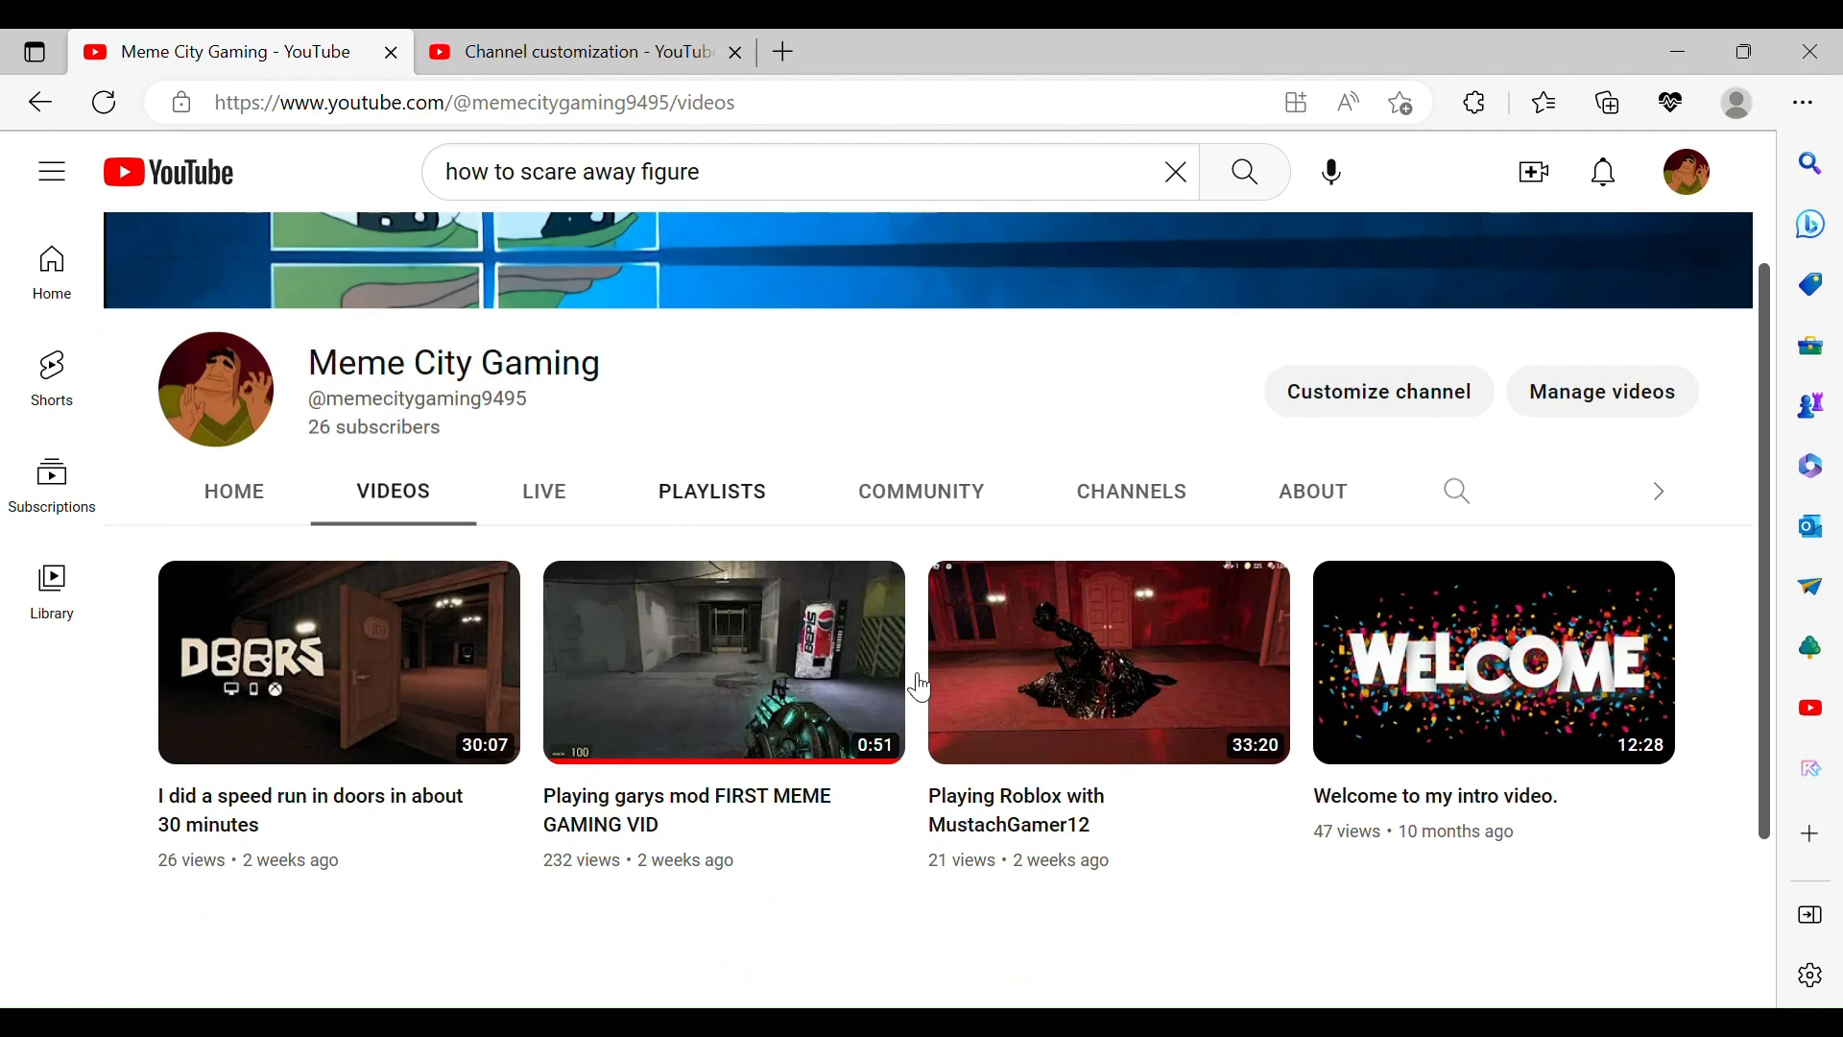
mouse_move(1152, 432)
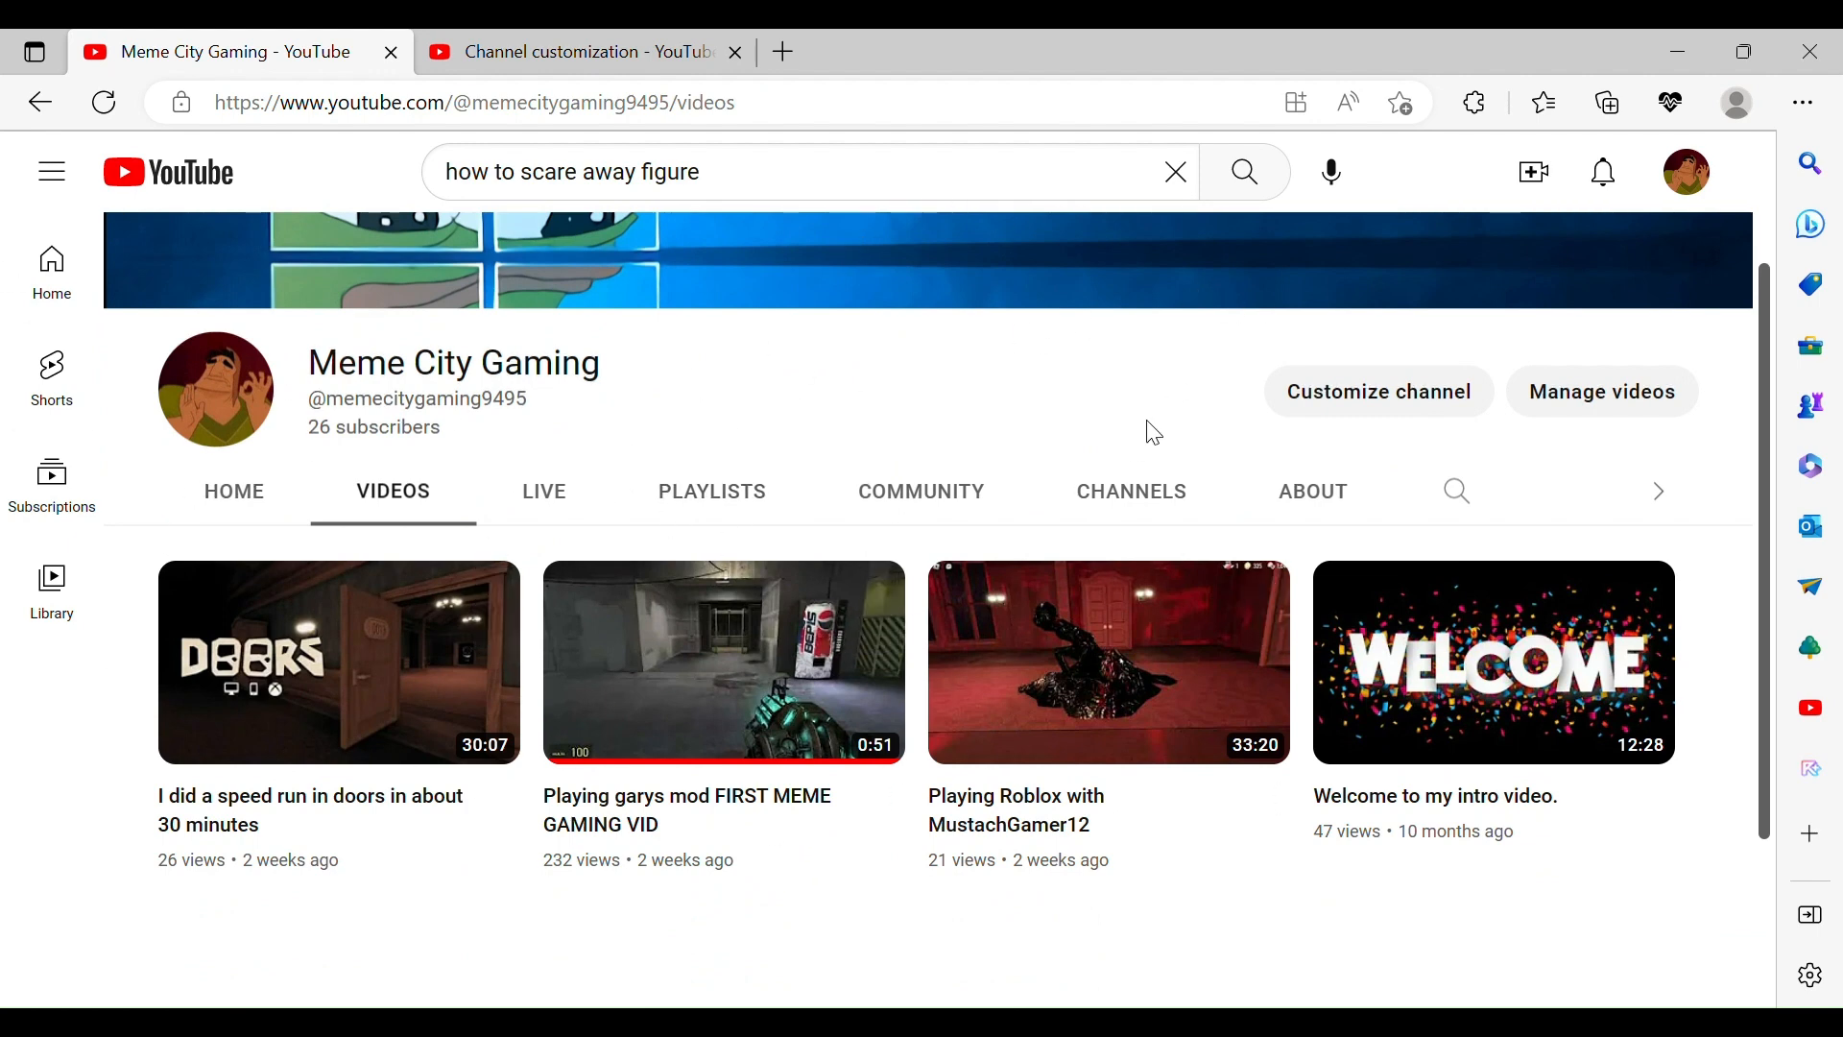
mouse_move(970, 334)
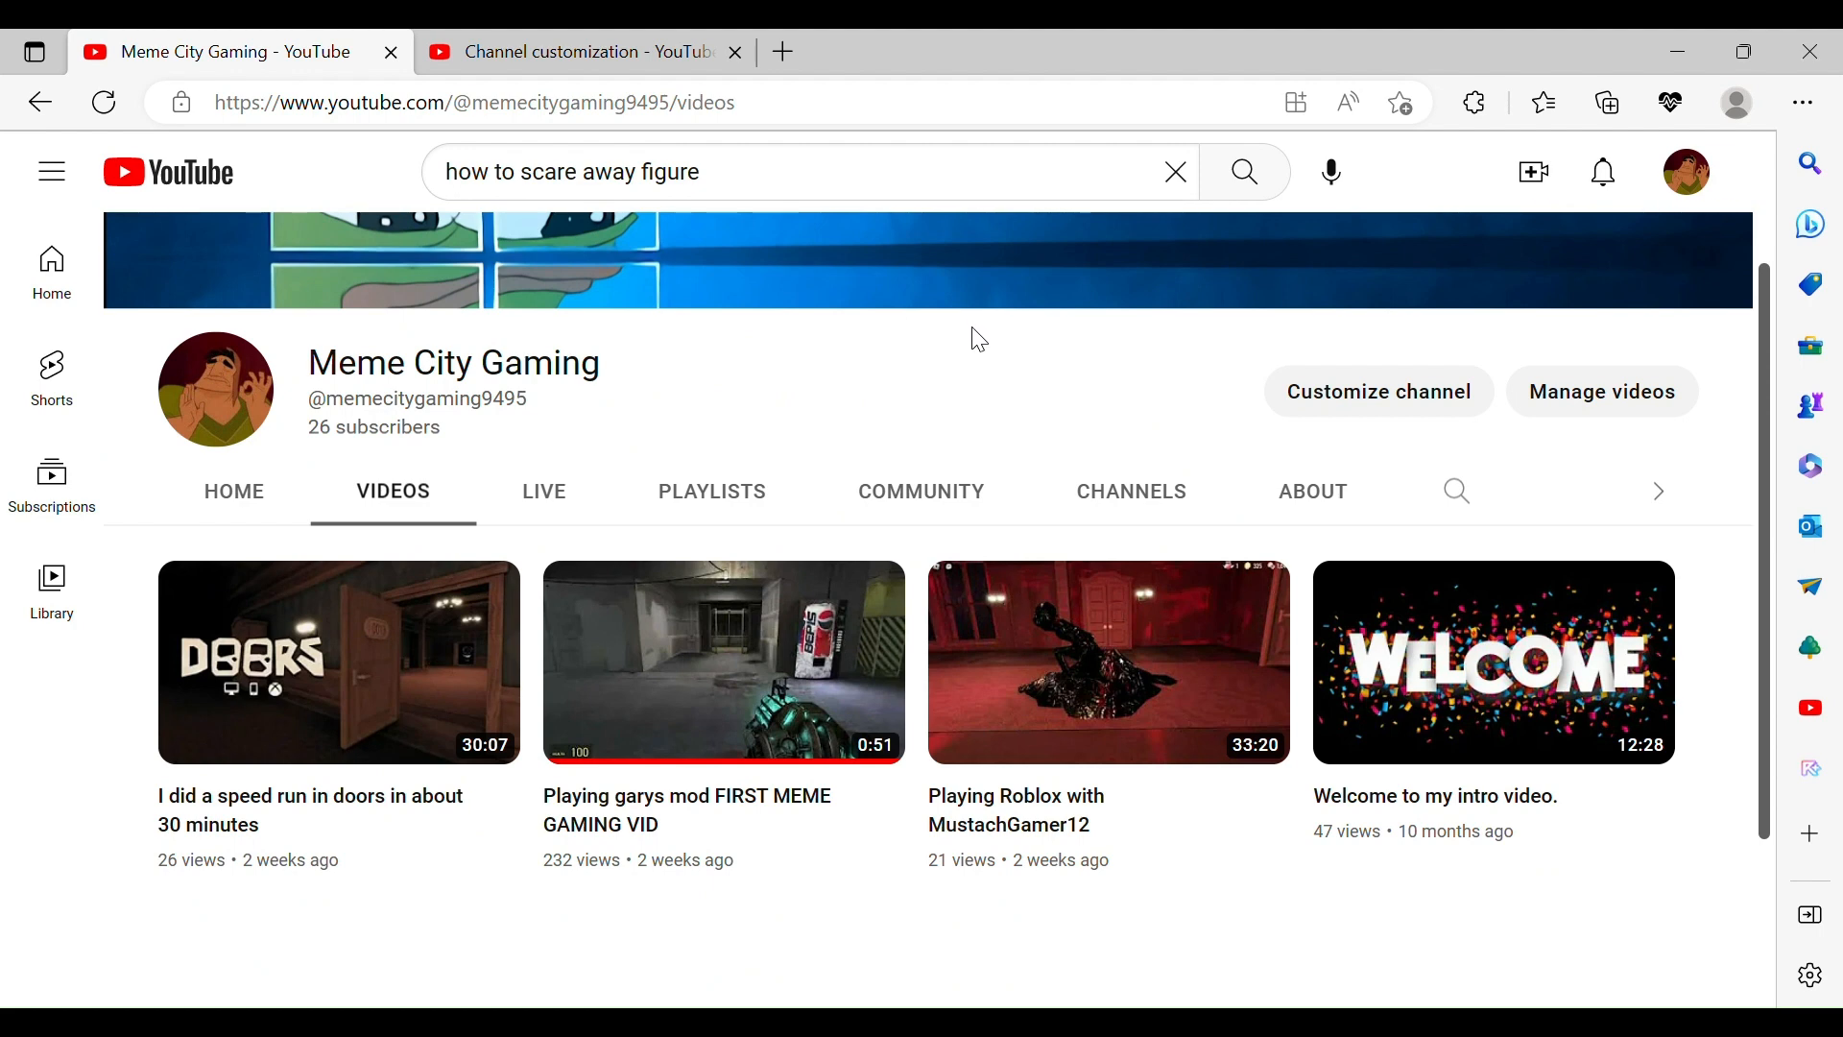
mouse_move(1013, 329)
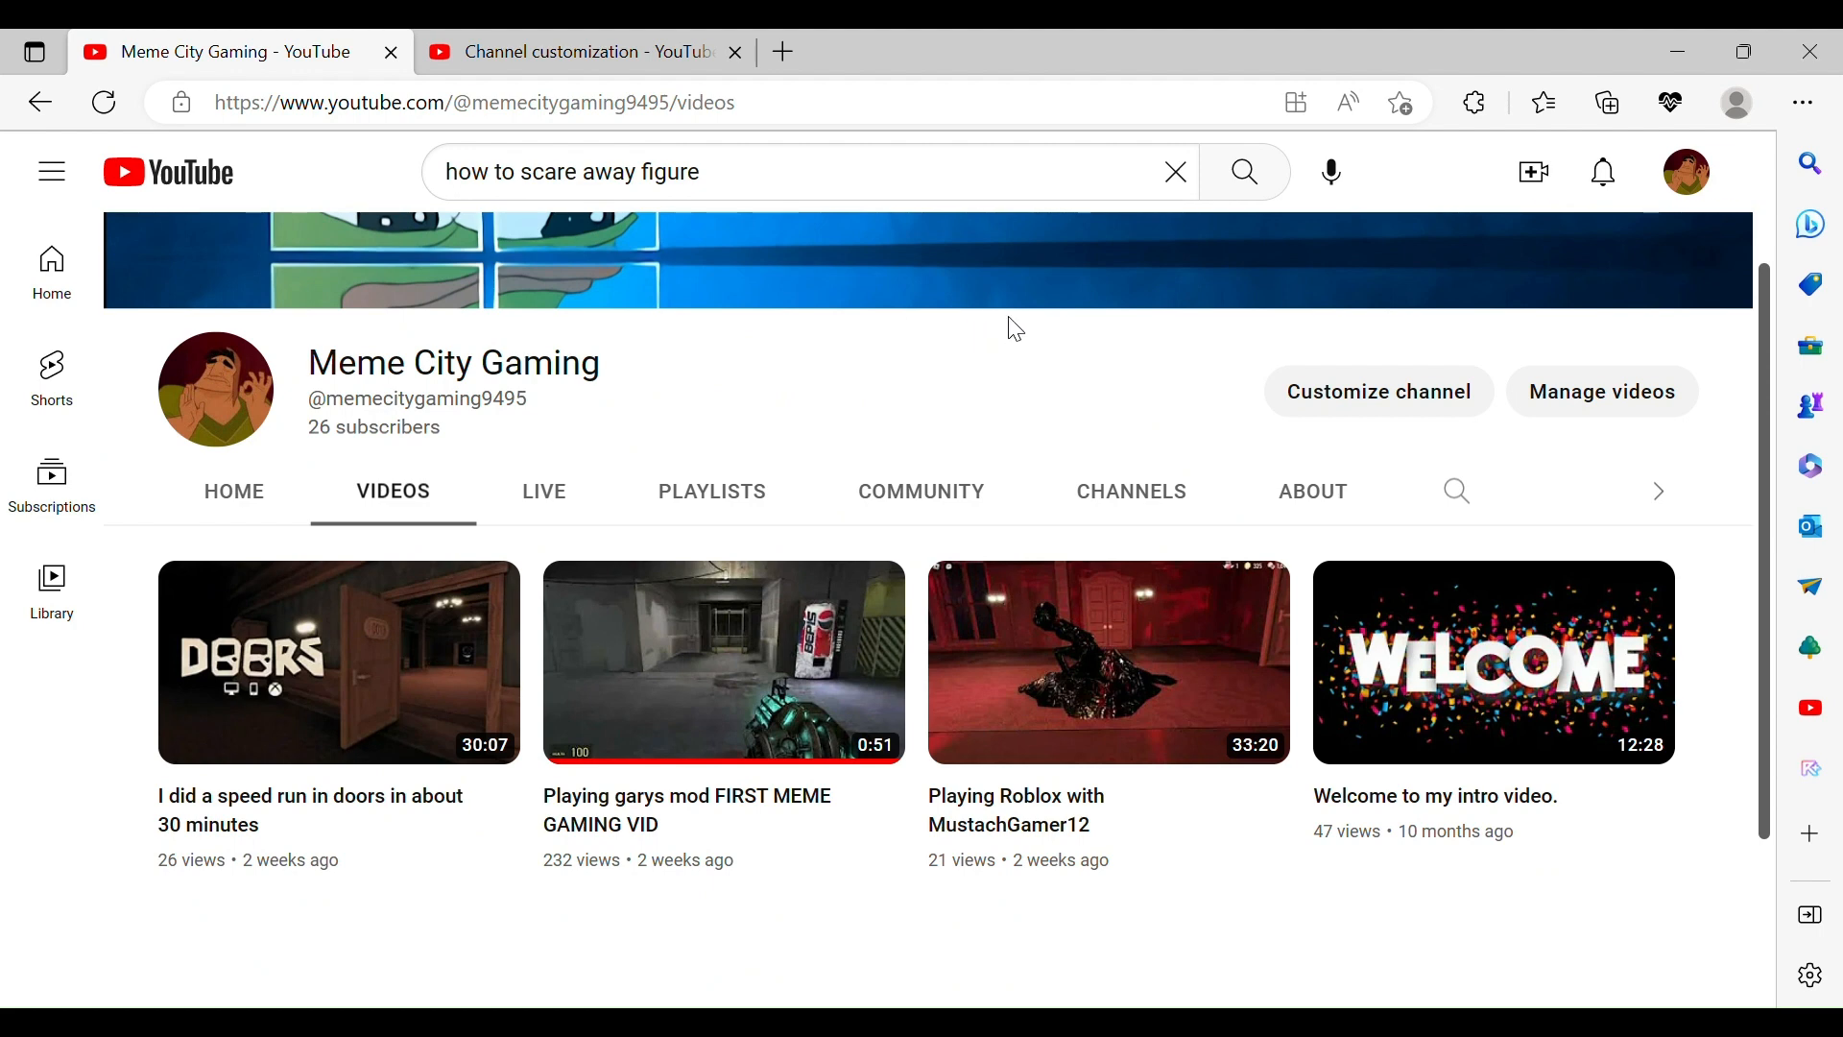
mouse_move(1212, 291)
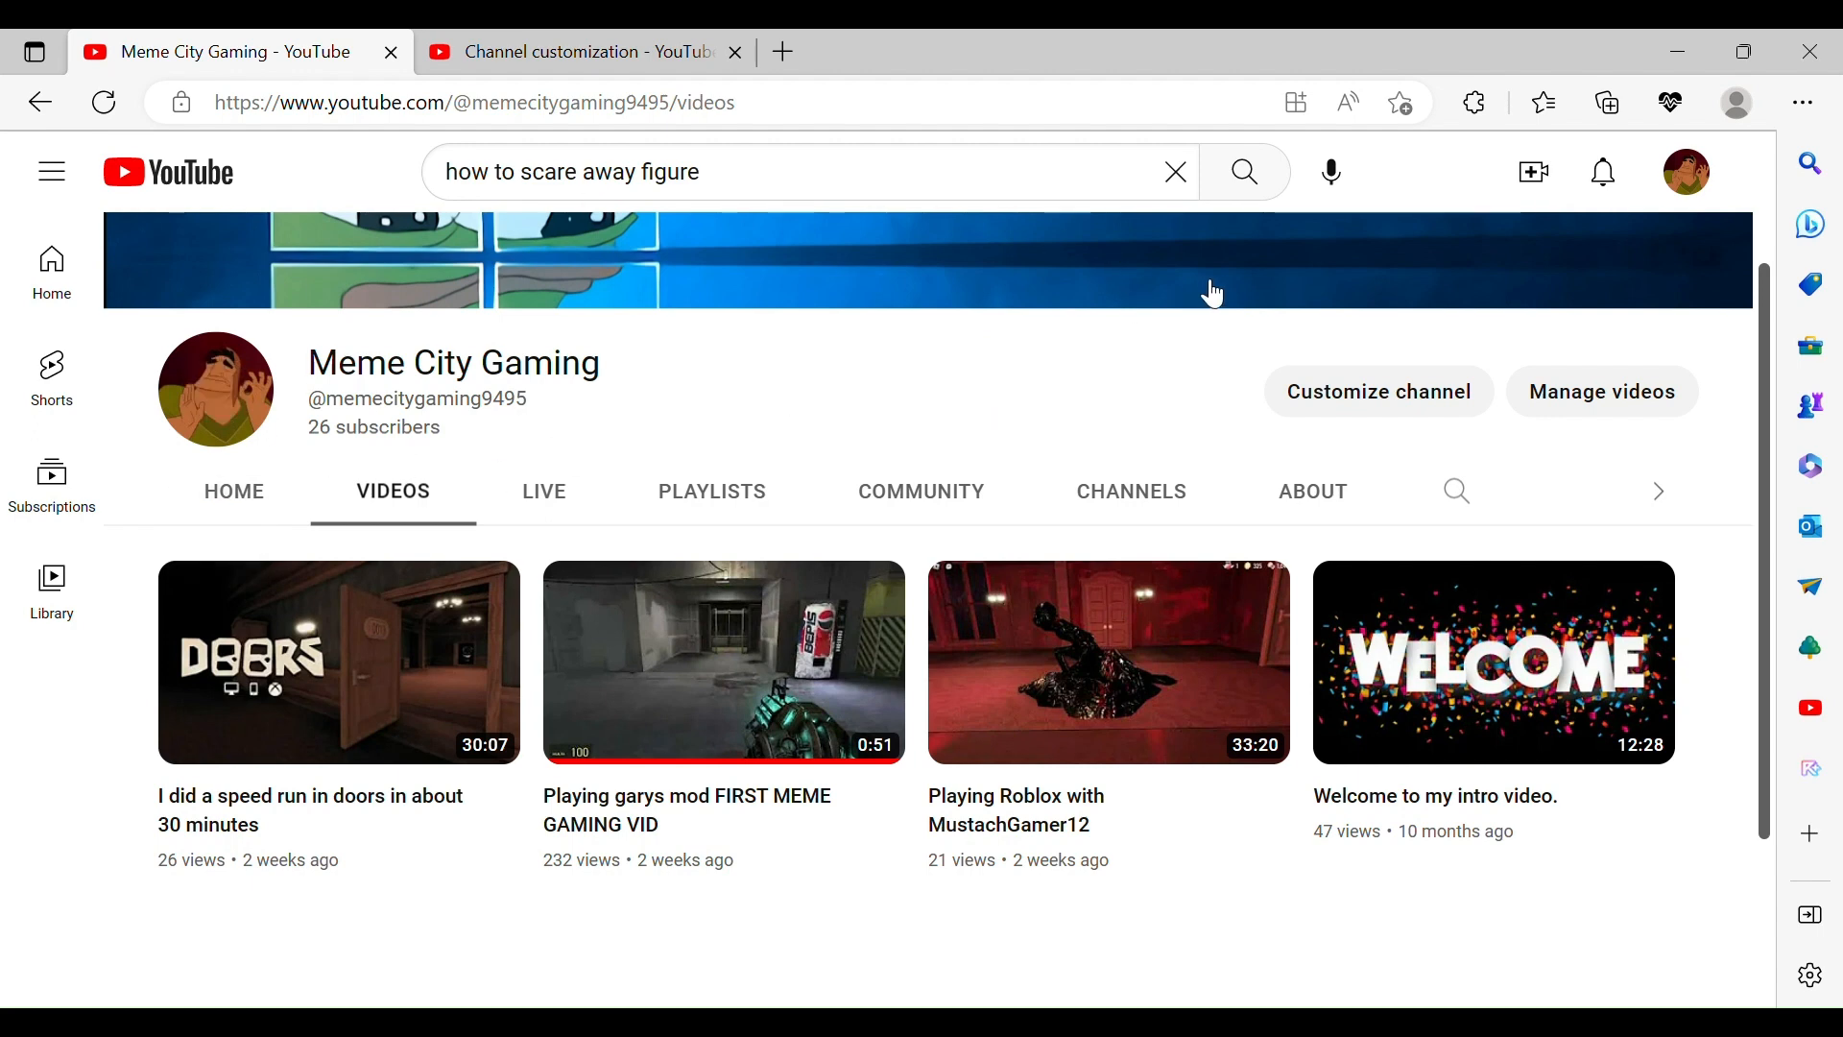
mouse_move(1041, 270)
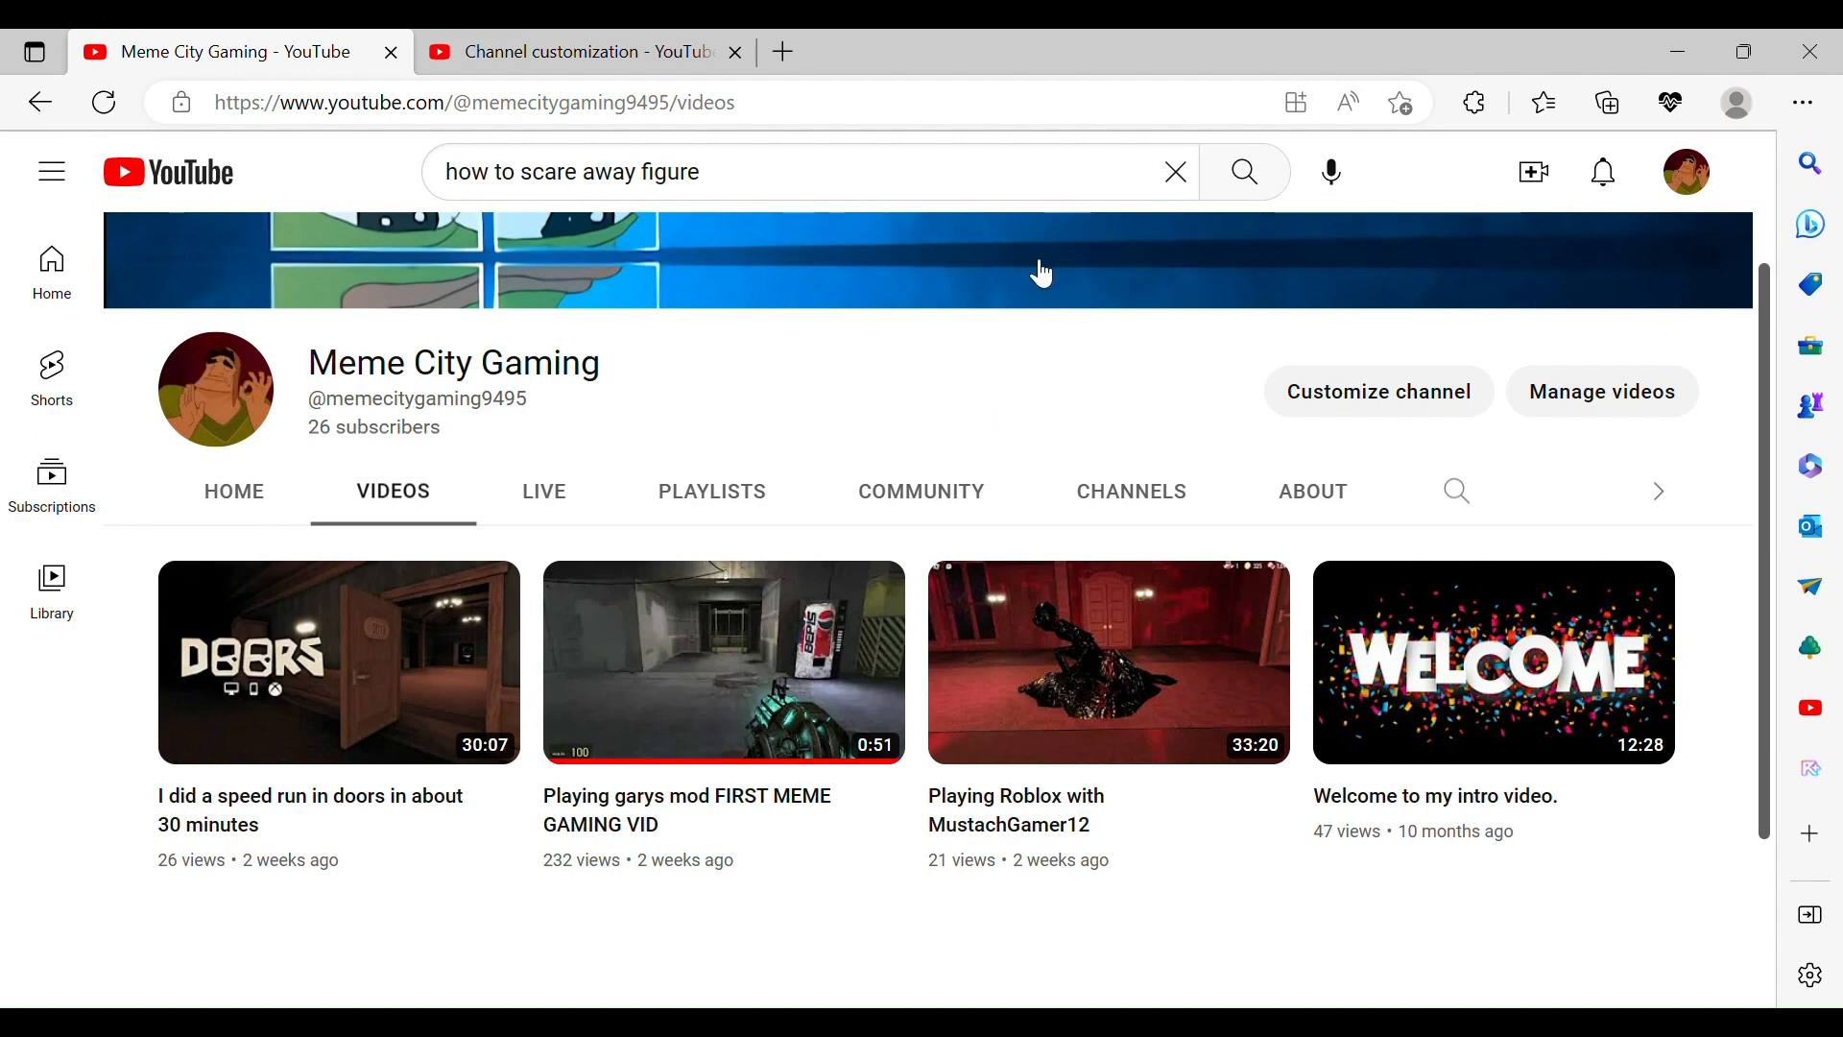
mouse_move(925, 376)
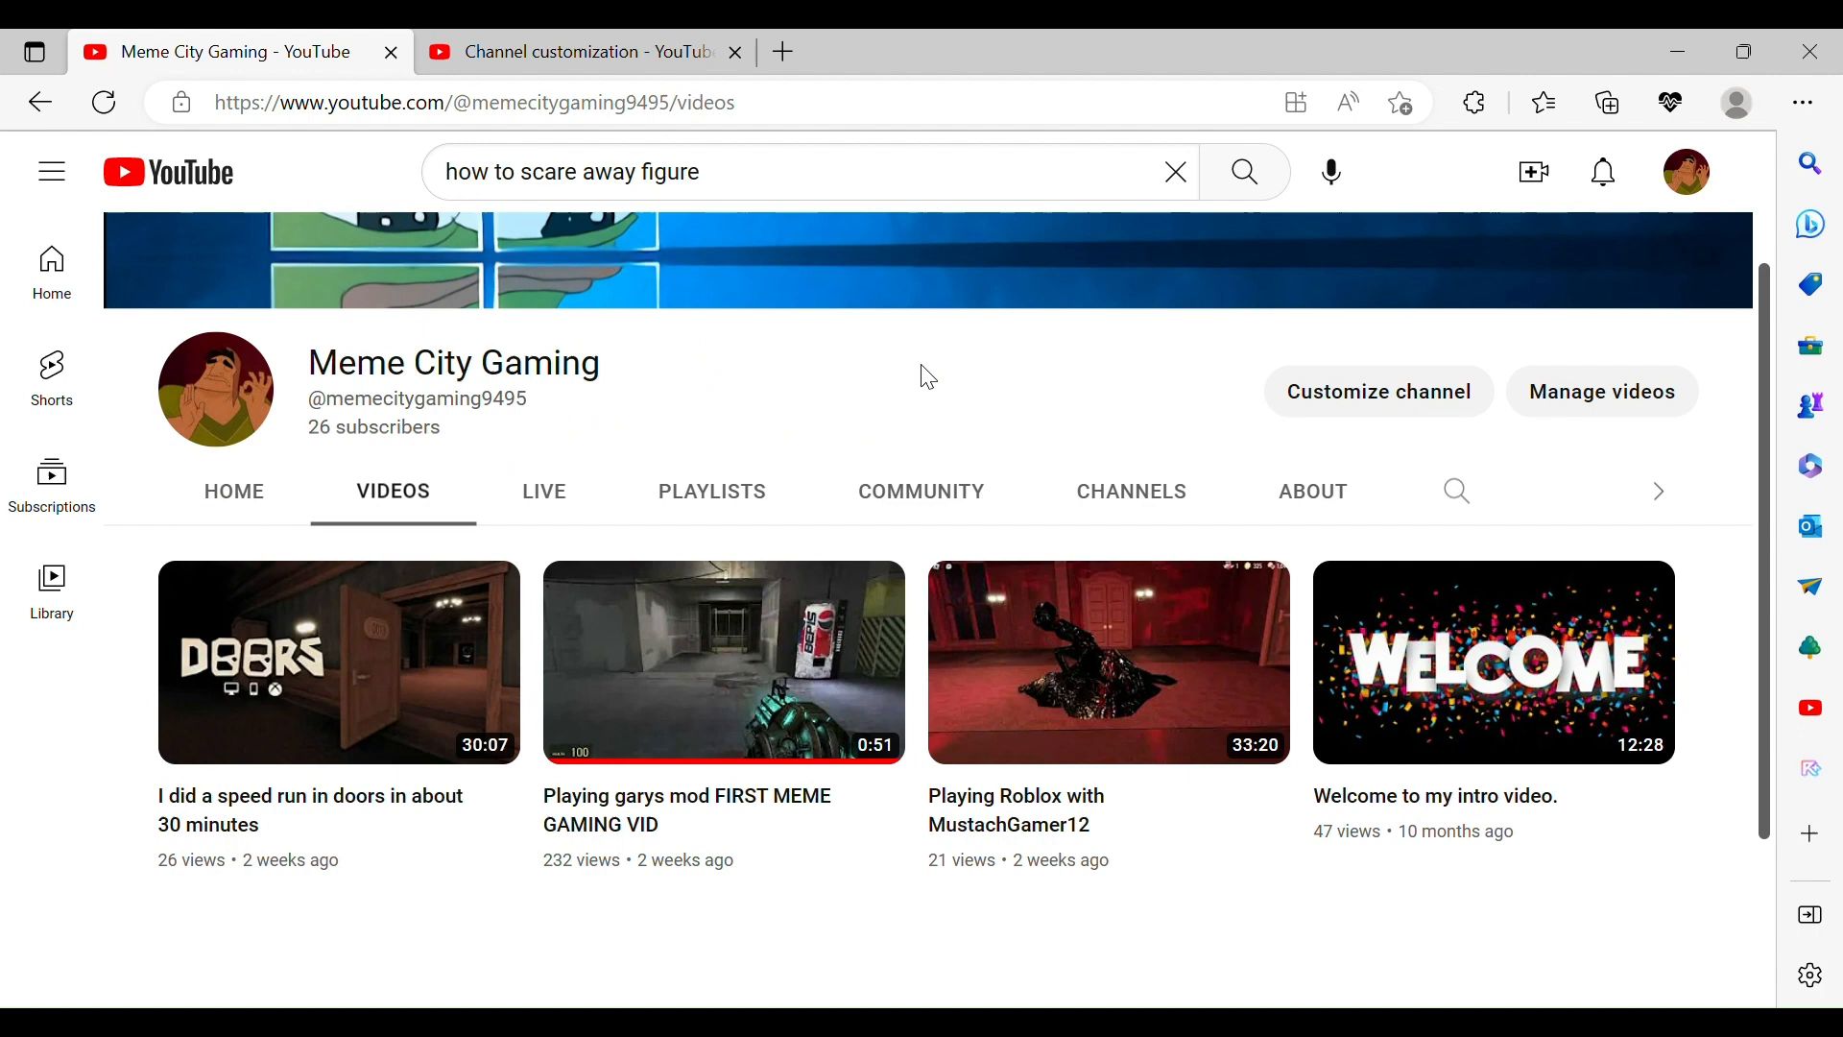
scroll(up, 3)
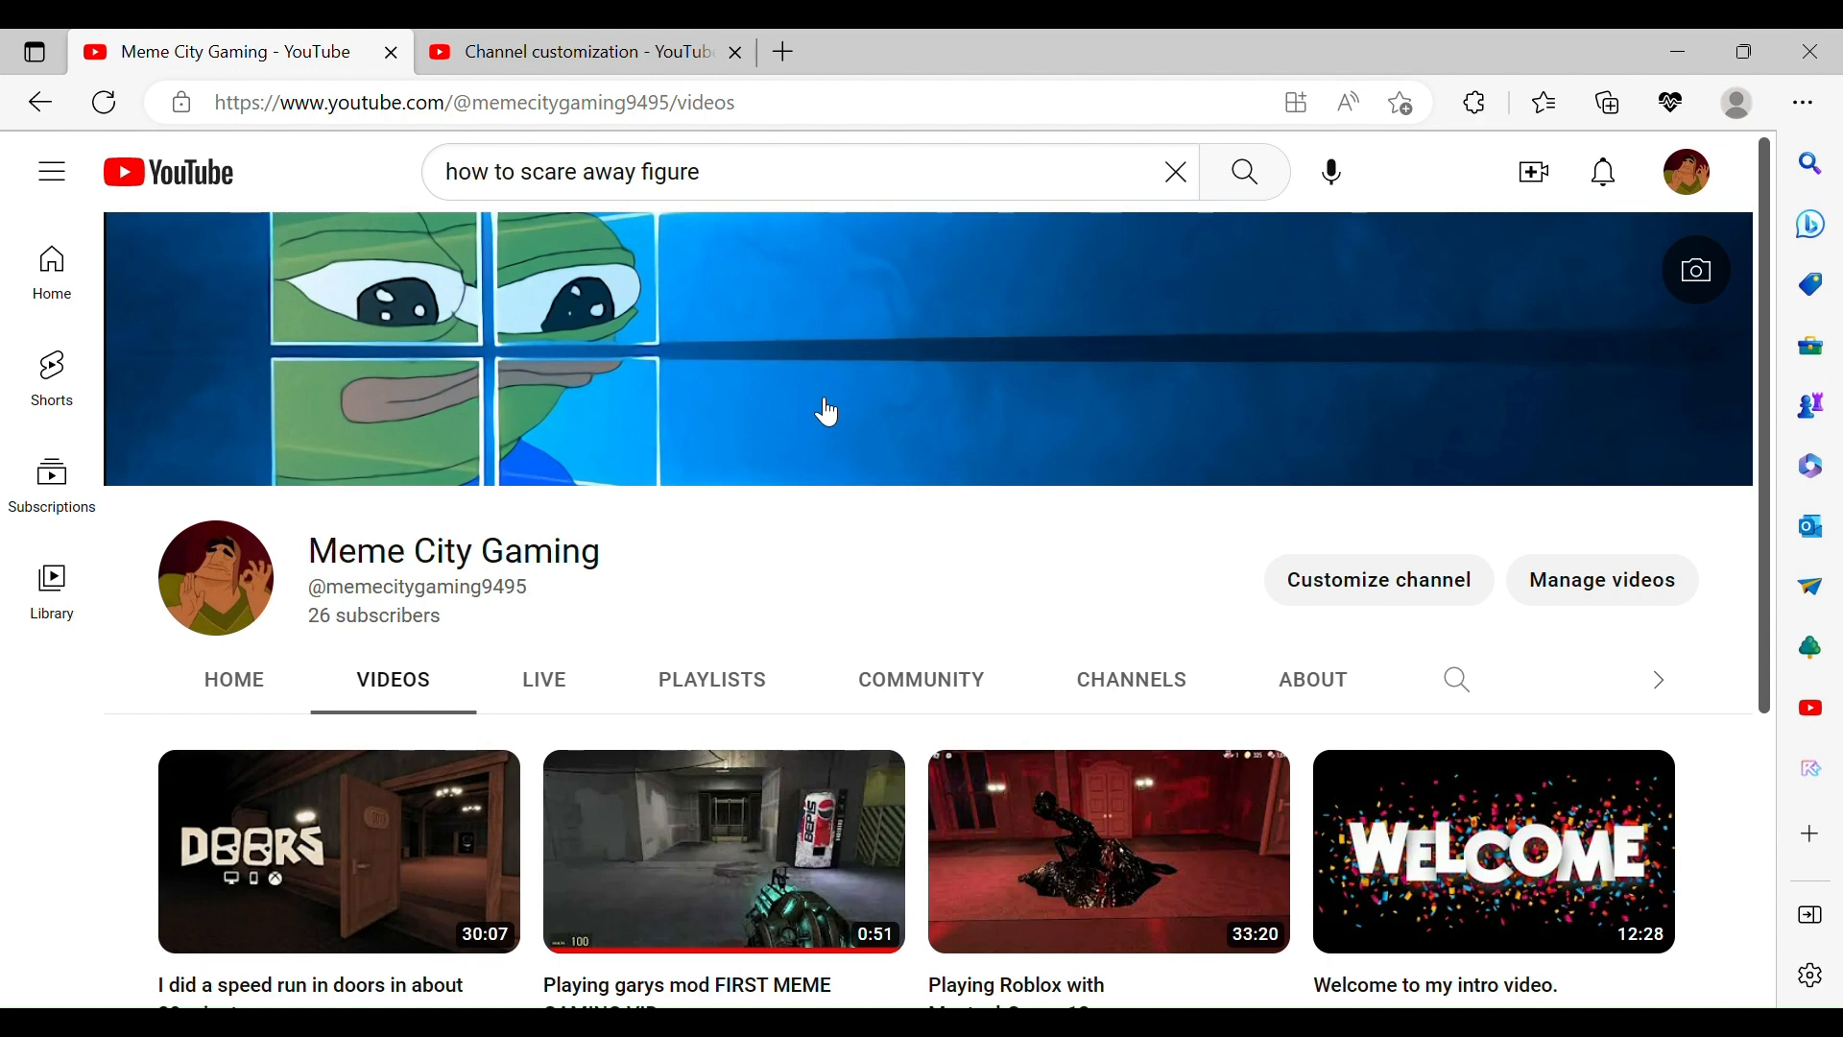
scroll(down, 3)
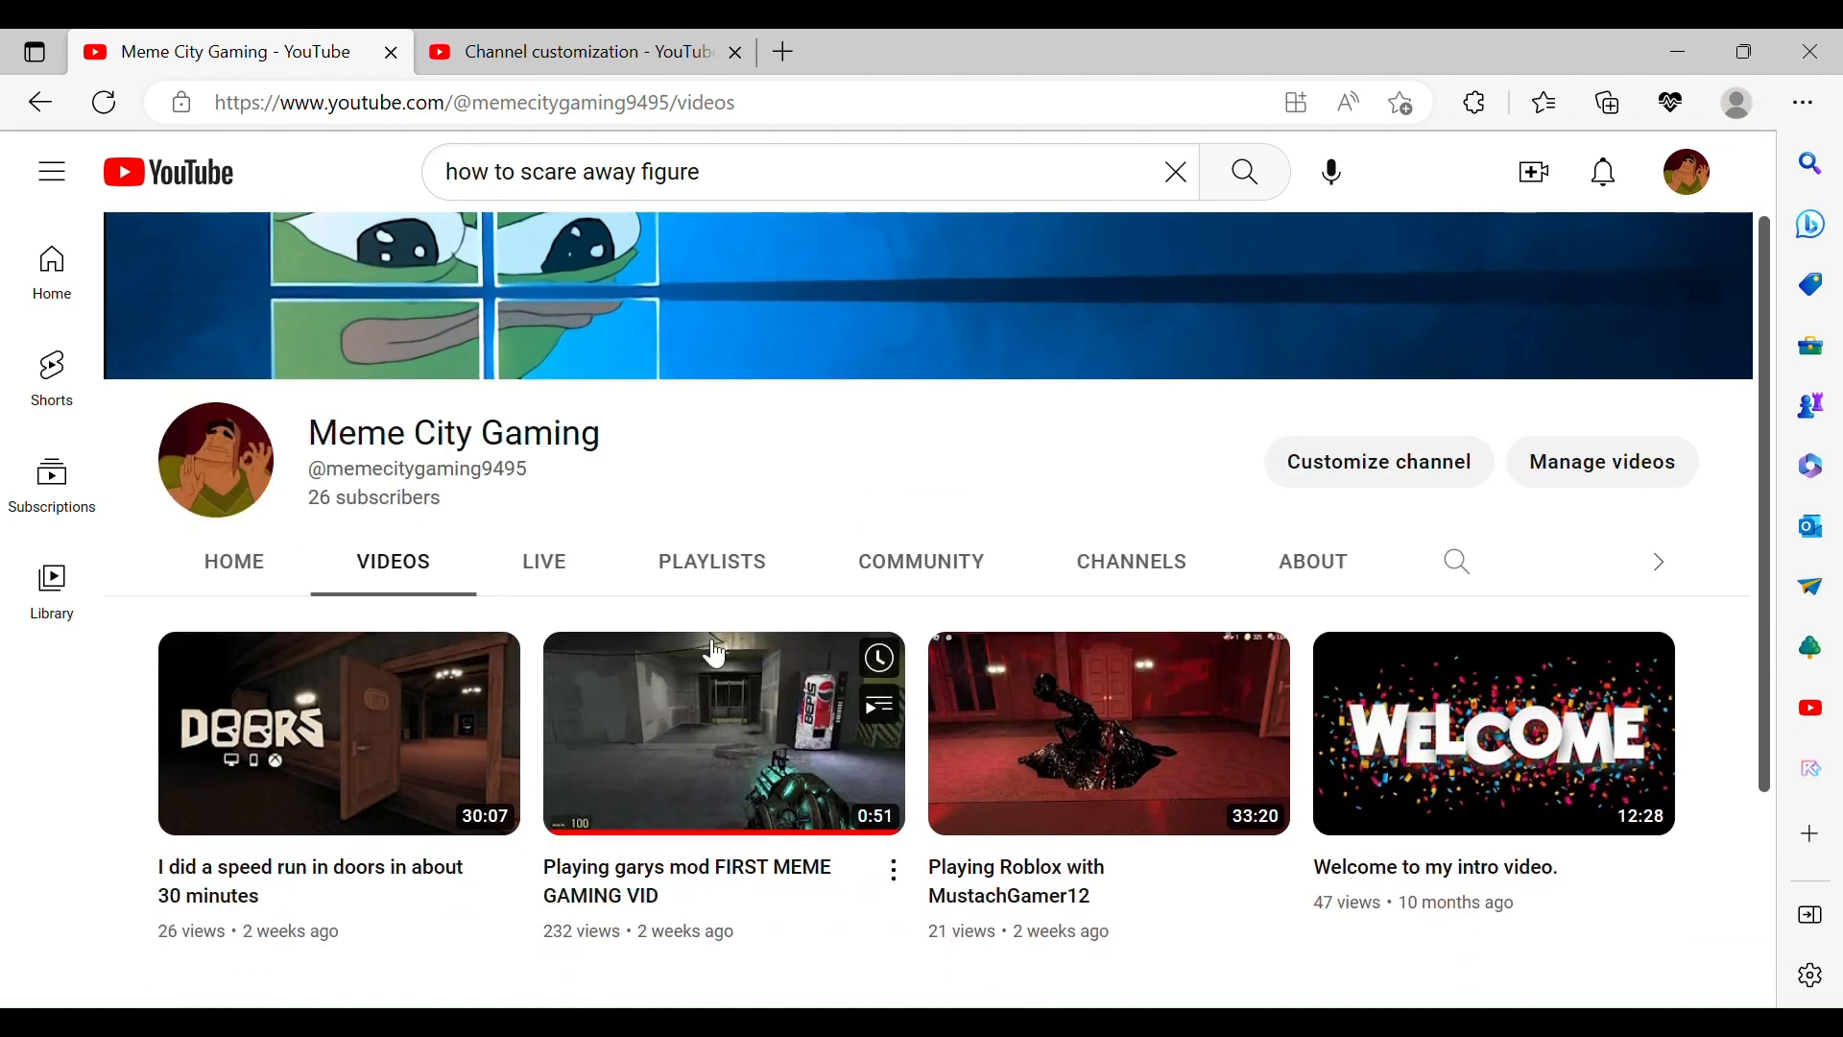
mouse_move(1509, 197)
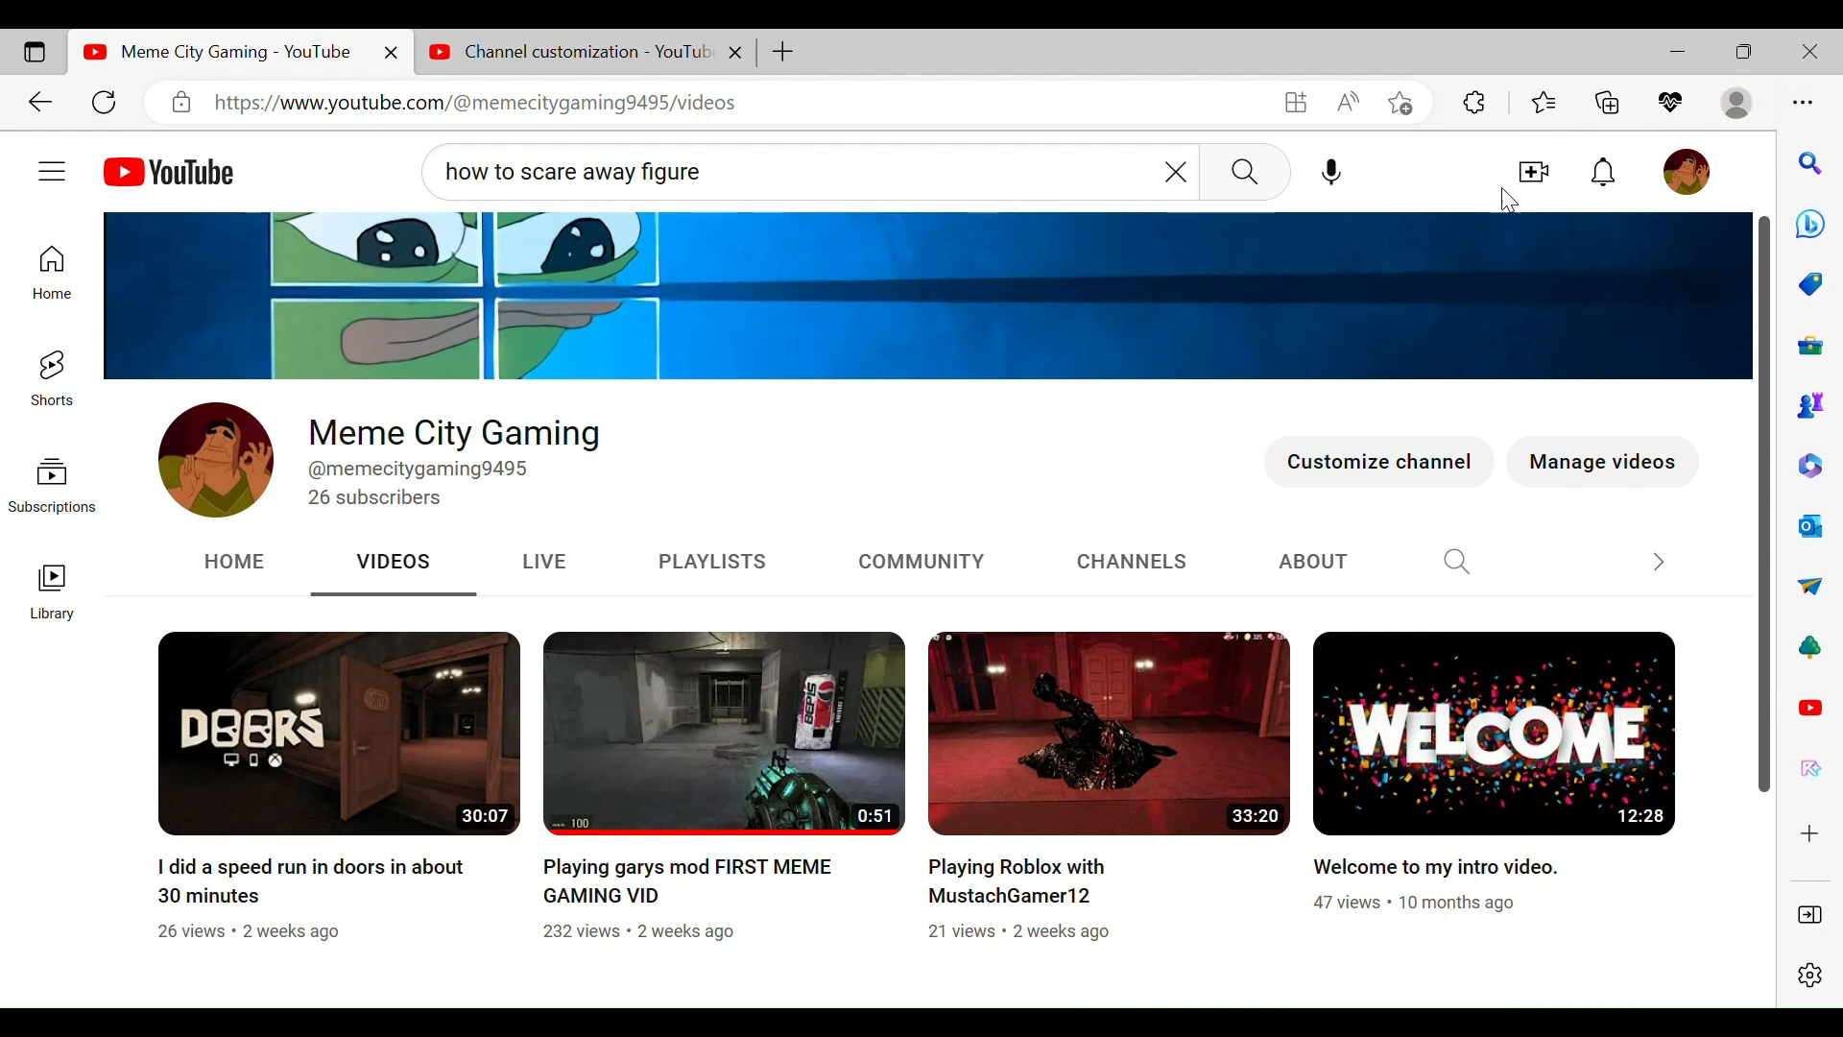
mouse_move(1724, 180)
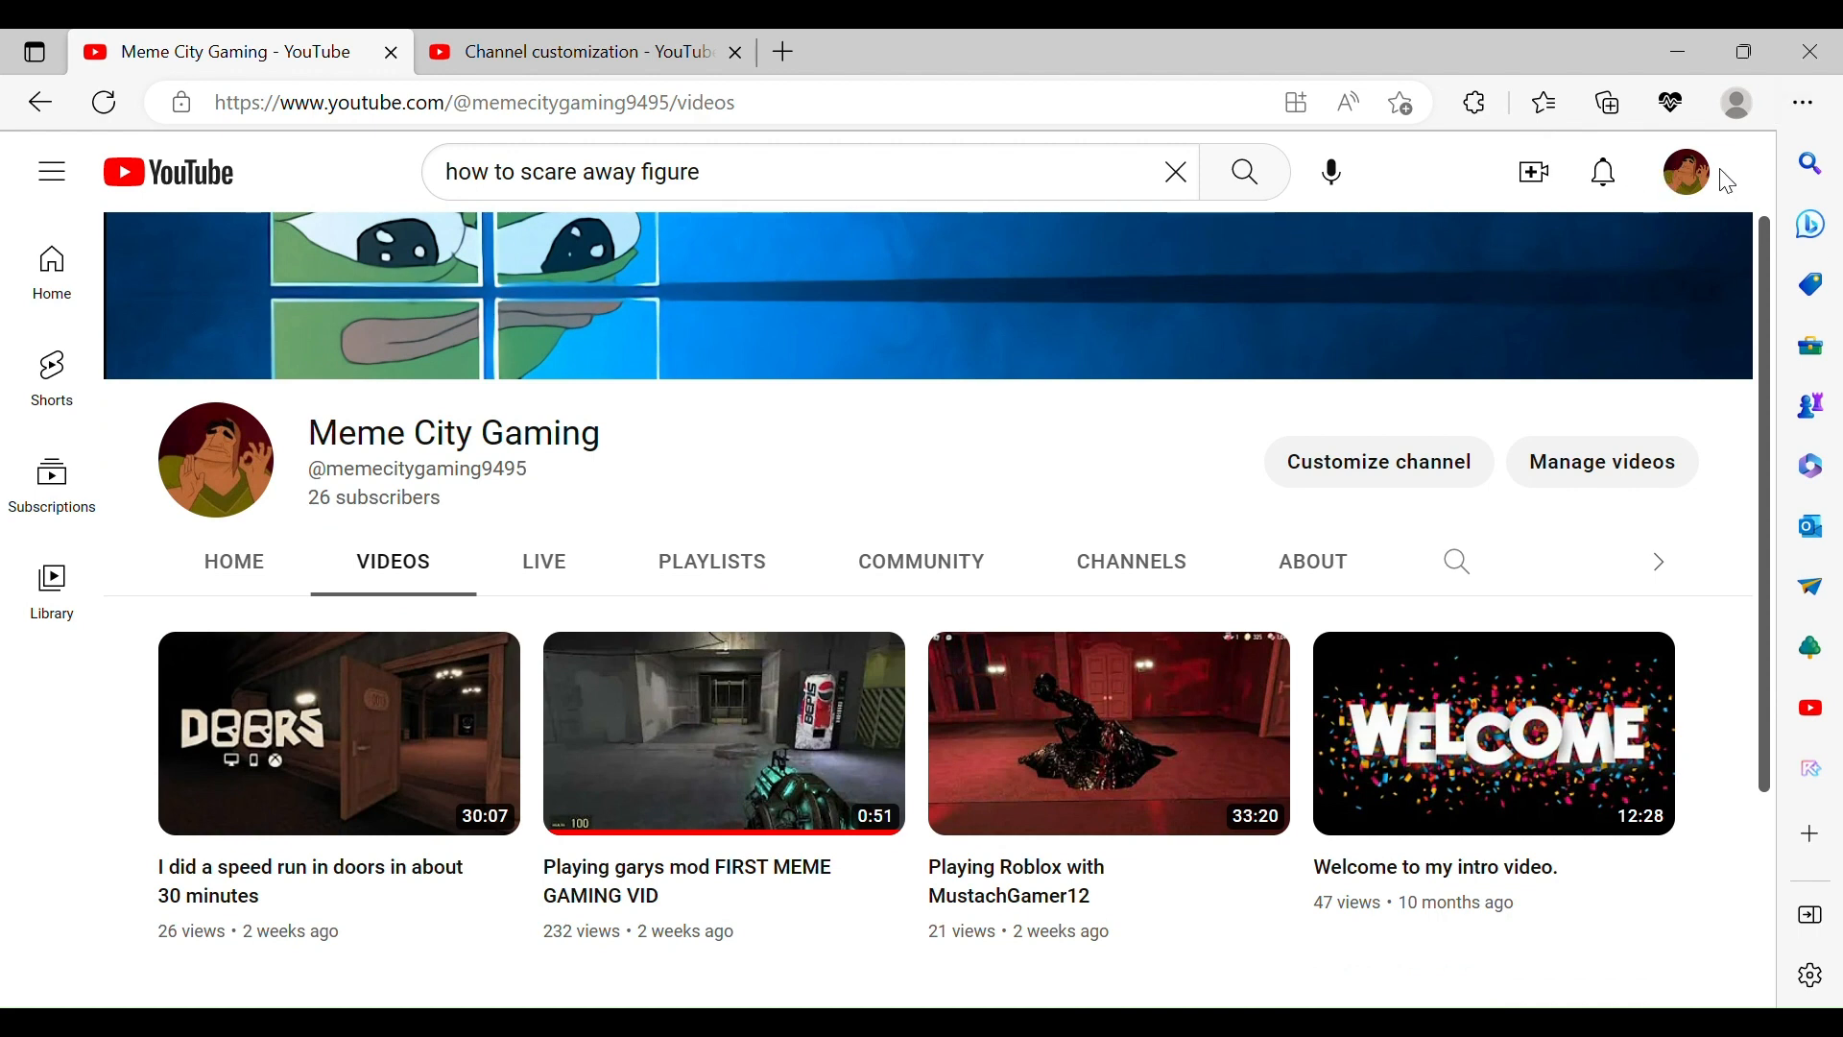